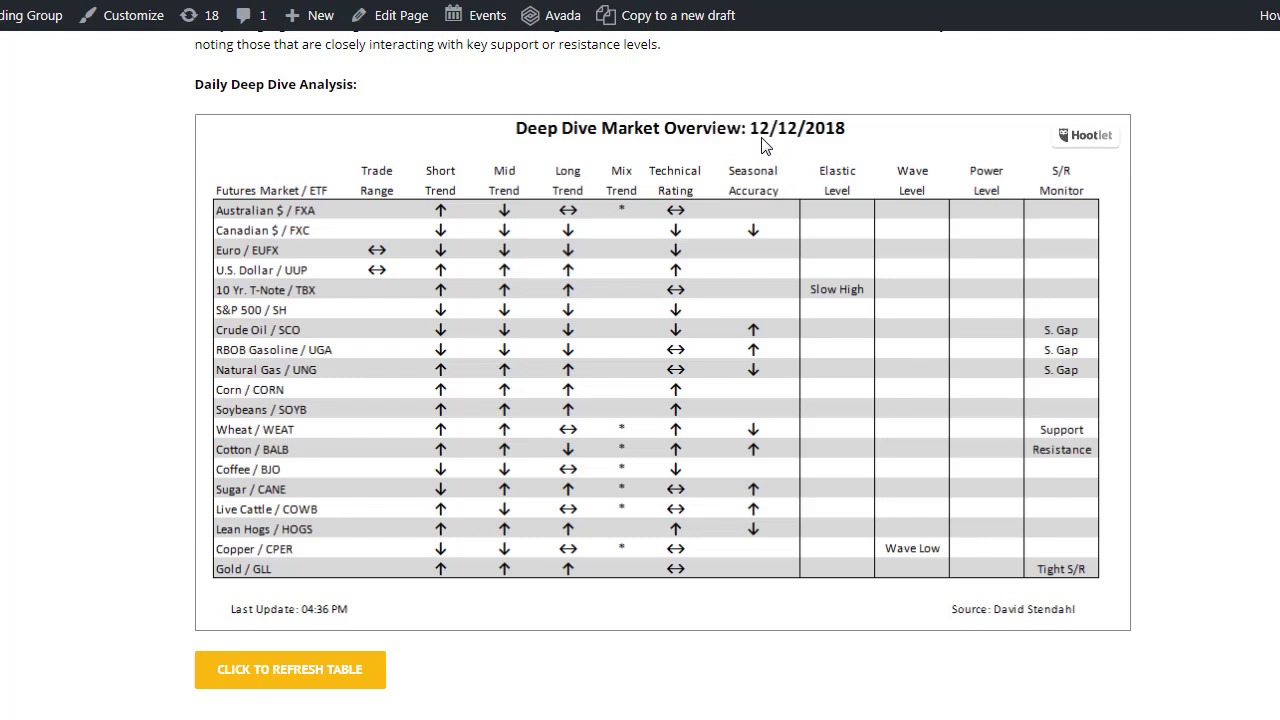
{"action": "mouse_move", "coordinate": [293, 297]}
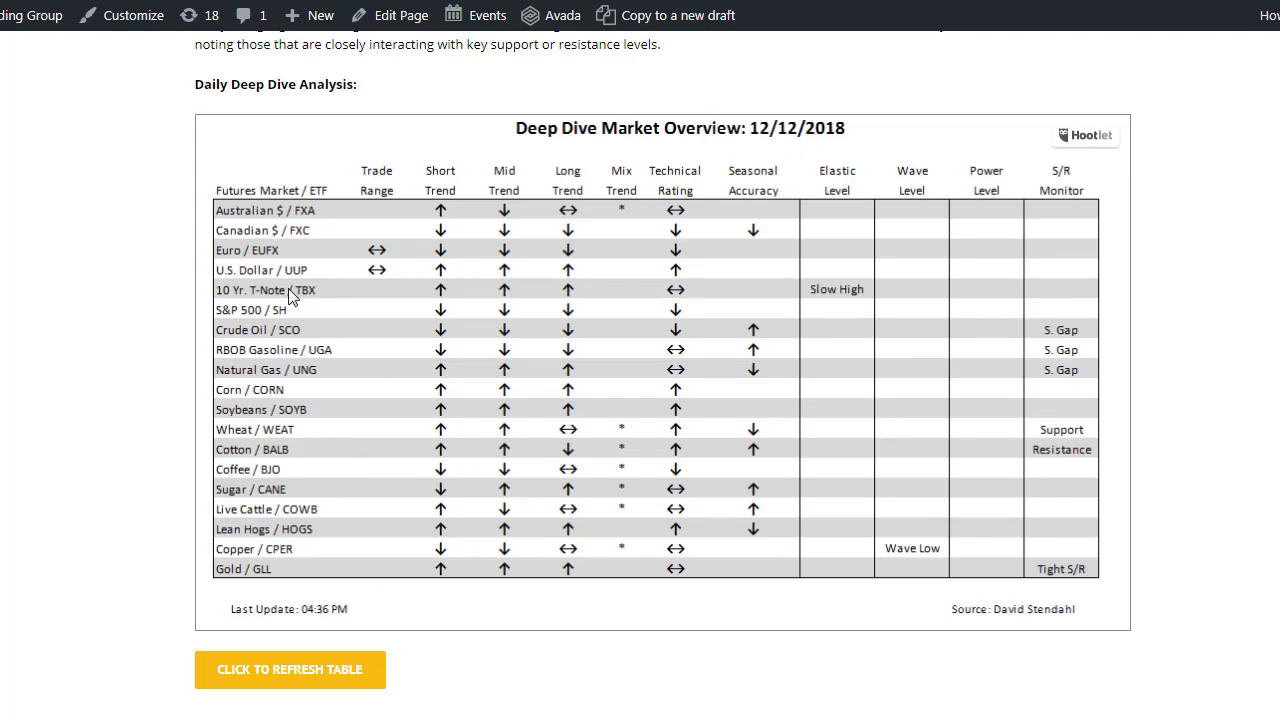
{"action": "mouse_move", "coordinate": [233, 280]}
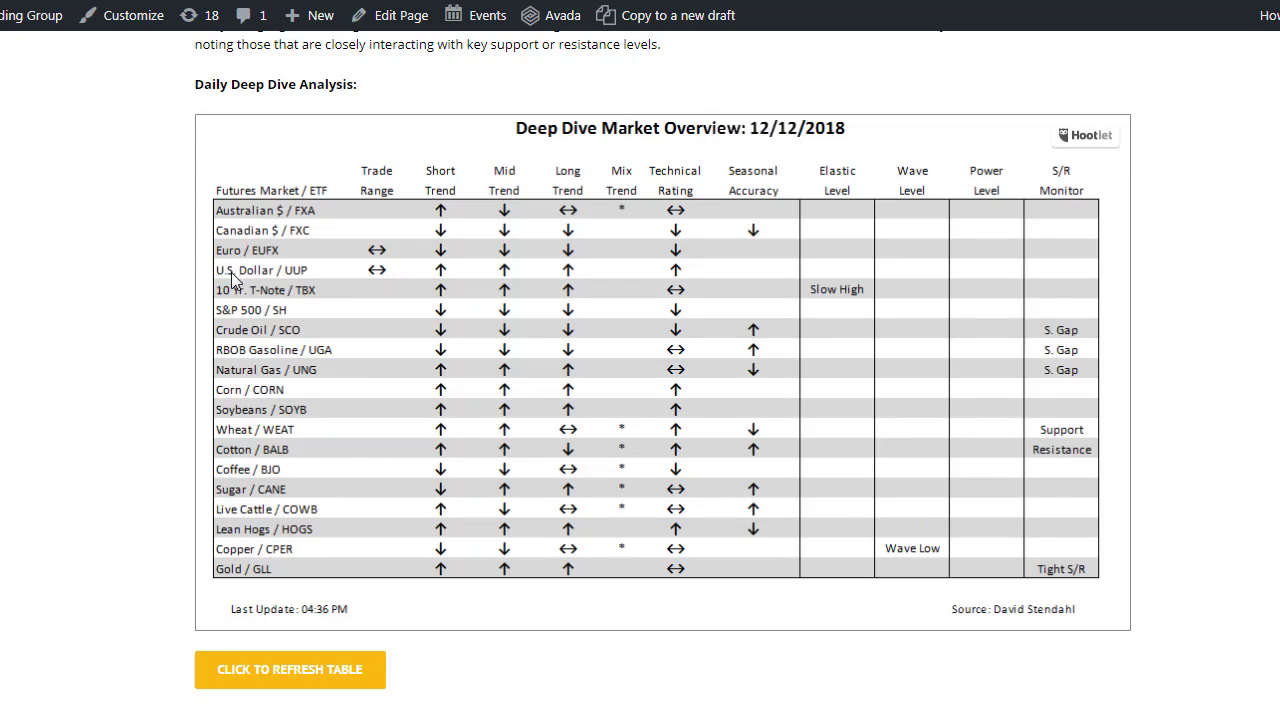
{"action": "mouse_move", "coordinate": [277, 265]}
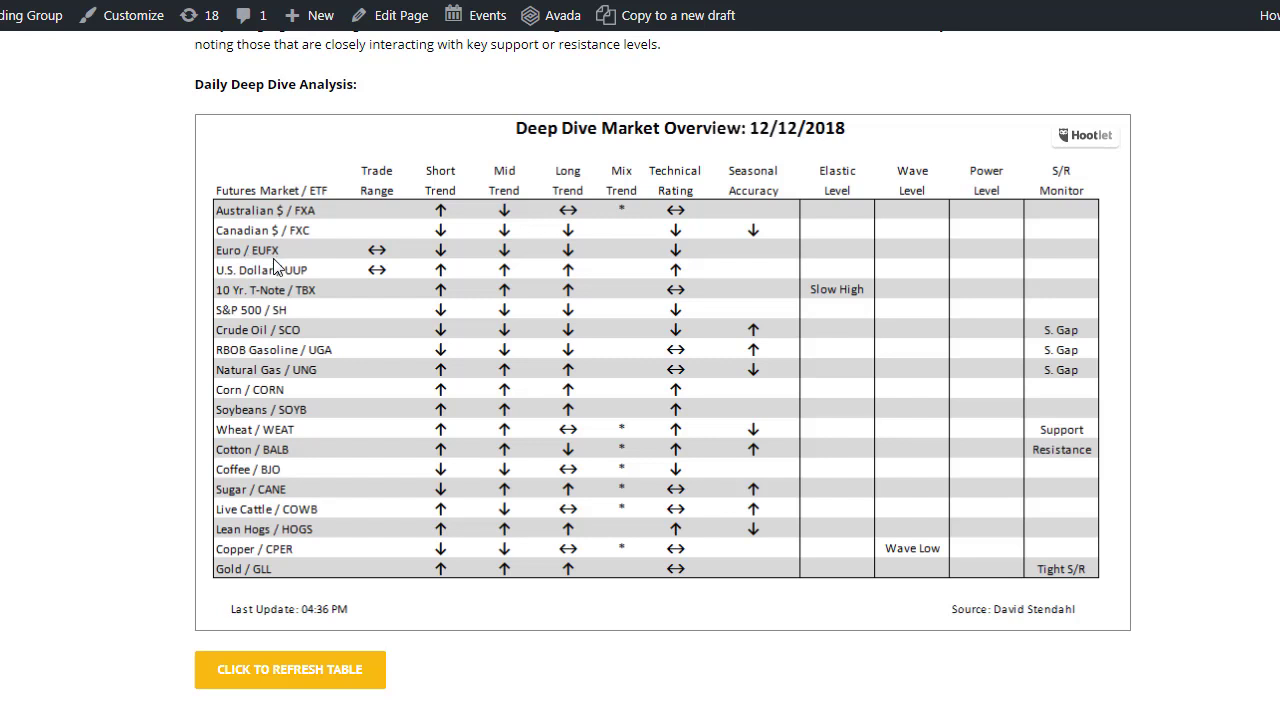
{"action": "mouse_move", "coordinate": [270, 262]}
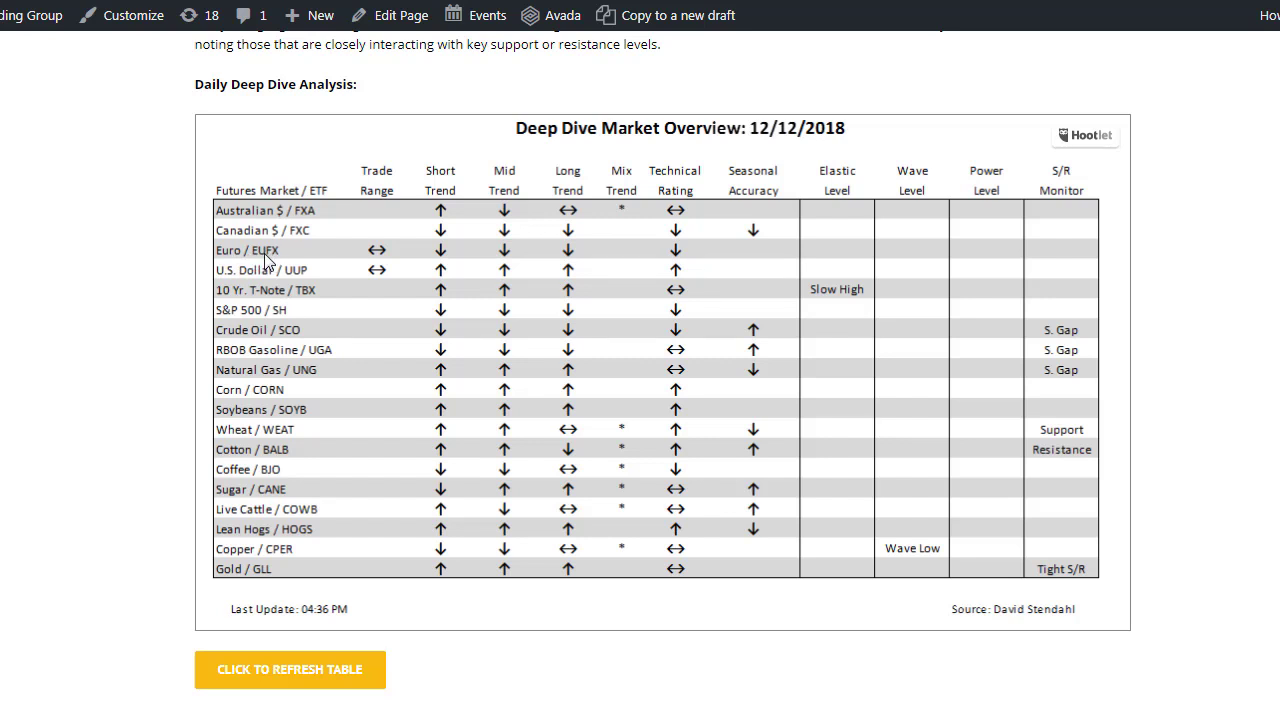
{"action": "mouse_move", "coordinate": [266, 261]}
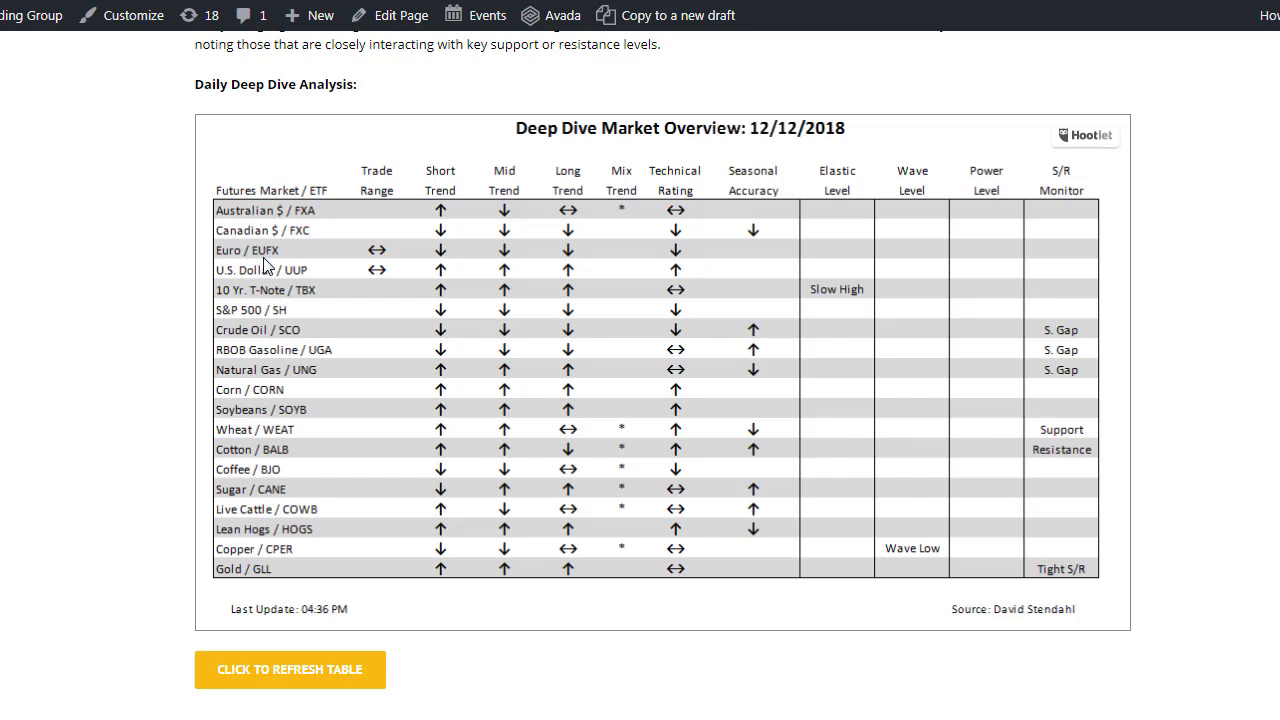
{"action": "mouse_move", "coordinate": [392, 261]}
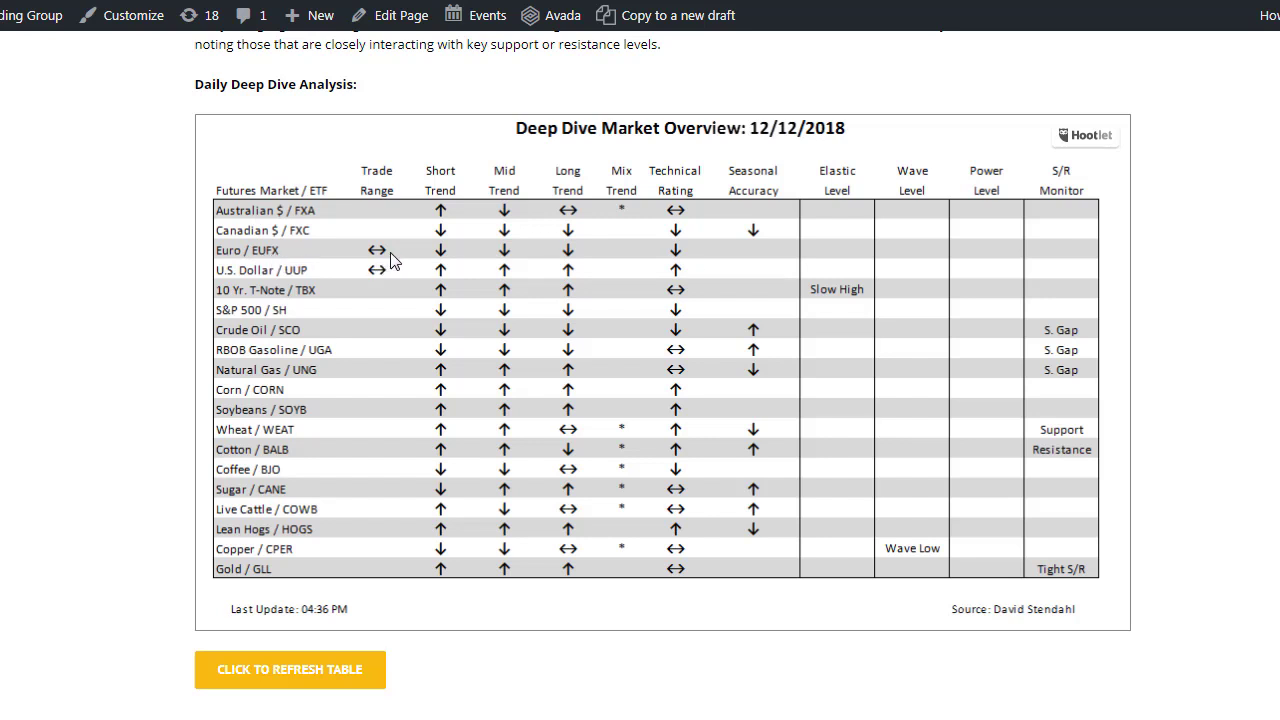
{"action": "mouse_move", "coordinate": [355, 272]}
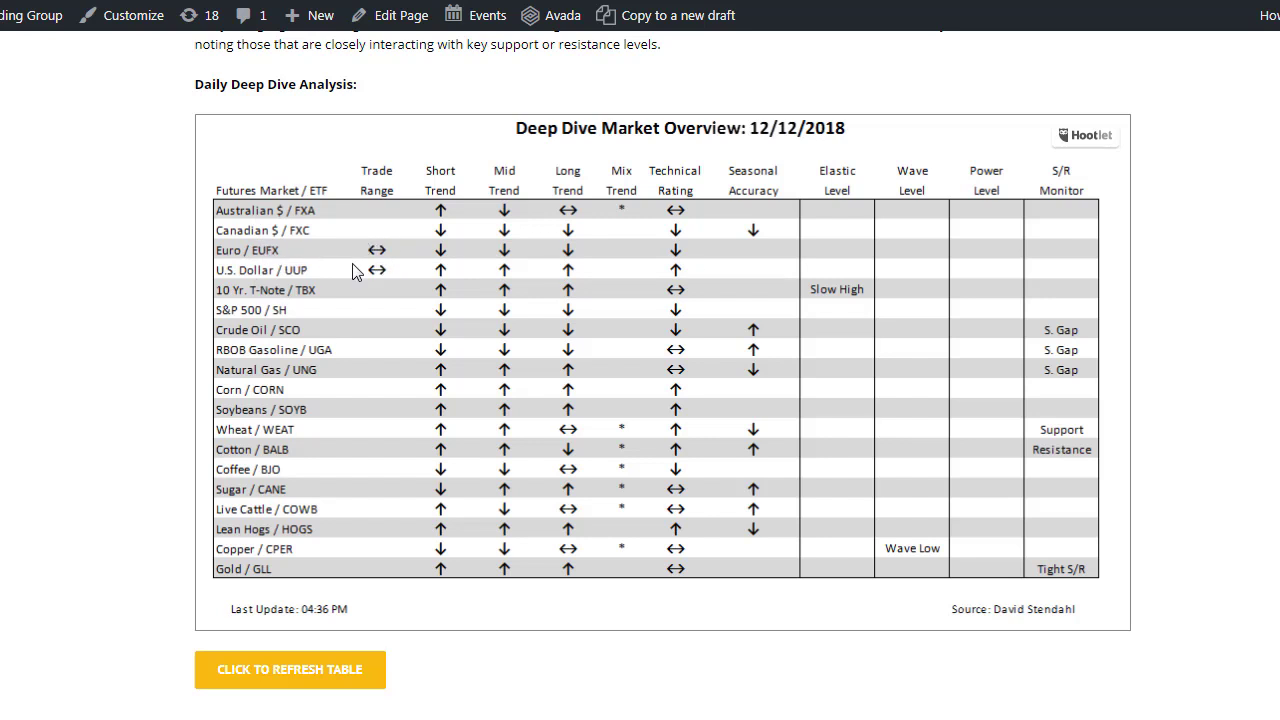
{"action": "mouse_move", "coordinate": [371, 247]}
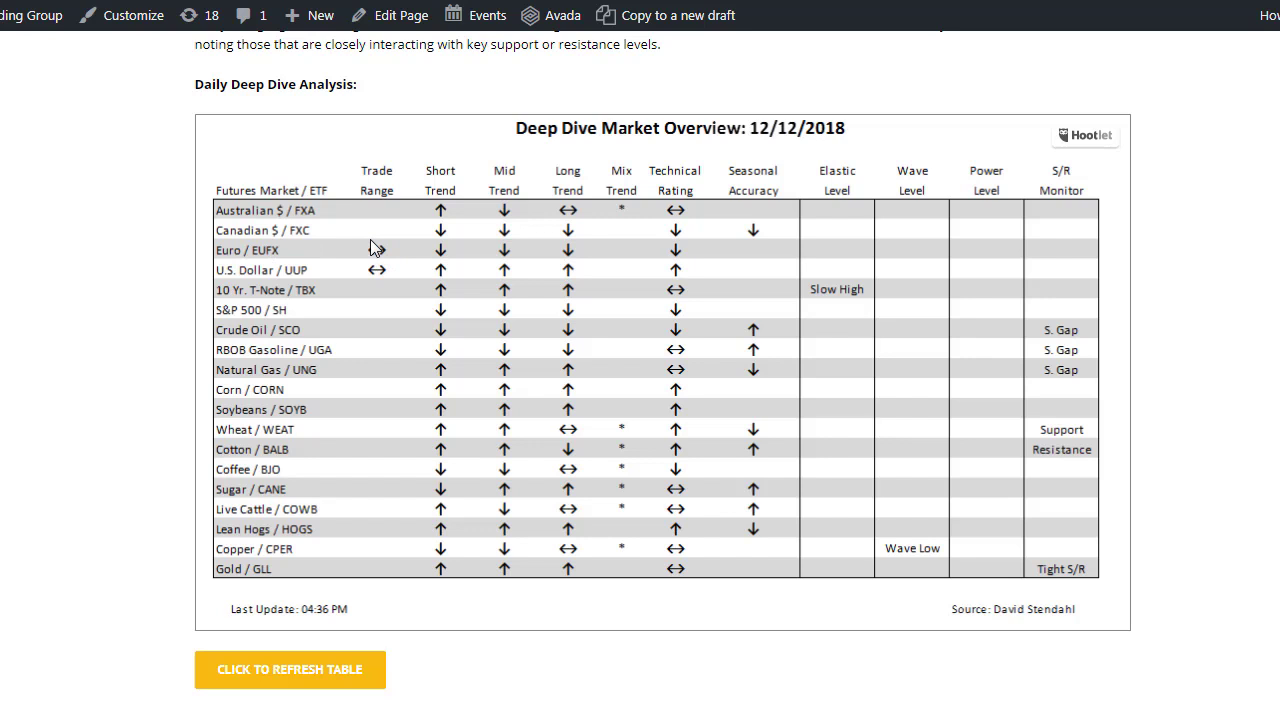
{"action": "mouse_move", "coordinate": [385, 252]}
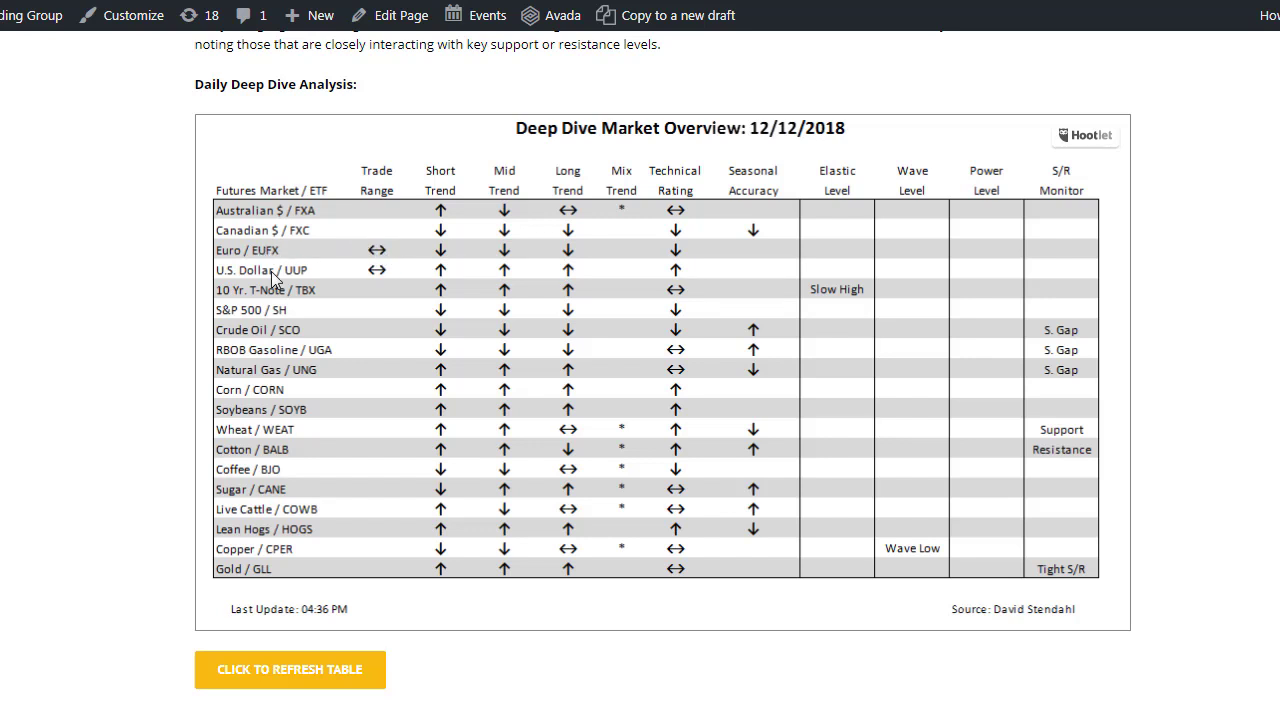
{"action": "mouse_move", "coordinate": [410, 262]}
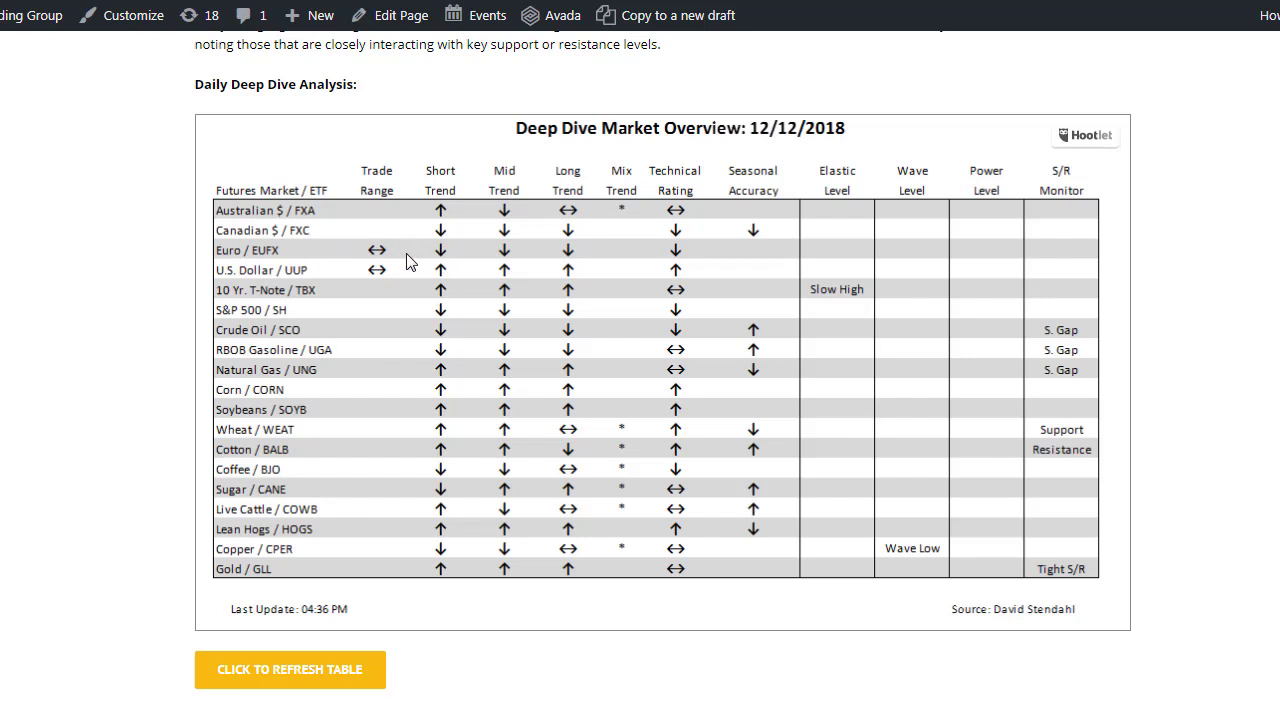
{"action": "mouse_move", "coordinate": [518, 261]}
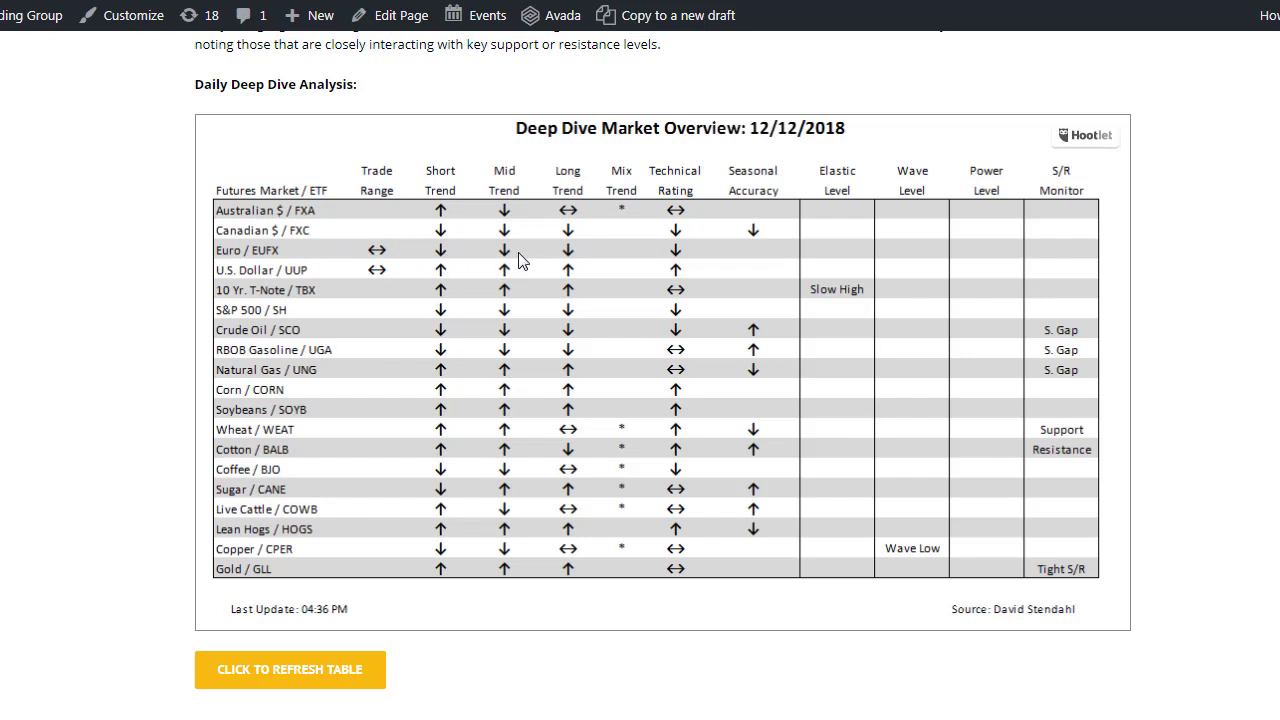
{"action": "mouse_move", "coordinate": [687, 263]}
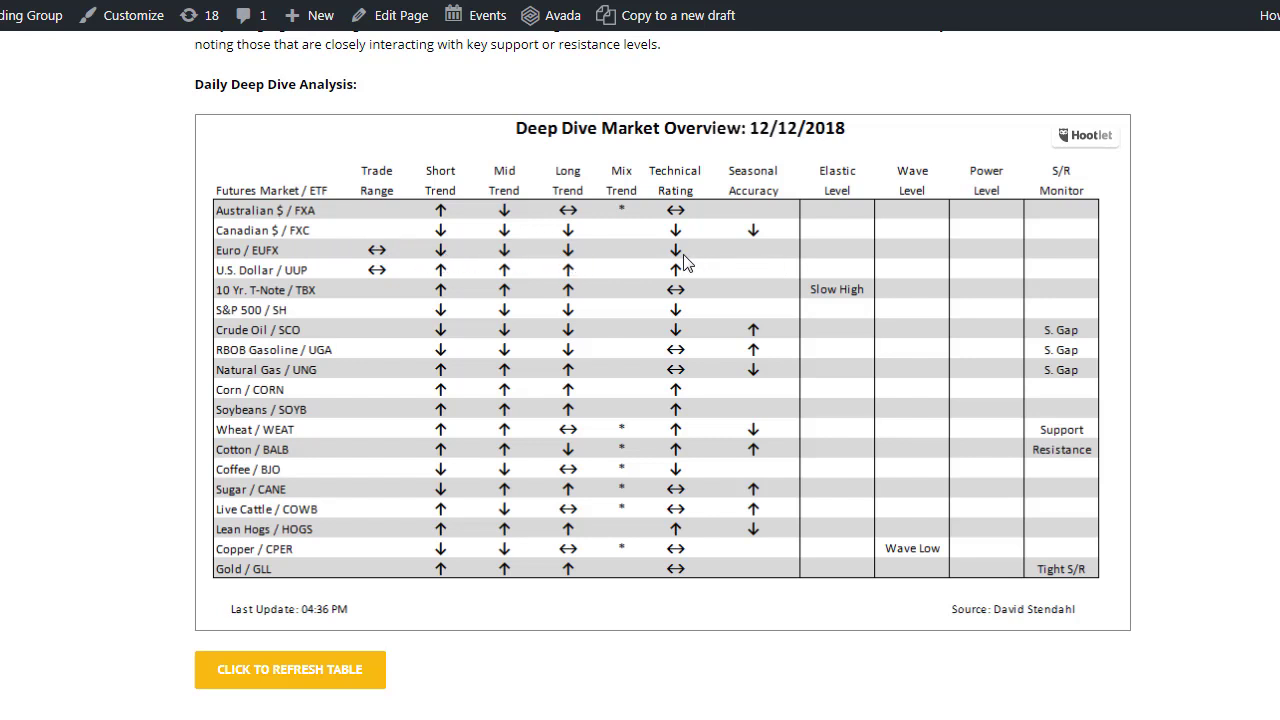
{"action": "mouse_move", "coordinate": [680, 265]}
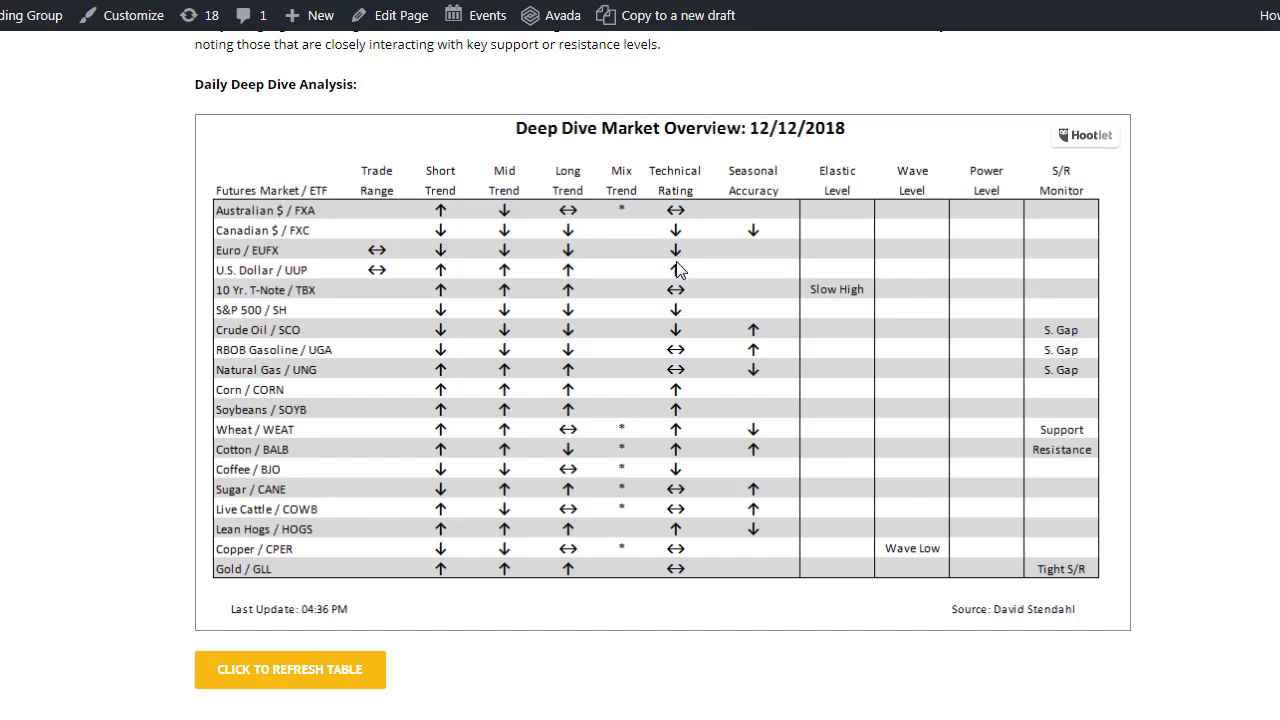
{"action": "mouse_move", "coordinate": [1057, 368]}
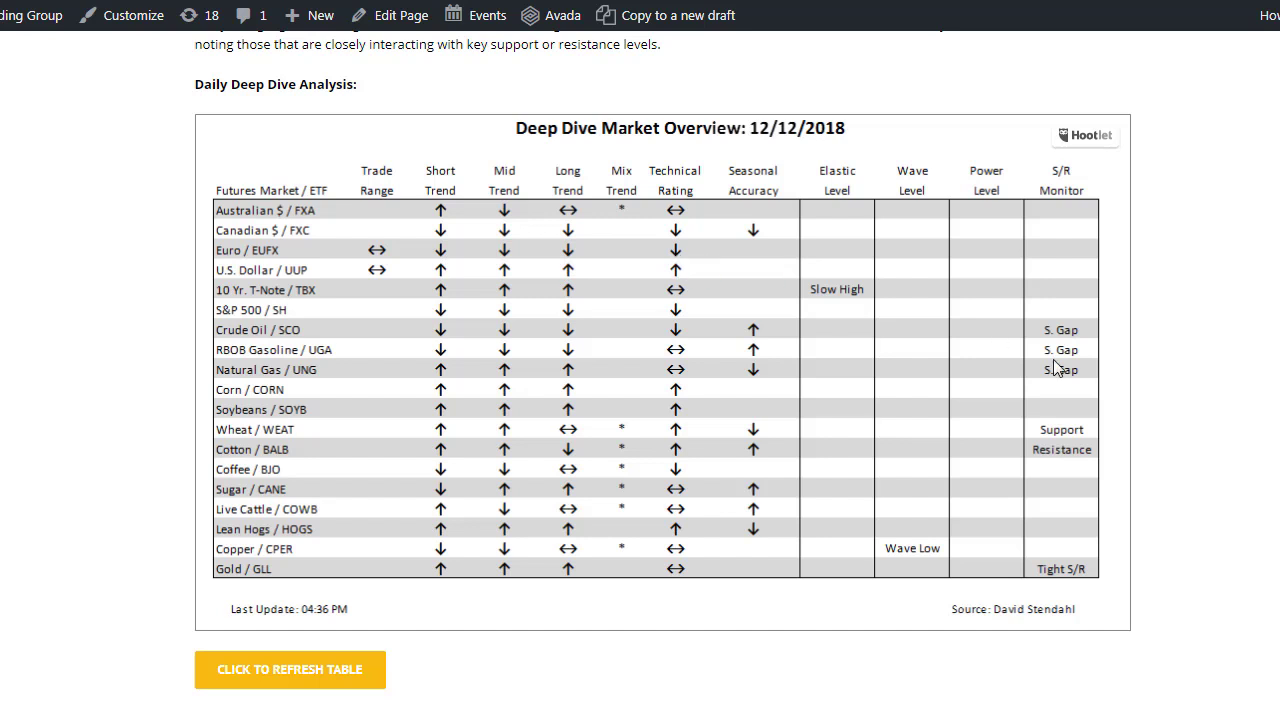
{"action": "mouse_move", "coordinate": [841, 348]}
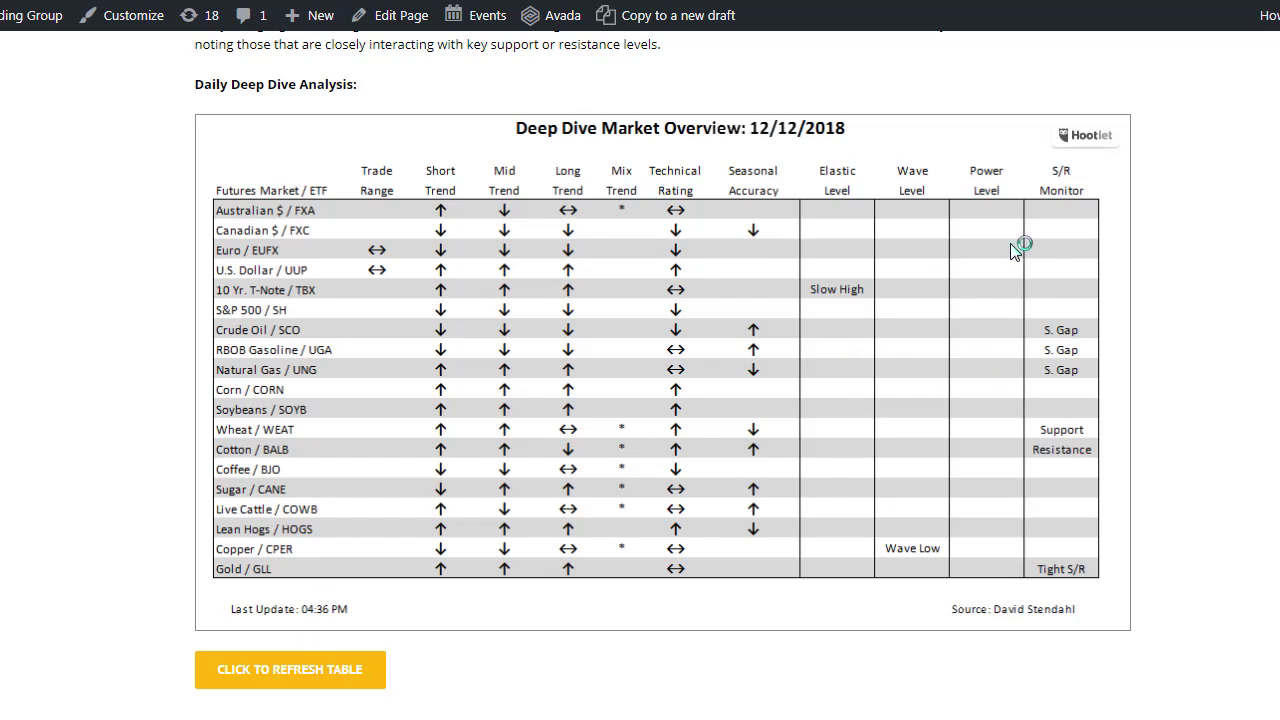
{"action": "mouse_move", "coordinate": [972, 255]}
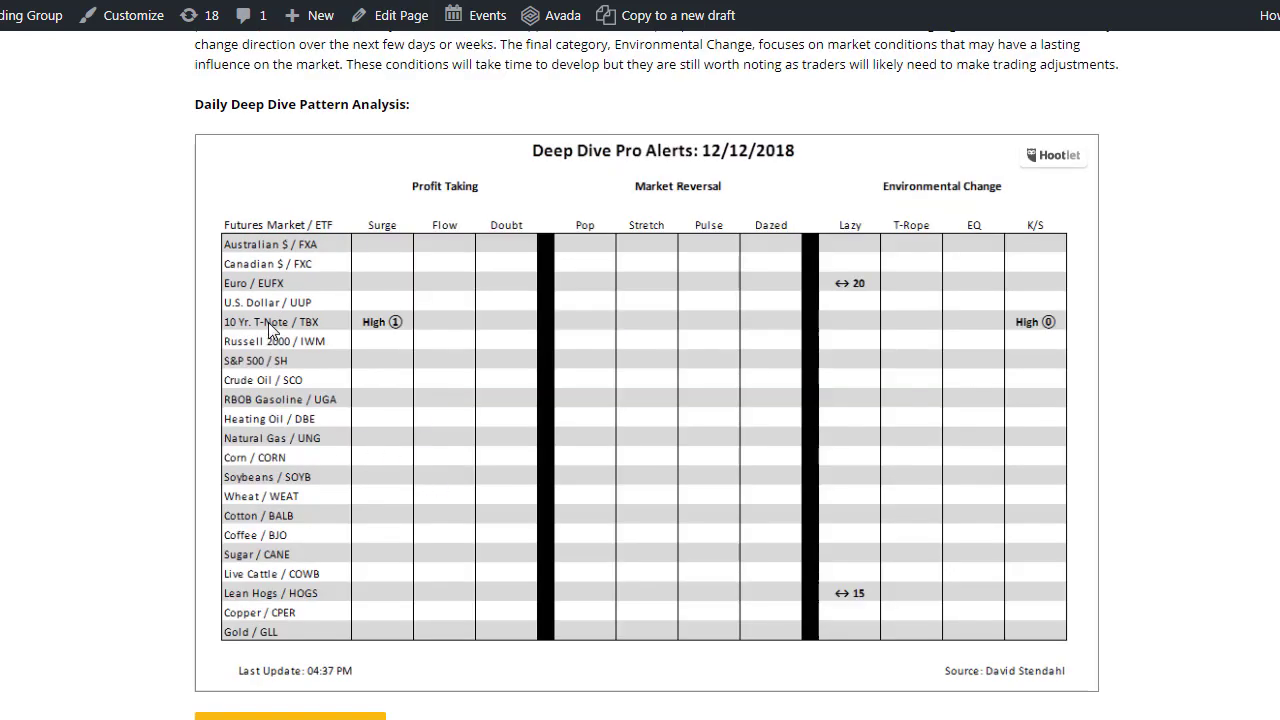
{"action": "mouse_move", "coordinate": [625, 291]}
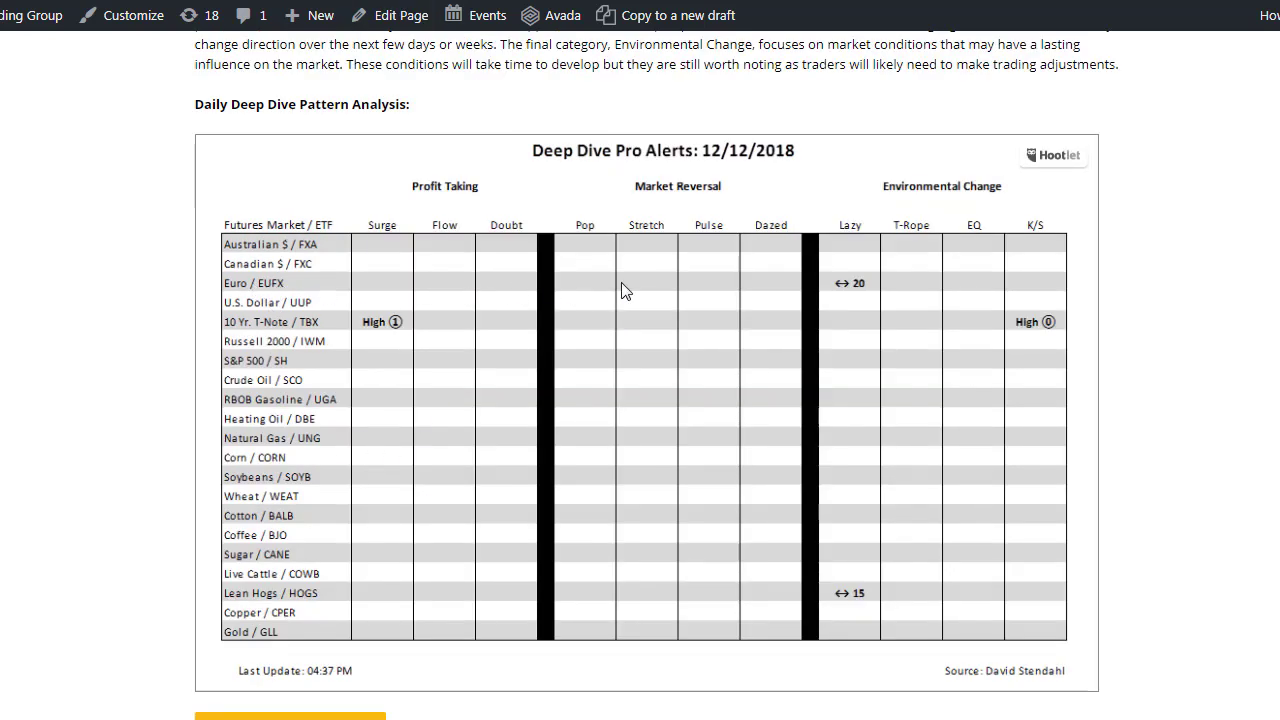
{"action": "mouse_move", "coordinate": [850, 288]}
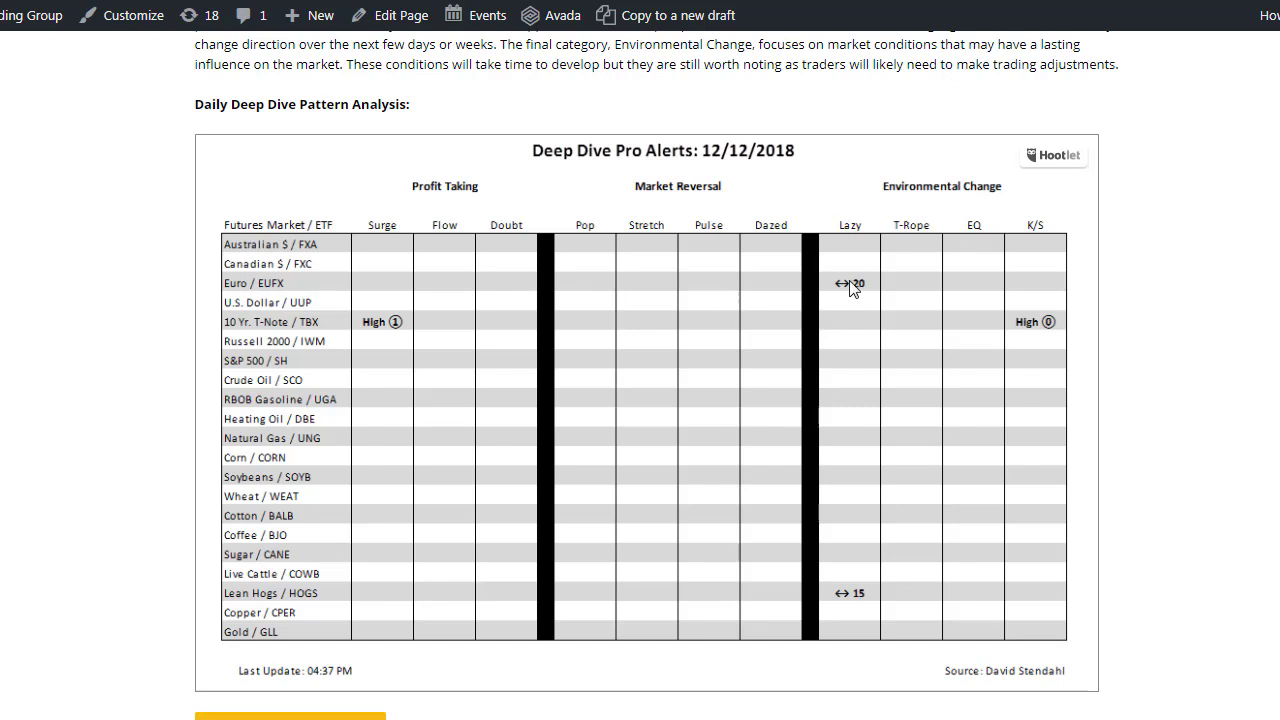
{"action": "mouse_move", "coordinate": [851, 293]}
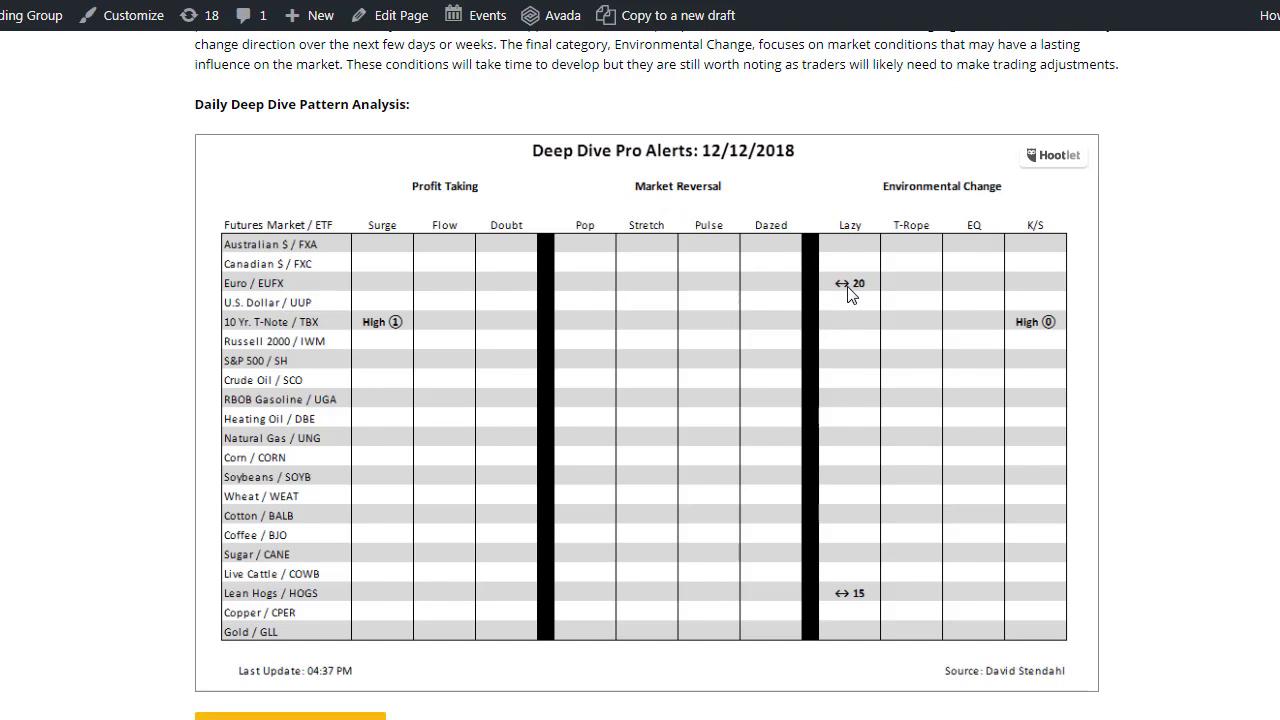
{"action": "mouse_move", "coordinate": [858, 356]}
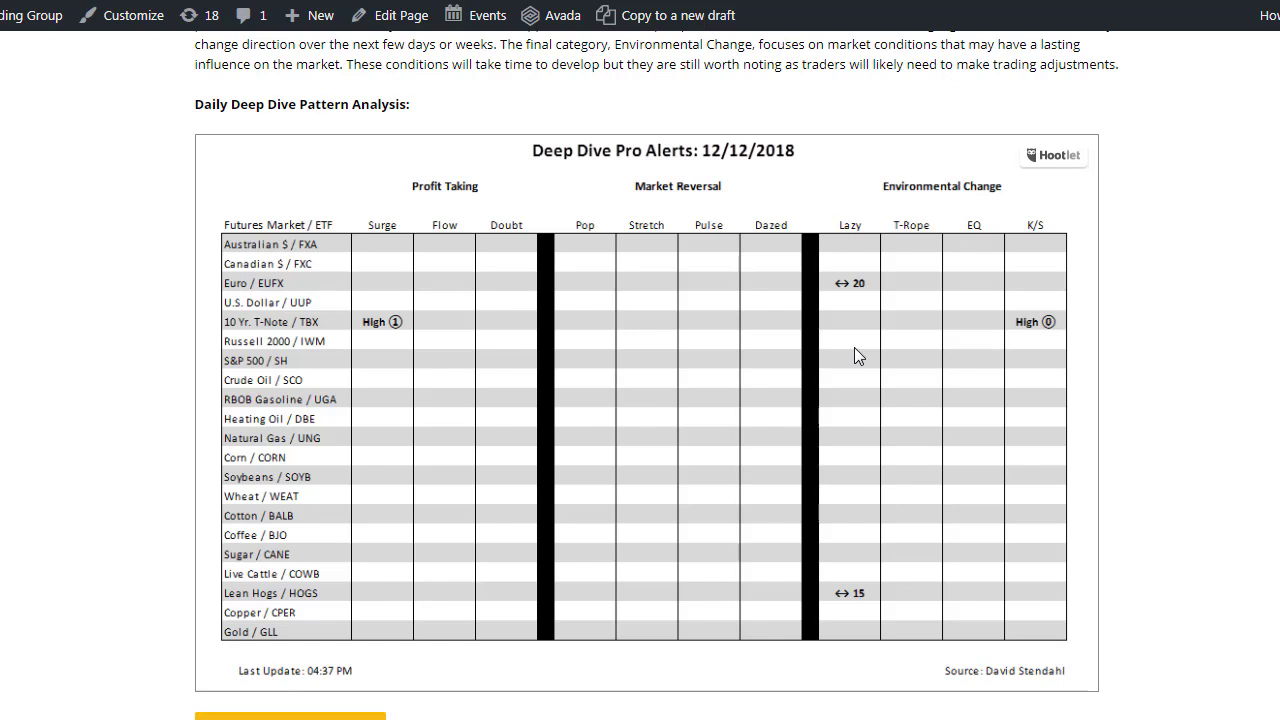
{"action": "mouse_move", "coordinate": [860, 287]}
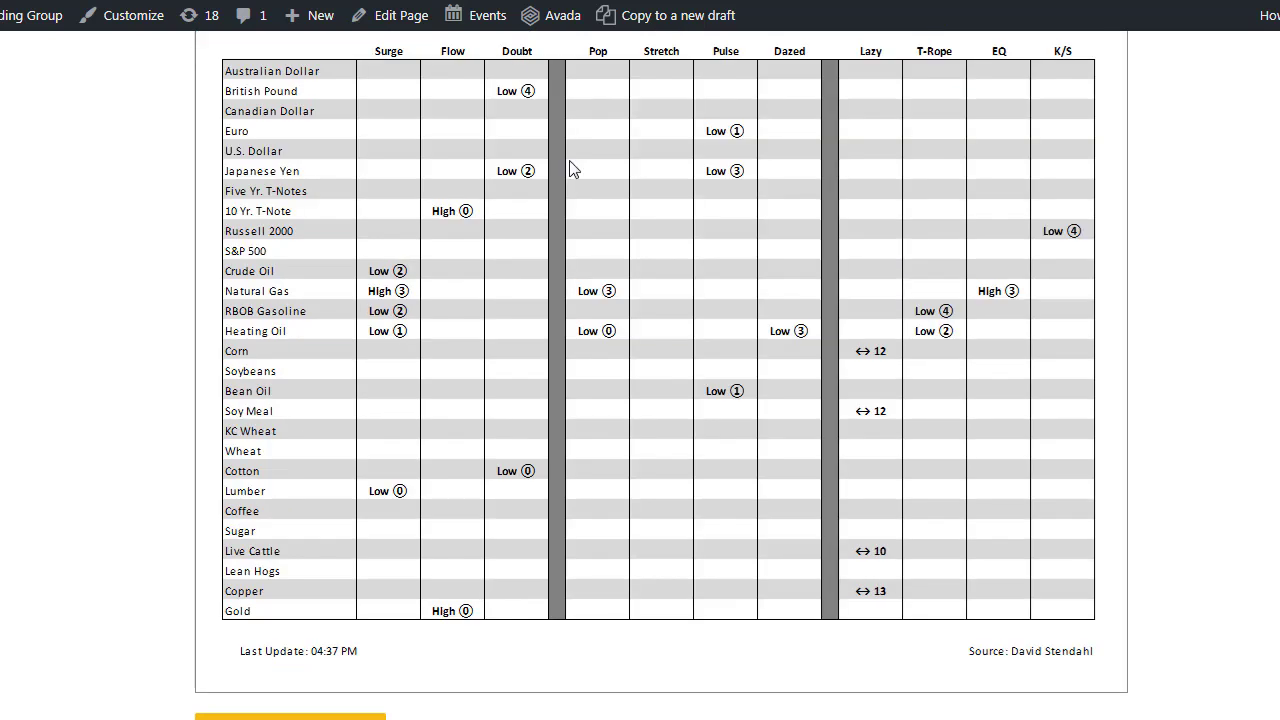
{"action": "mouse_move", "coordinate": [580, 139]}
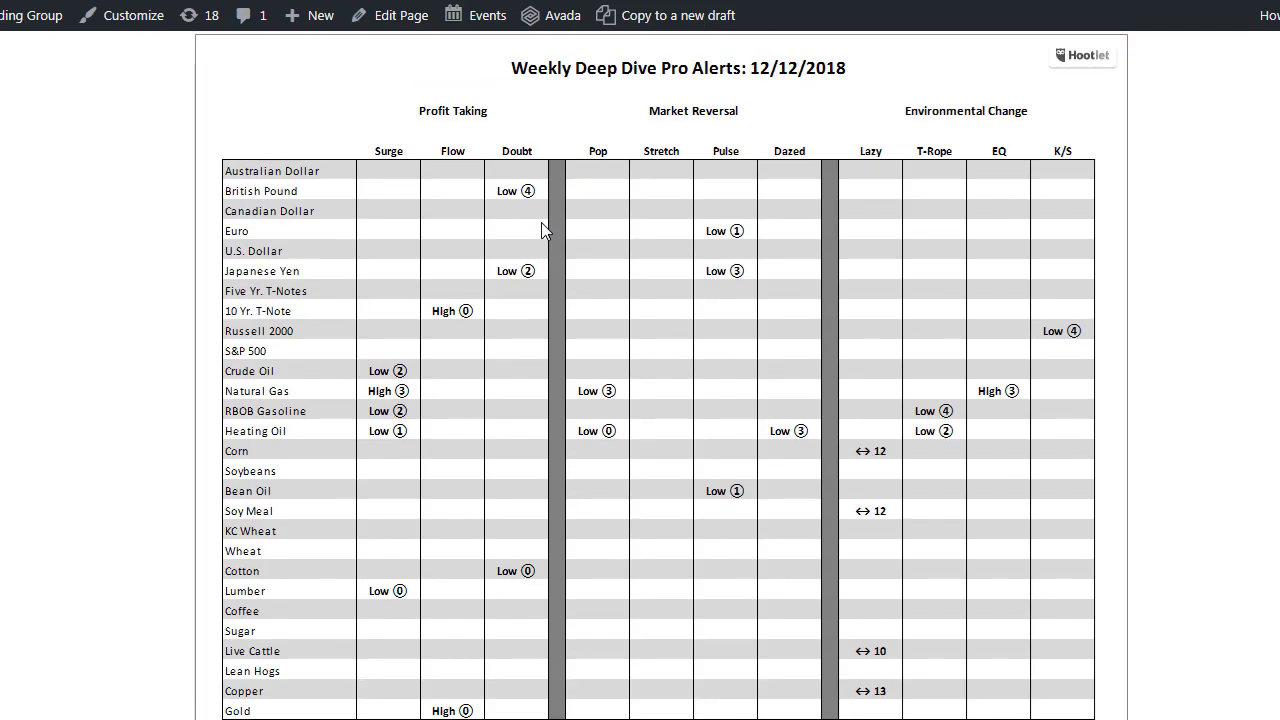
{"action": "mouse_move", "coordinate": [343, 261]}
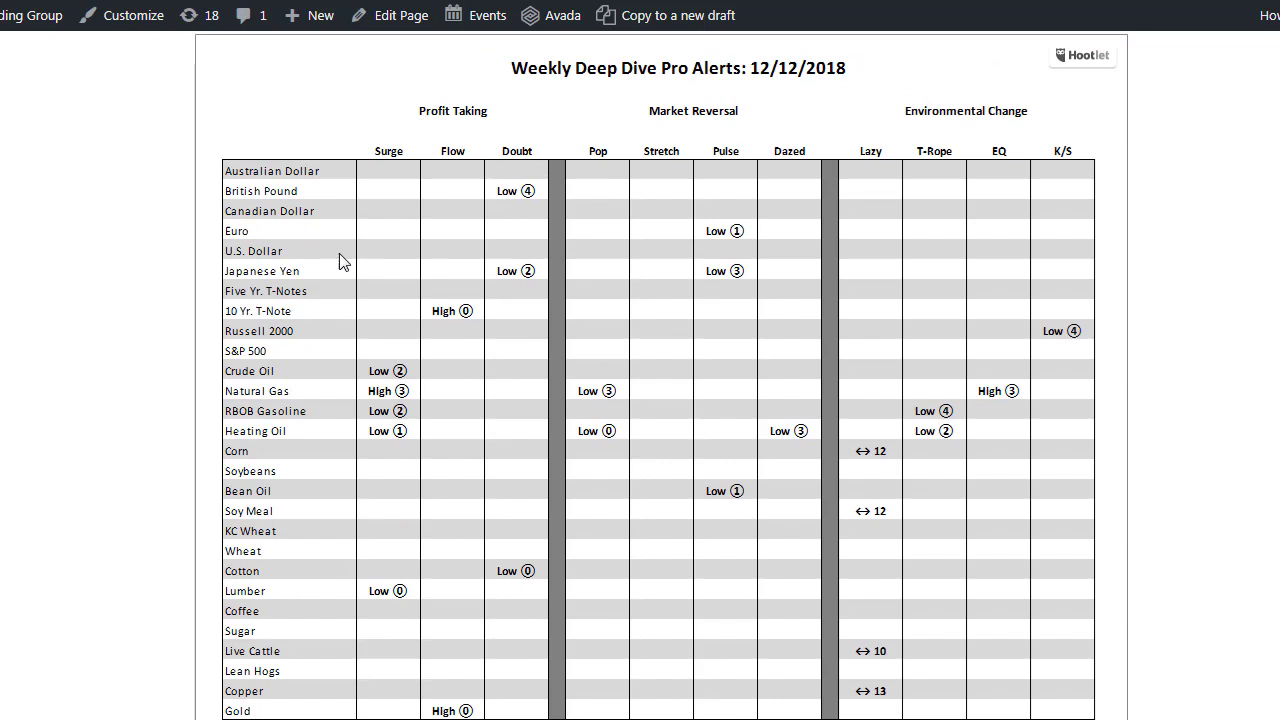
{"action": "mouse_move", "coordinate": [735, 243]}
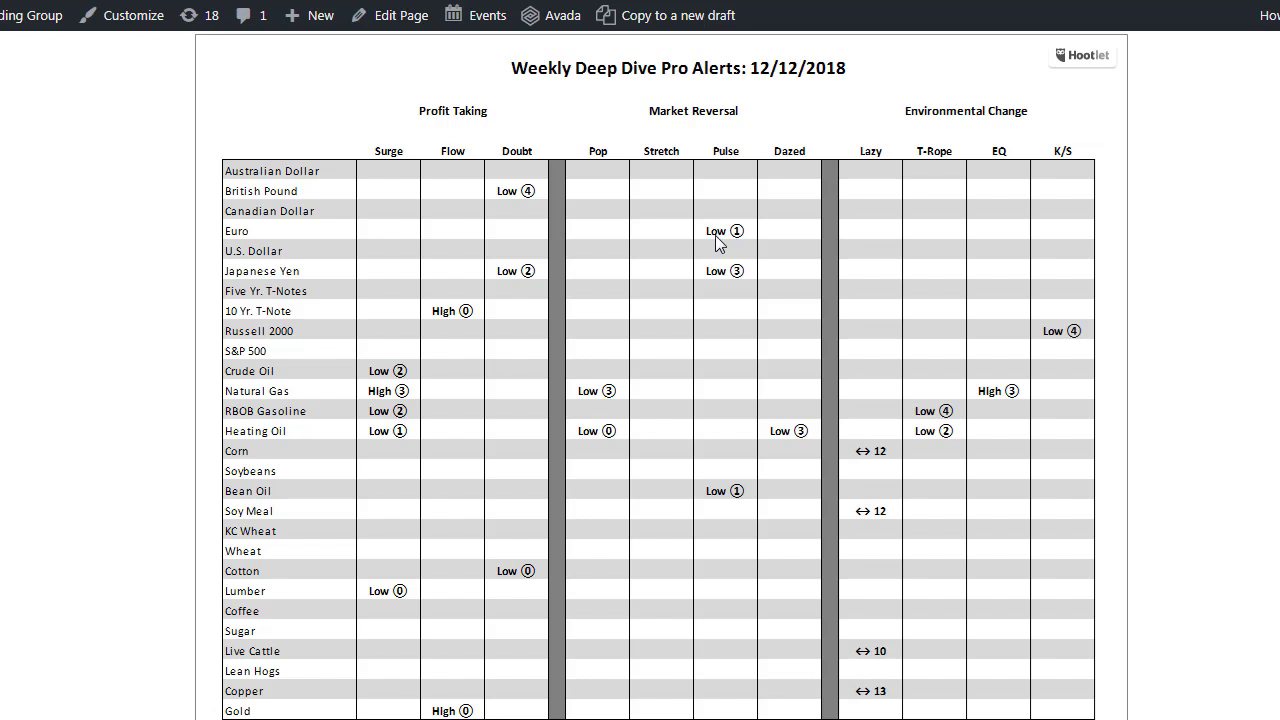
{"action": "mouse_move", "coordinate": [592, 173]}
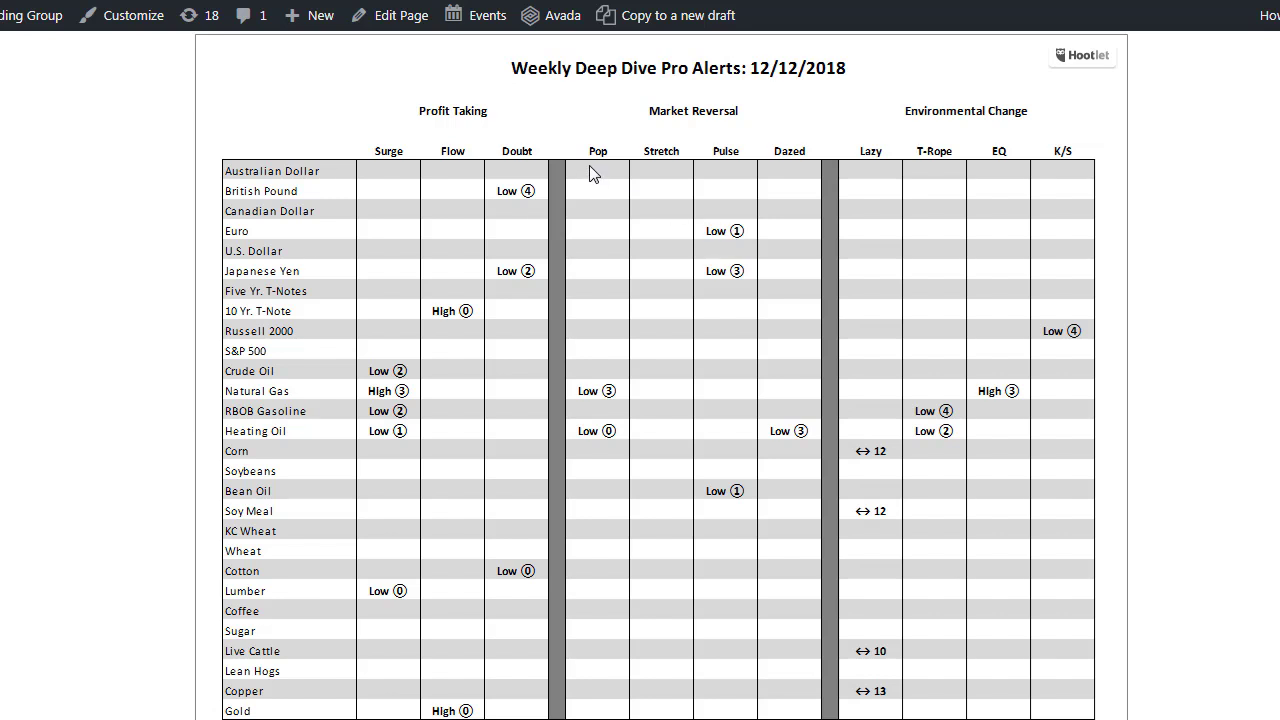
{"action": "mouse_move", "coordinate": [659, 162]}
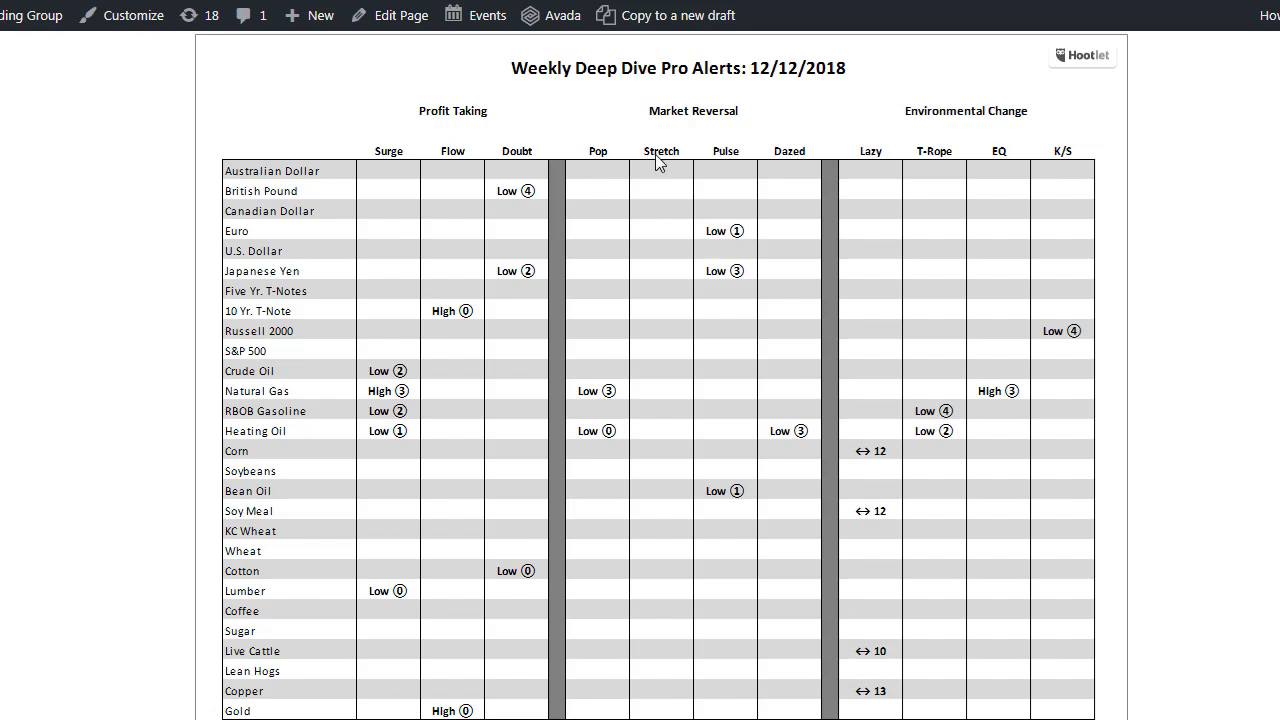
{"action": "mouse_move", "coordinate": [674, 241]}
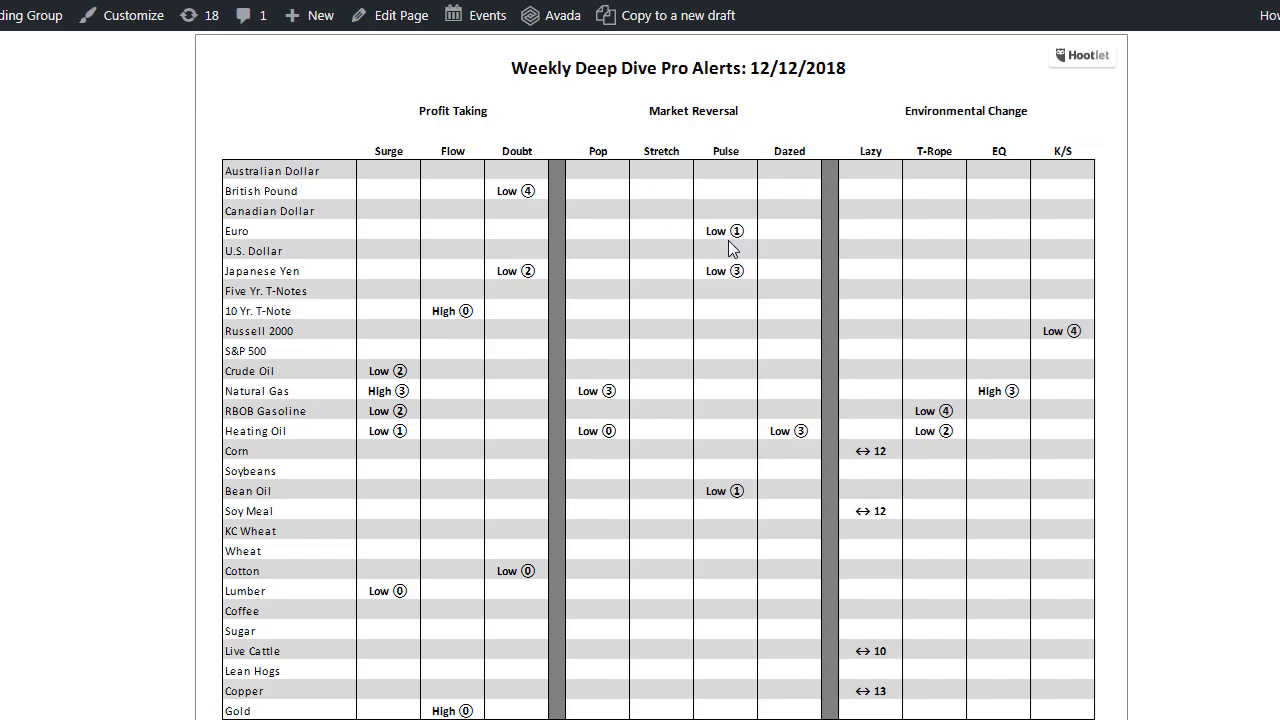
{"action": "mouse_move", "coordinate": [731, 234]}
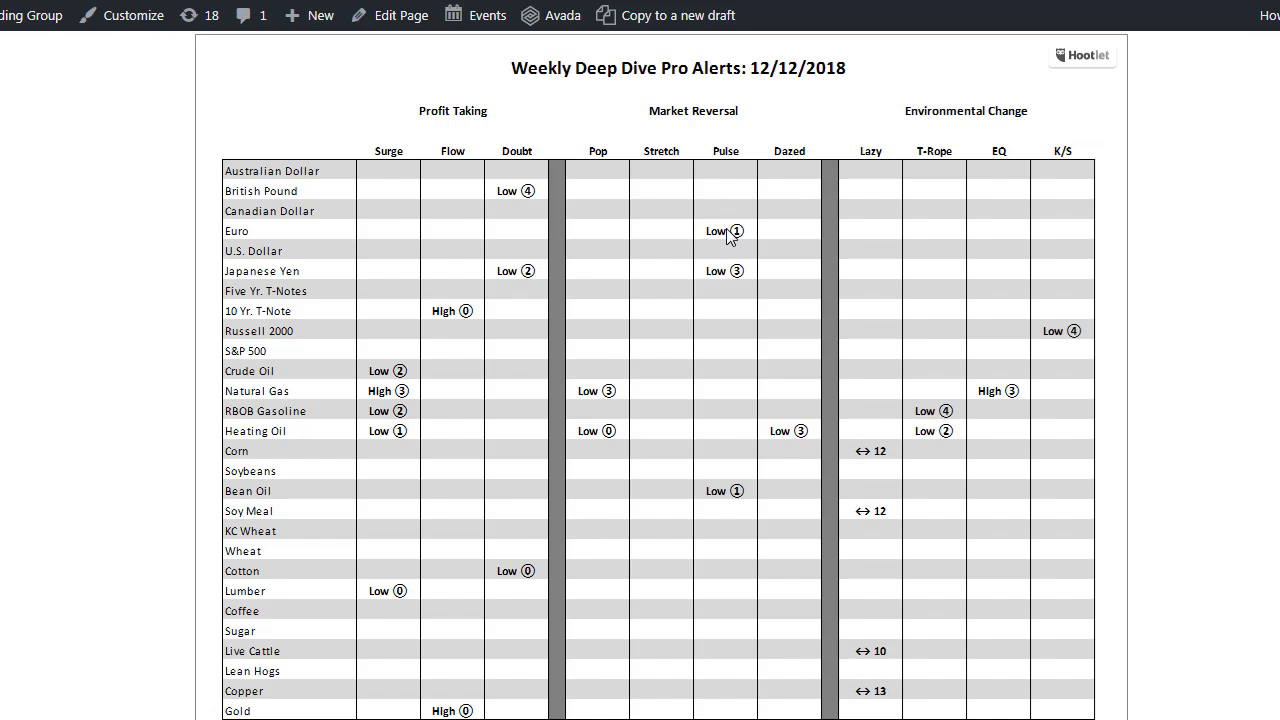
{"action": "mouse_move", "coordinate": [728, 270]}
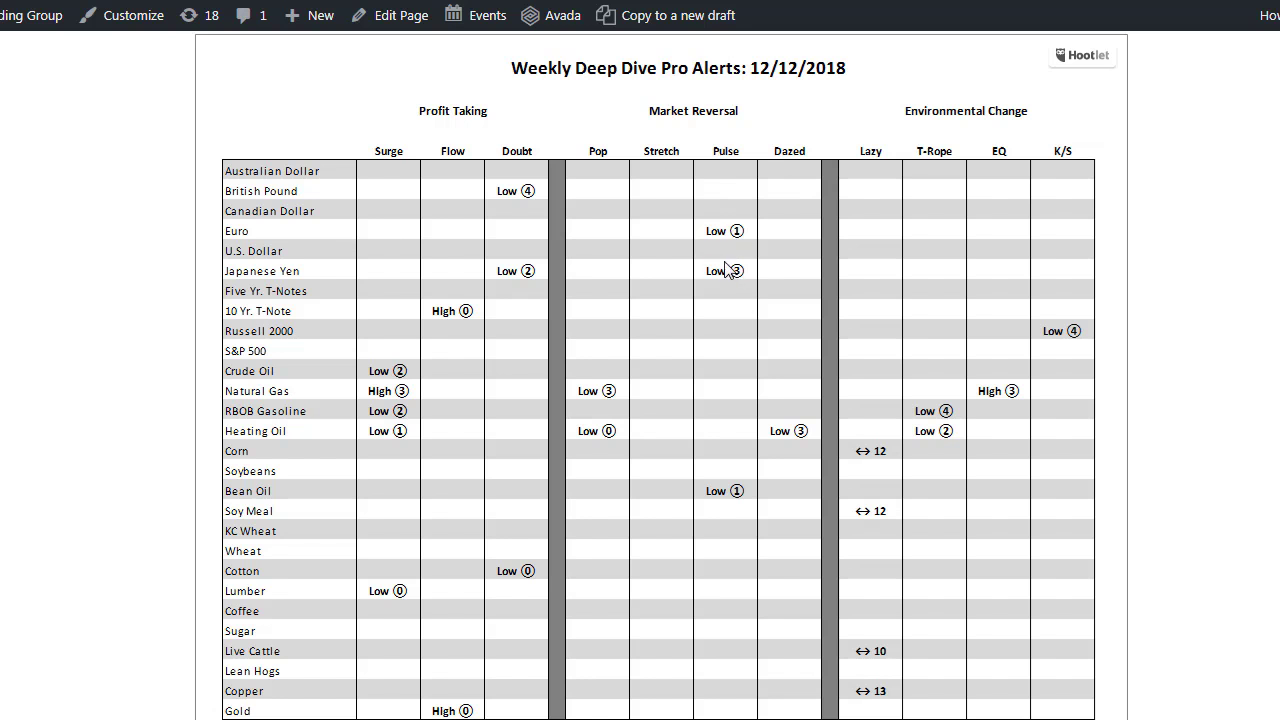
{"action": "mouse_move", "coordinate": [728, 271]}
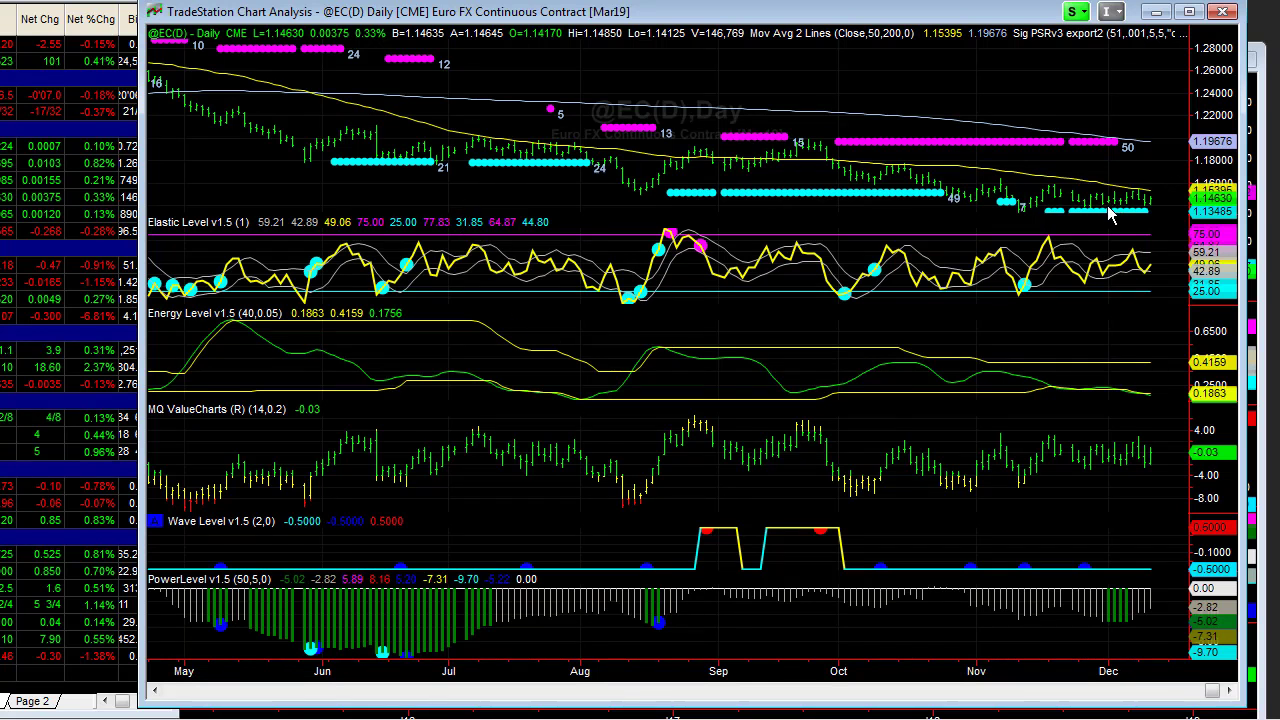
{"action": "mouse_move", "coordinate": [1145, 199]}
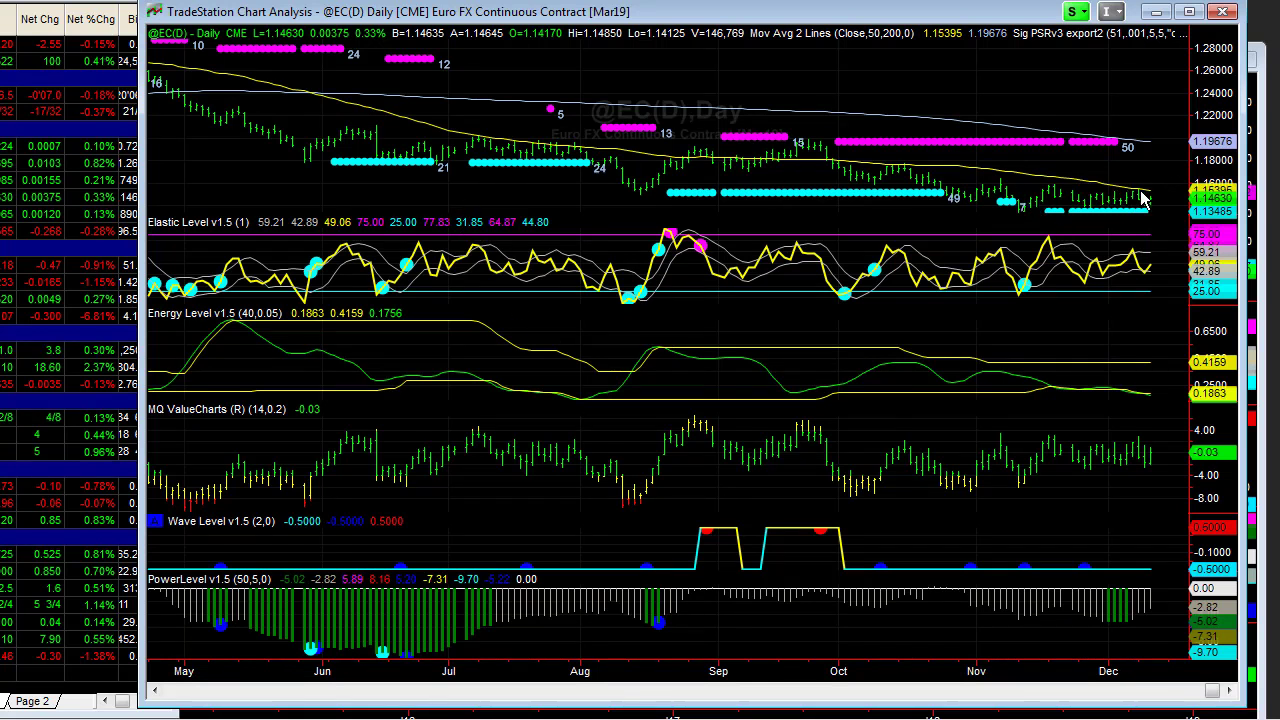
{"action": "mouse_move", "coordinate": [1080, 183]}
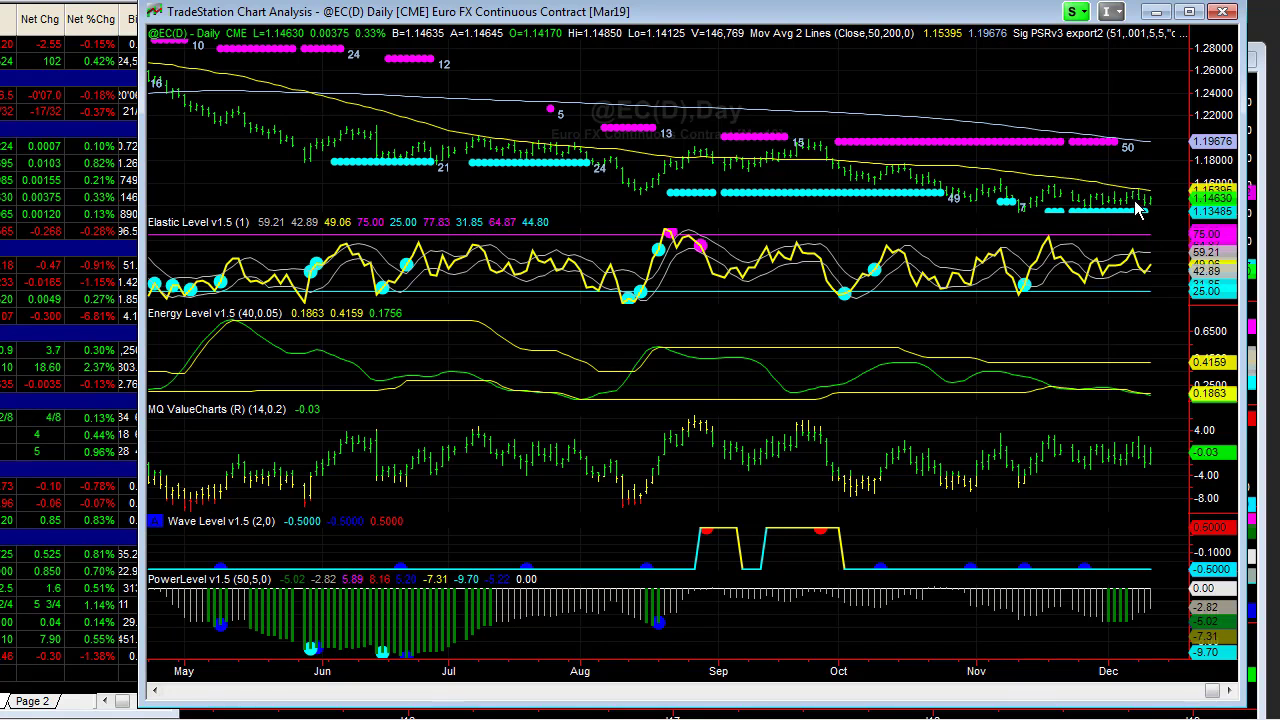
{"action": "mouse_move", "coordinate": [1080, 240]}
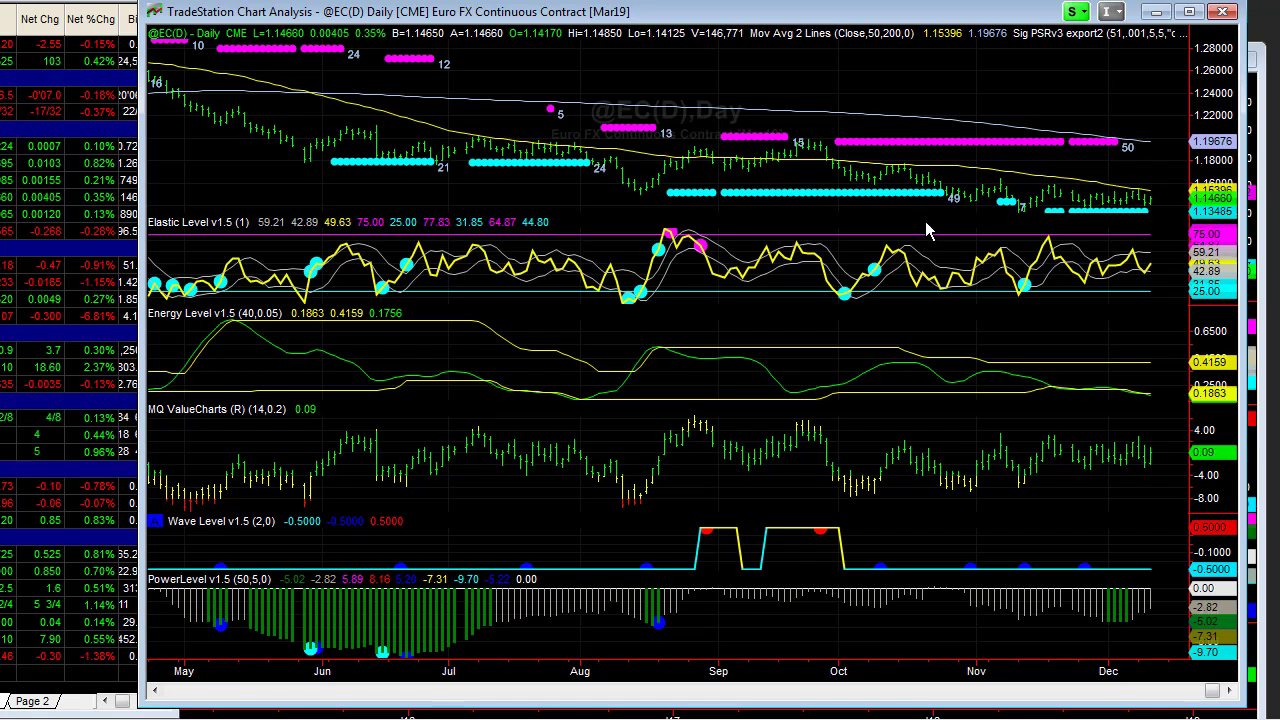
{"action": "mouse_move", "coordinate": [938, 250]}
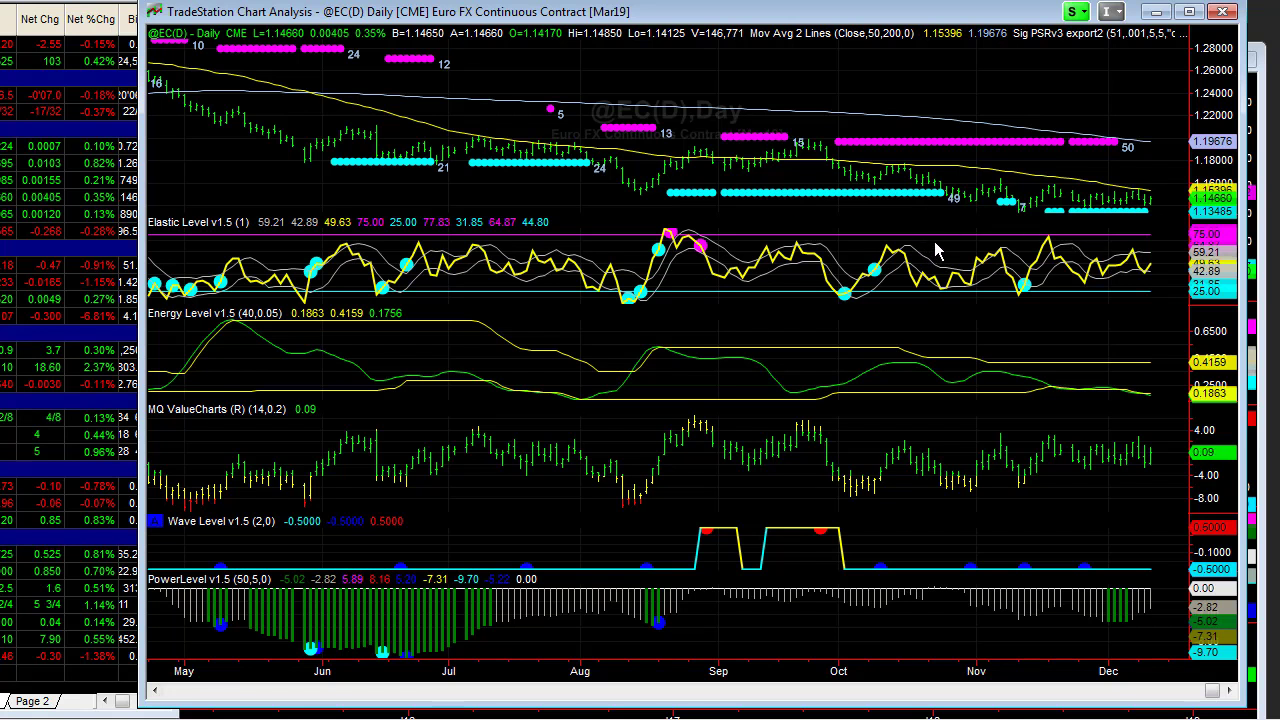
{"action": "mouse_move", "coordinate": [1035, 225]}
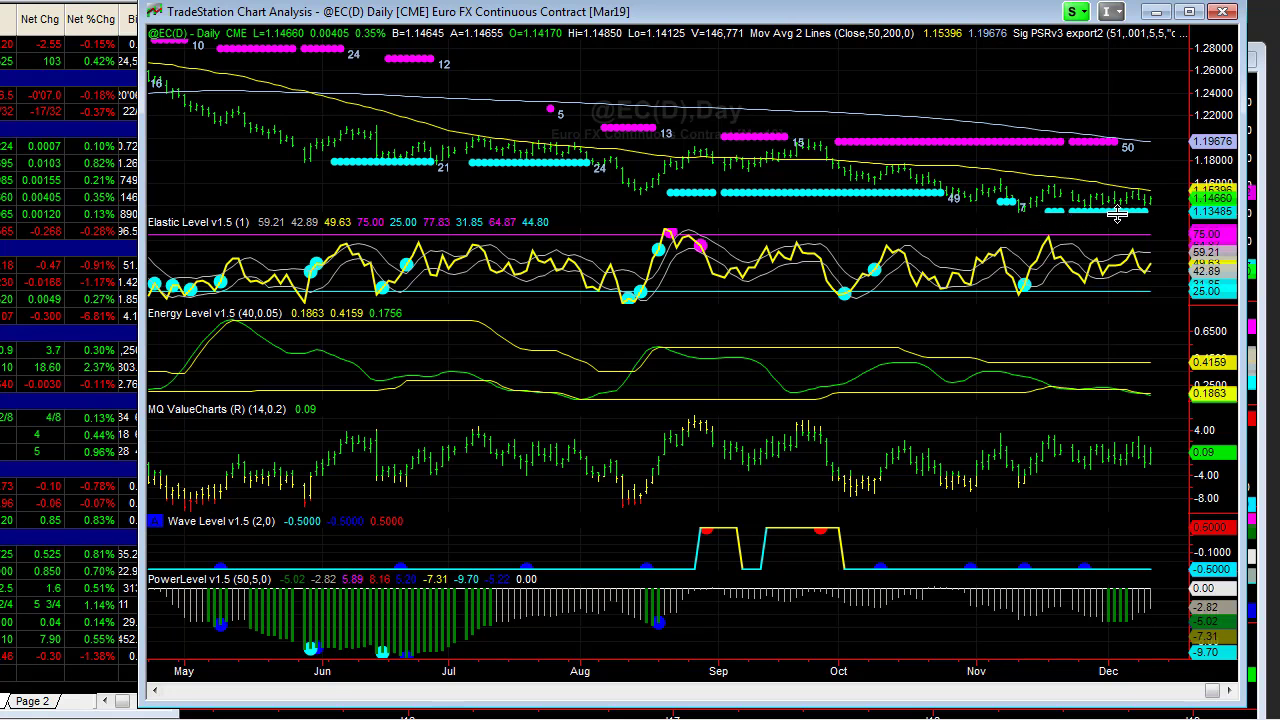
{"action": "mouse_move", "coordinate": [900, 205]}
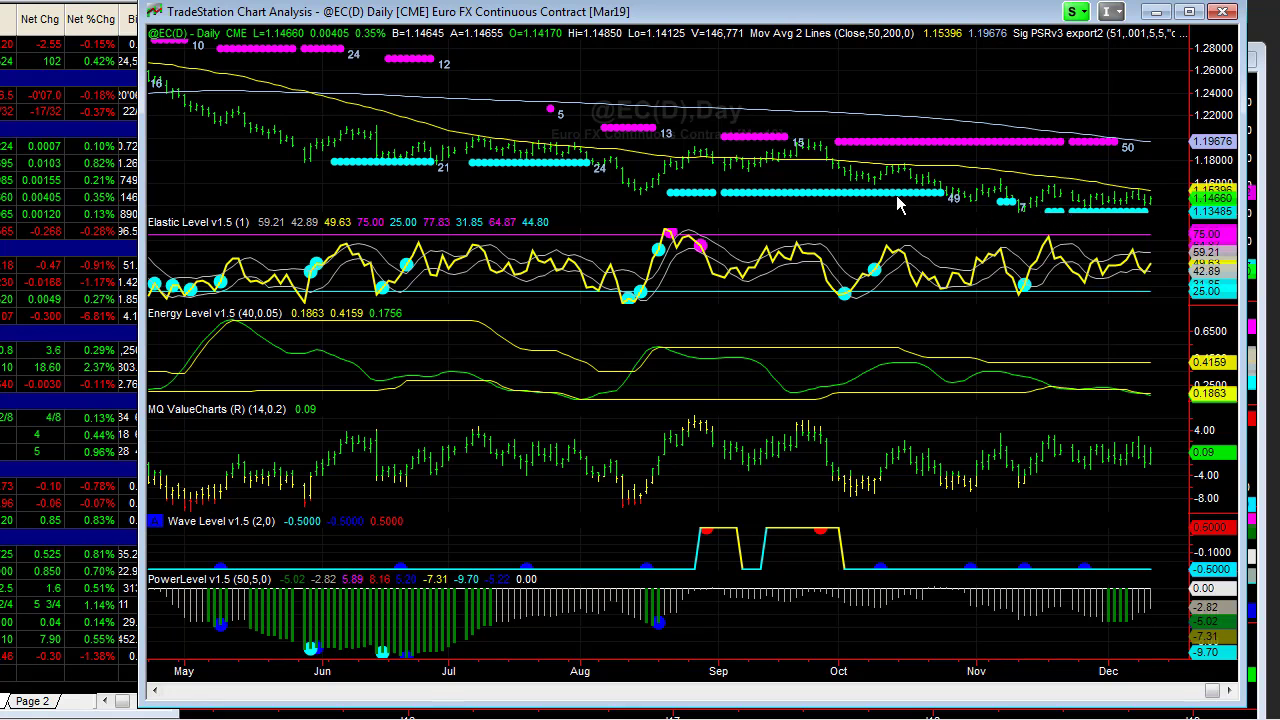
{"action": "mouse_move", "coordinate": [950, 200]}
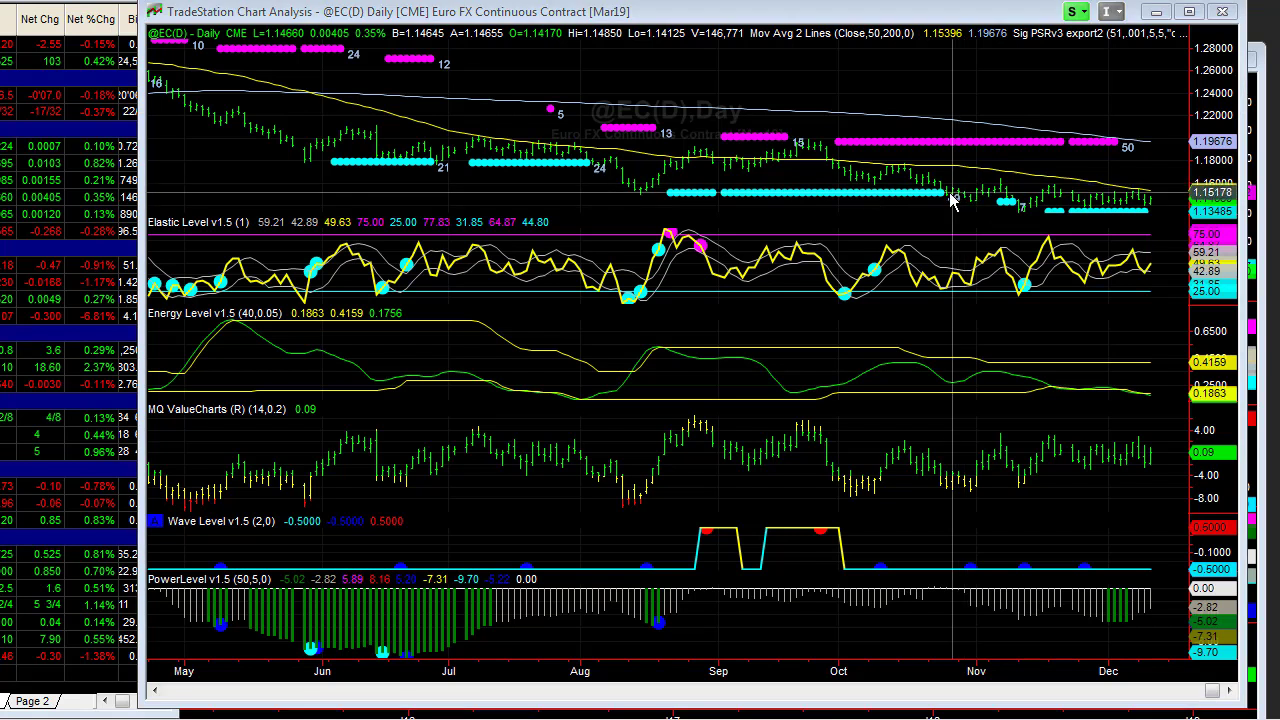
{"action": "mouse_move", "coordinate": [952, 197]}
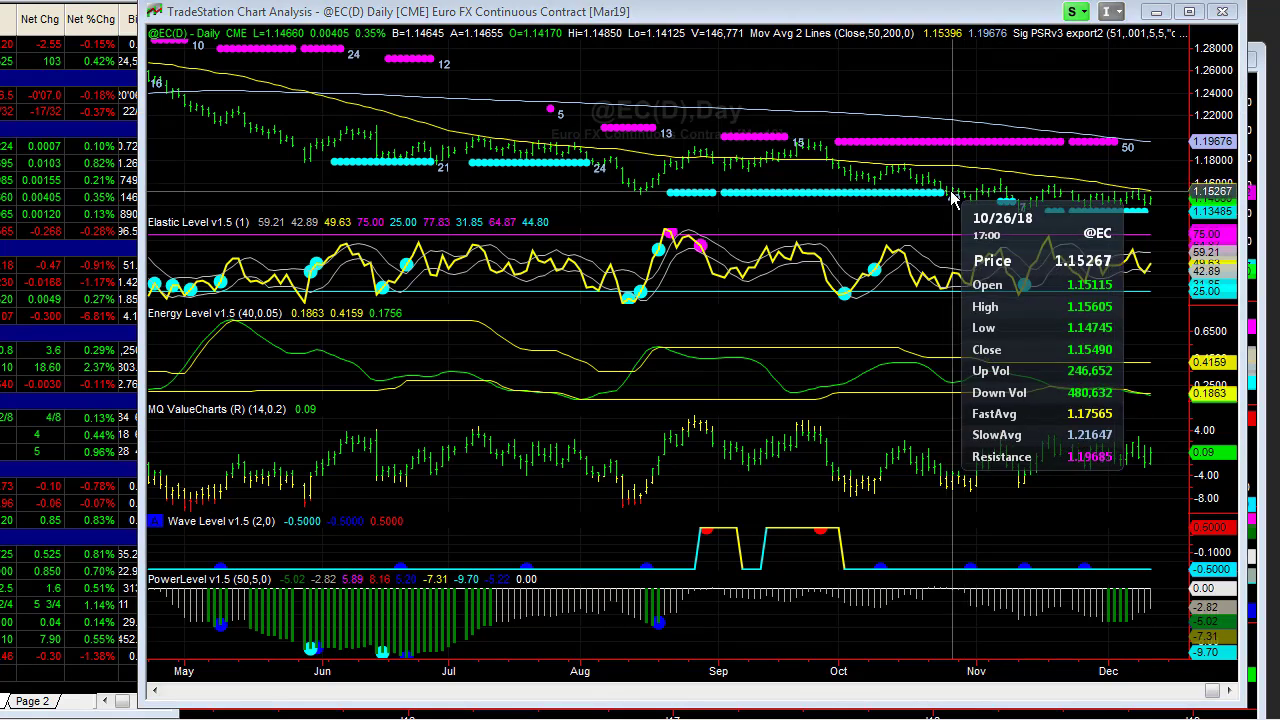
{"action": "mouse_move", "coordinate": [957, 197]}
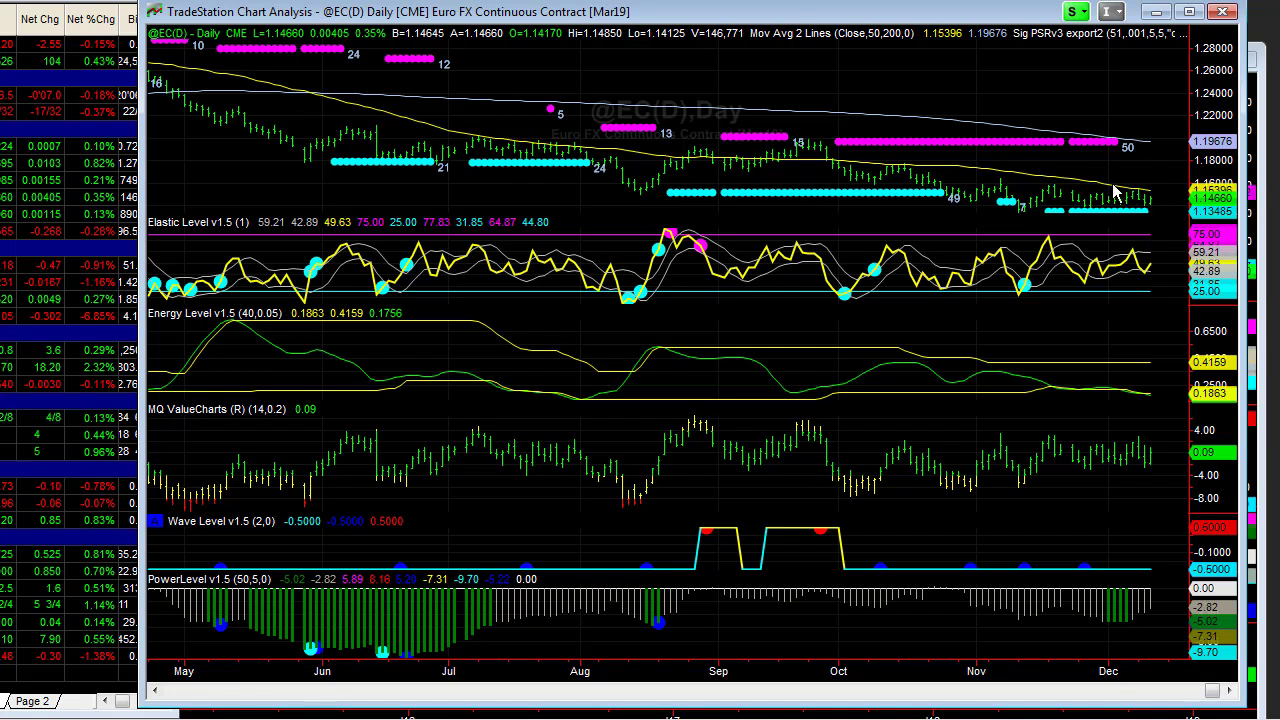
{"action": "mouse_move", "coordinate": [1150, 227]}
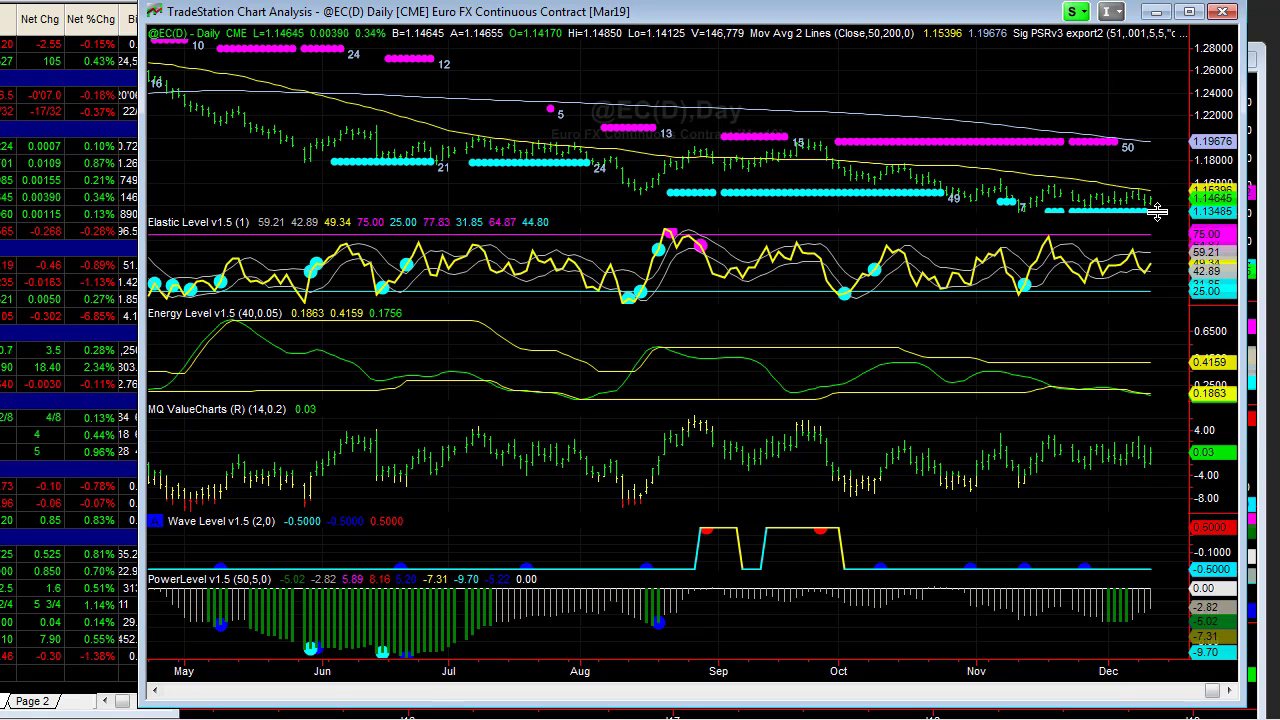
{"action": "mouse_move", "coordinate": [1117, 363]}
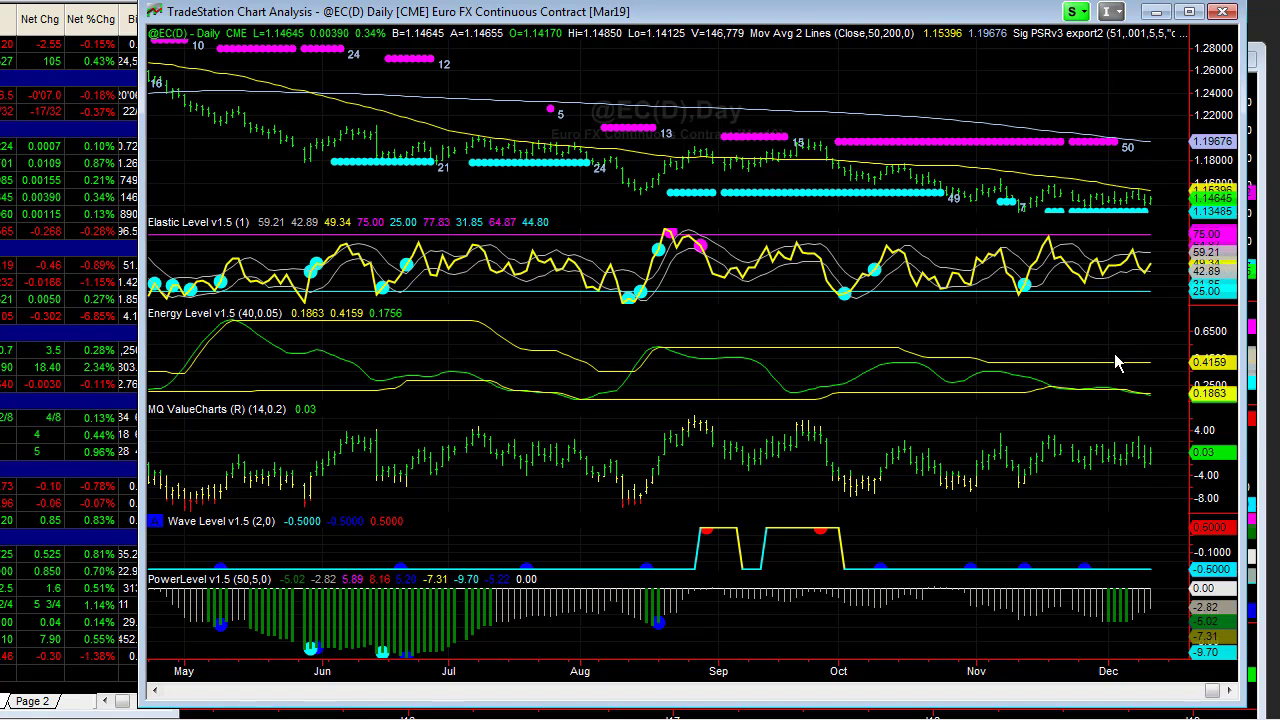
{"action": "mouse_move", "coordinate": [1145, 210]}
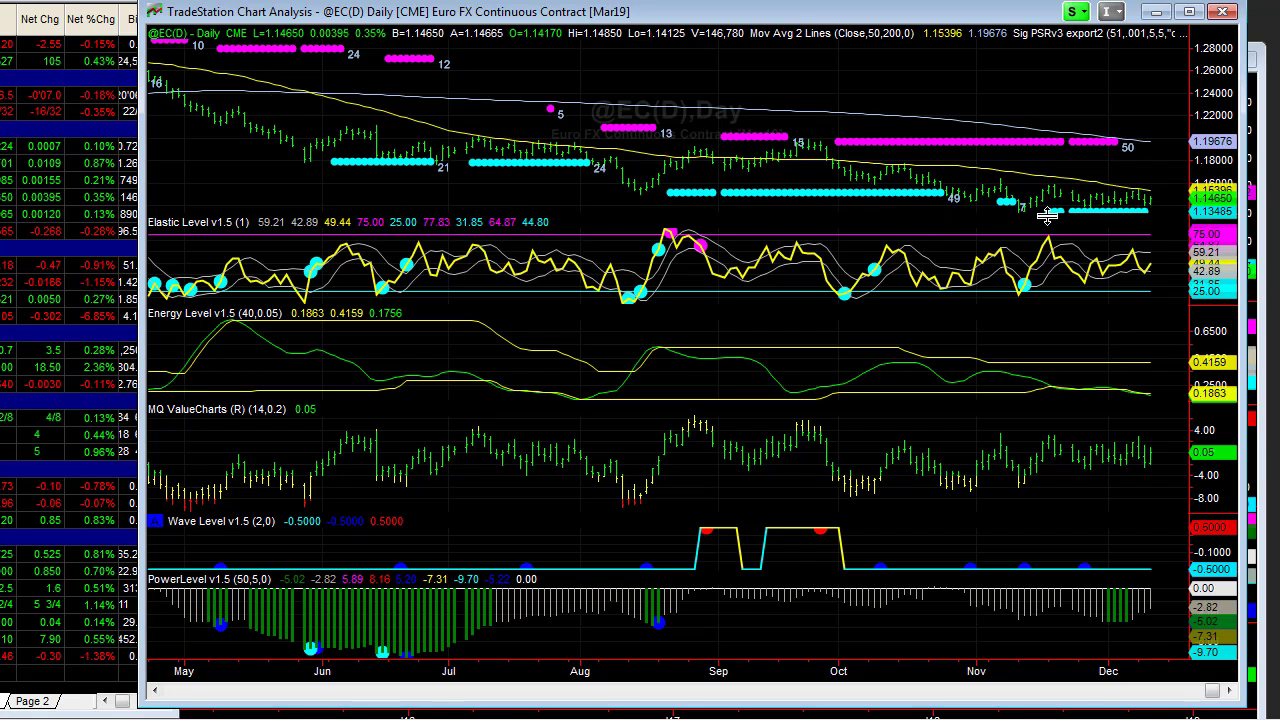
{"action": "mouse_move", "coordinate": [1115, 231]}
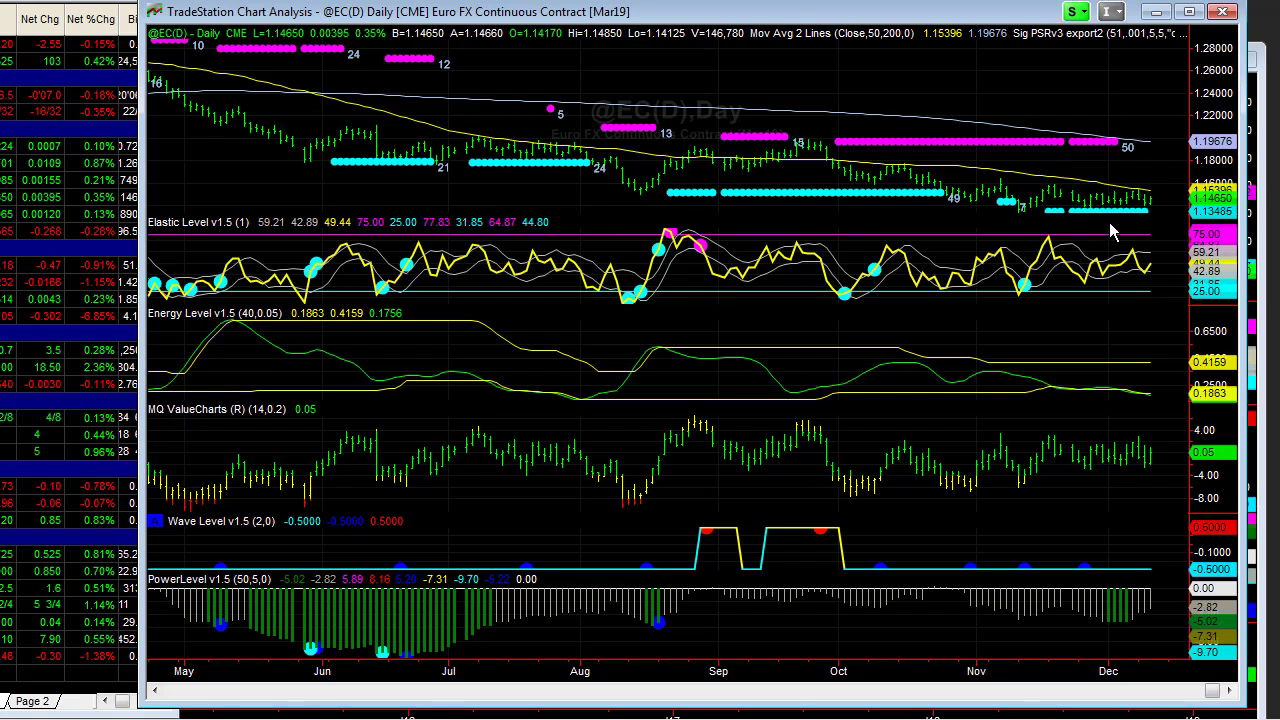
{"action": "mouse_move", "coordinate": [1115, 302]}
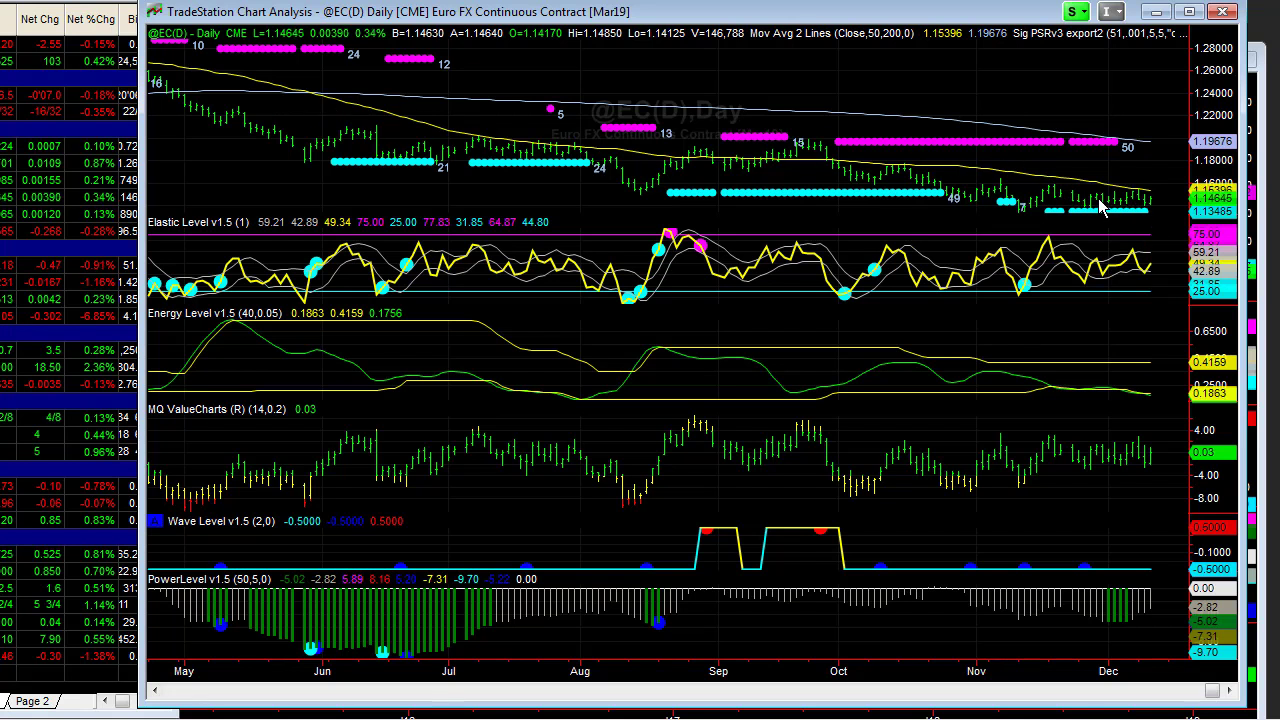
{"action": "mouse_move", "coordinate": [975, 205]}
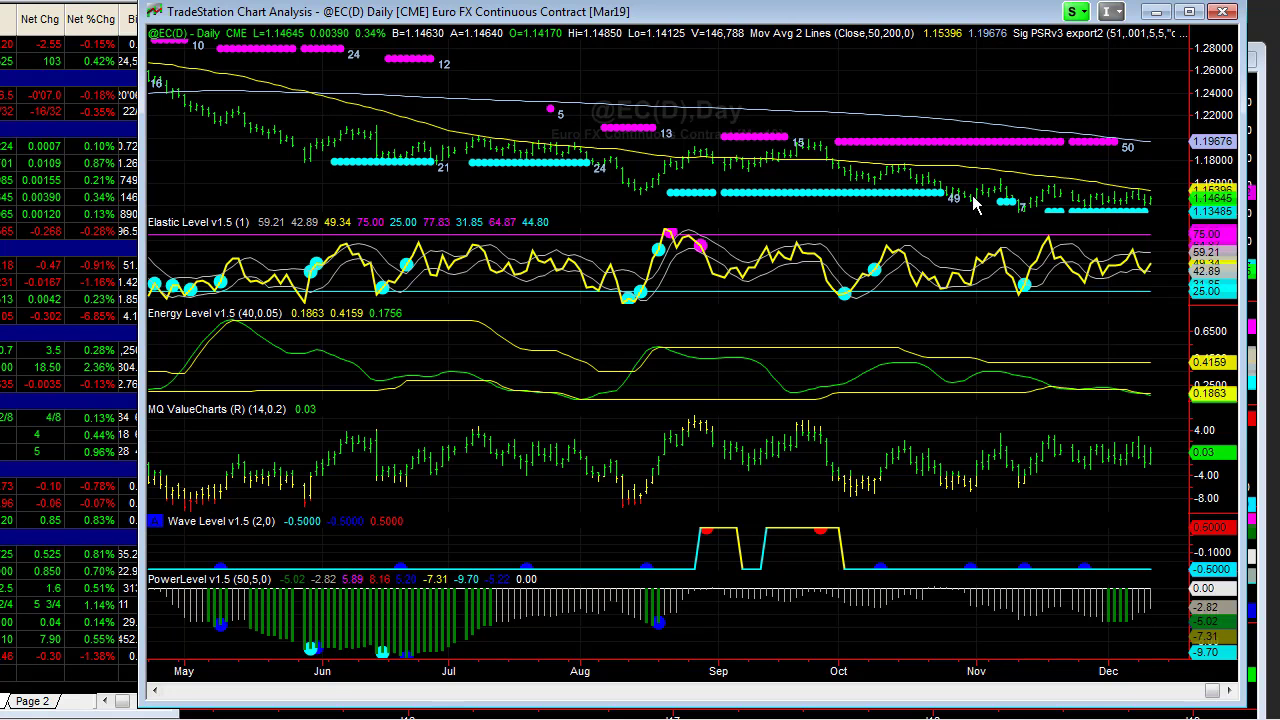
{"action": "mouse_move", "coordinate": [949, 220]}
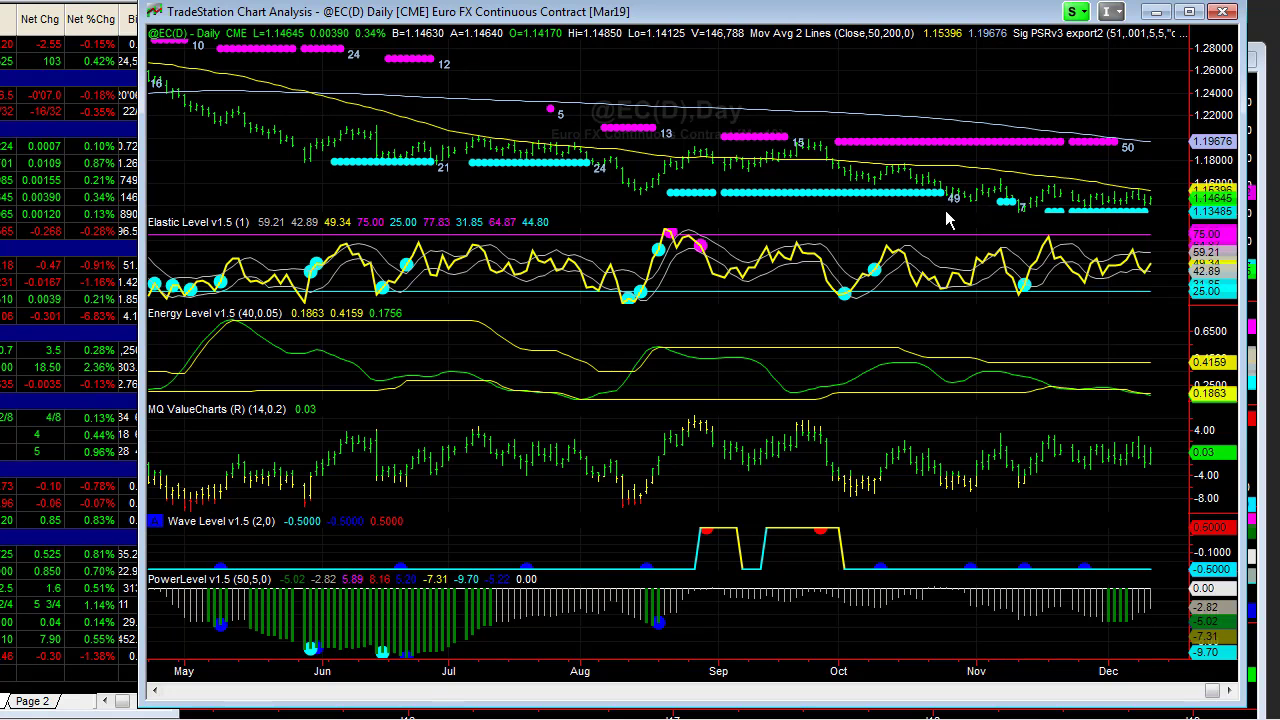
{"action": "mouse_move", "coordinate": [1042, 248]}
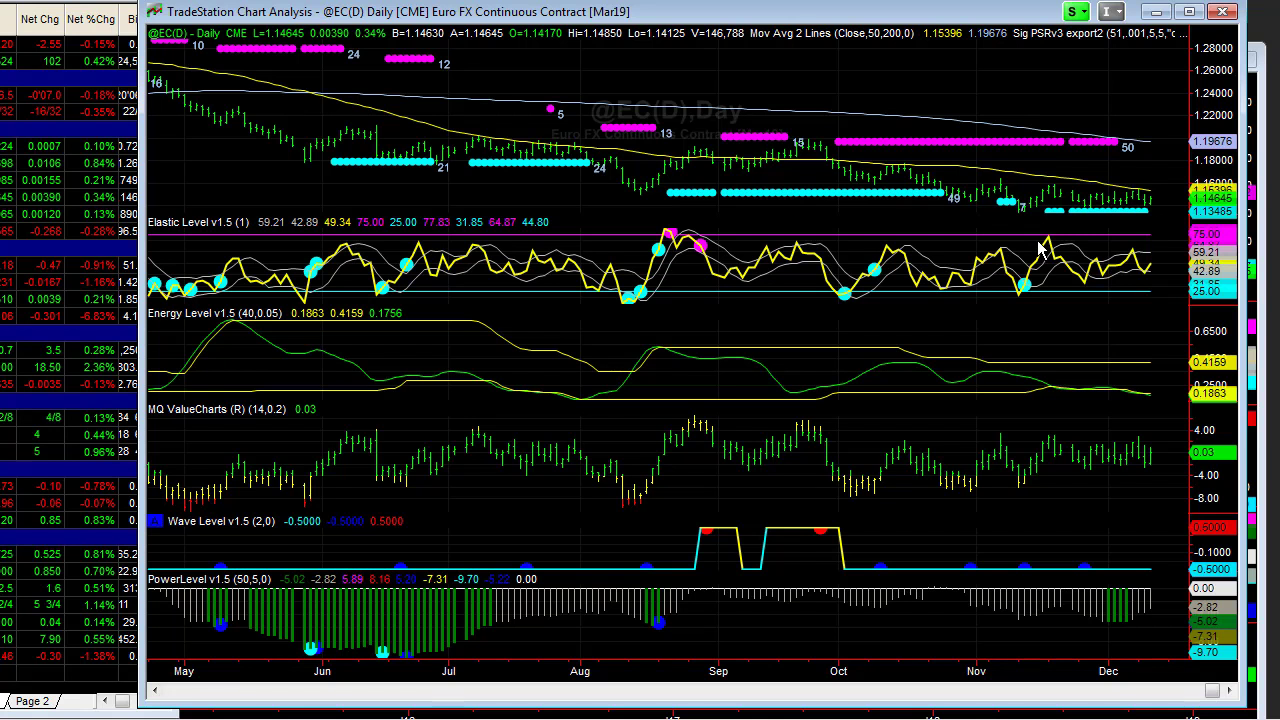
{"action": "mouse_move", "coordinate": [1071, 232]}
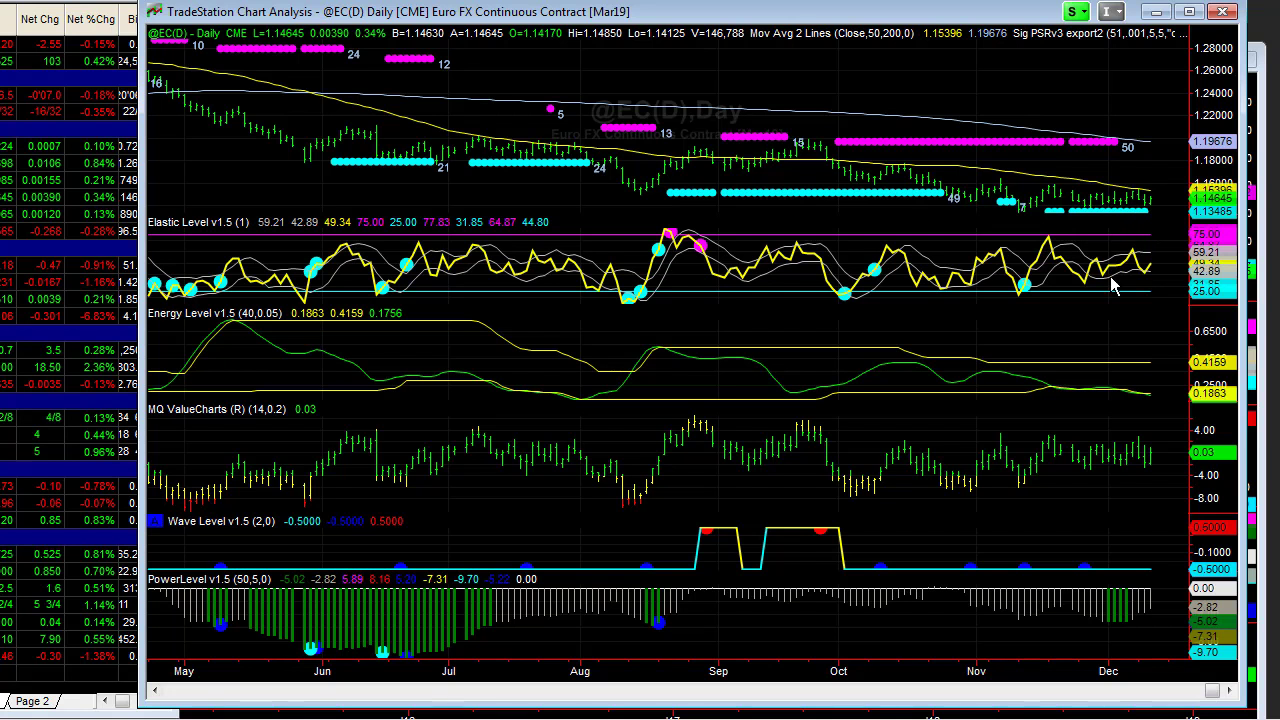
{"action": "mouse_move", "coordinate": [1160, 207]}
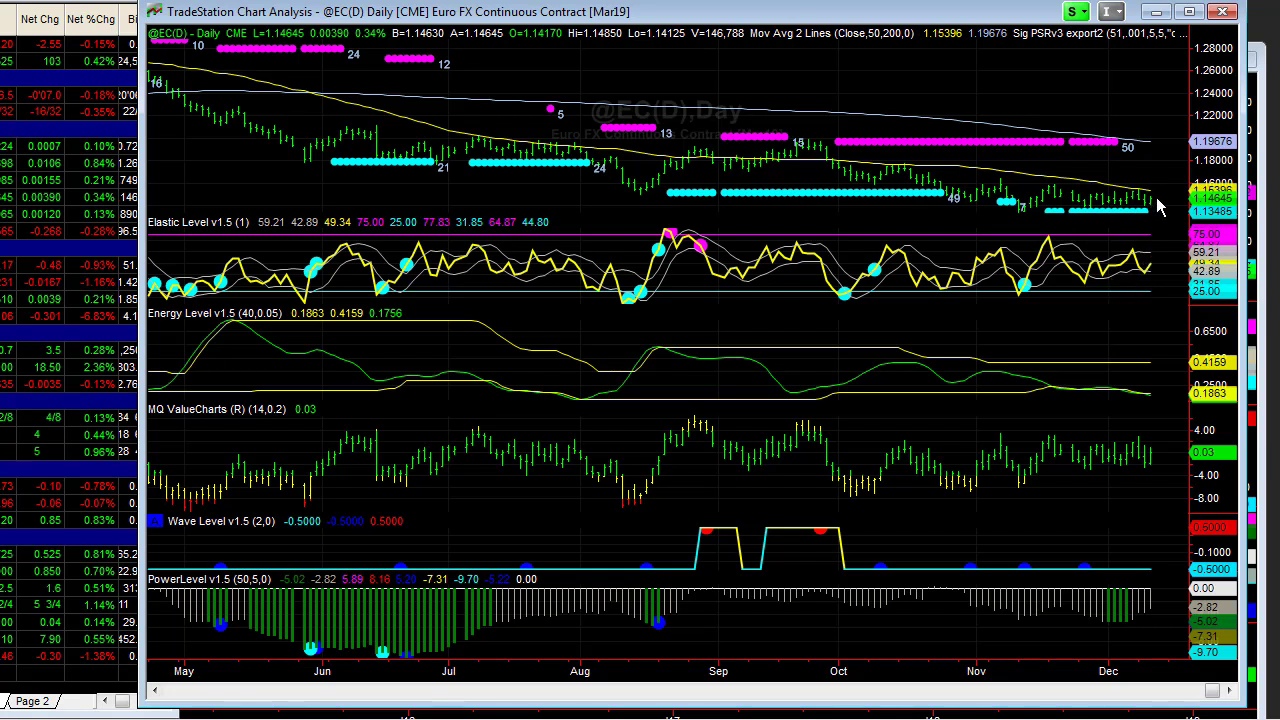
{"action": "mouse_move", "coordinate": [1130, 270]}
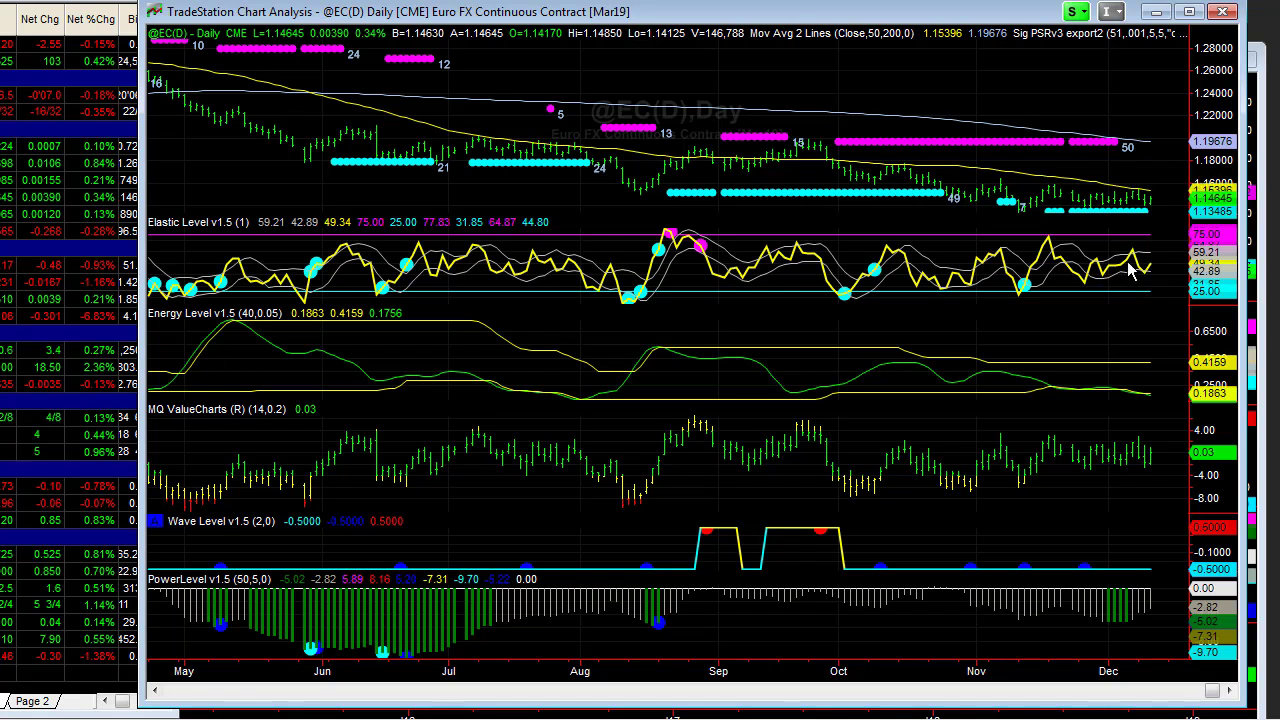
{"action": "mouse_move", "coordinate": [1180, 215]}
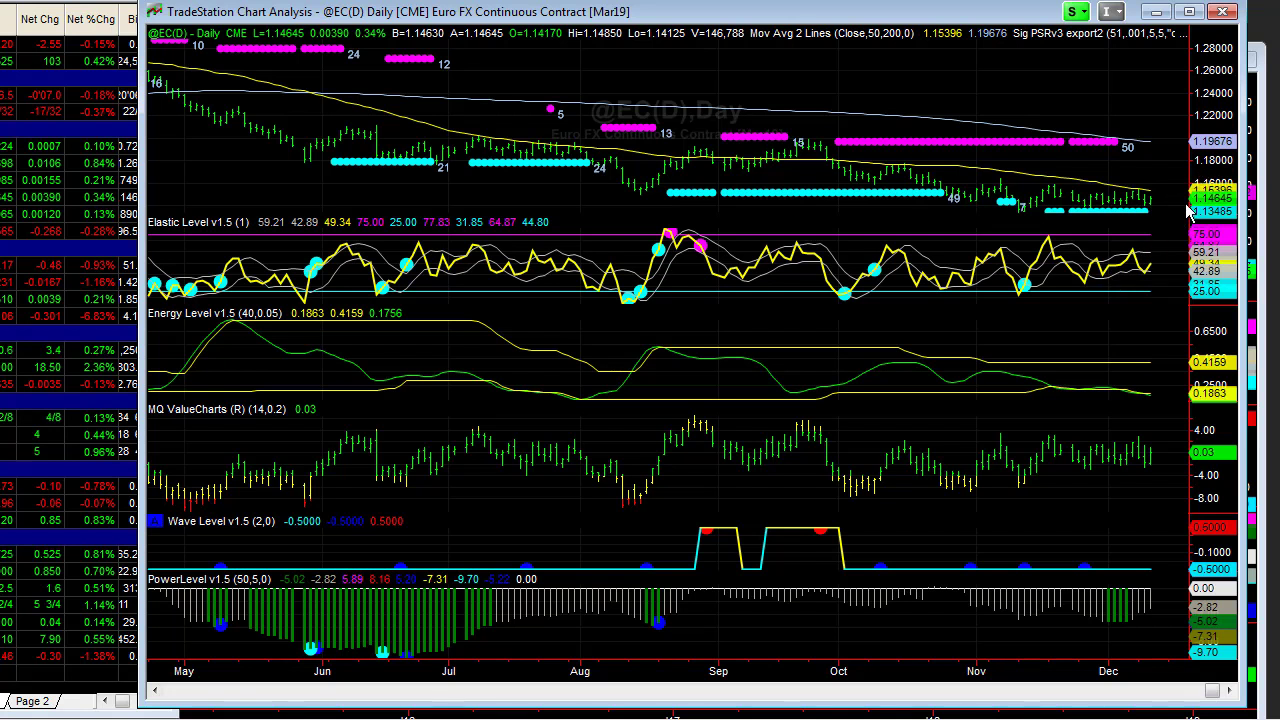
{"action": "mouse_move", "coordinate": [785, 623]}
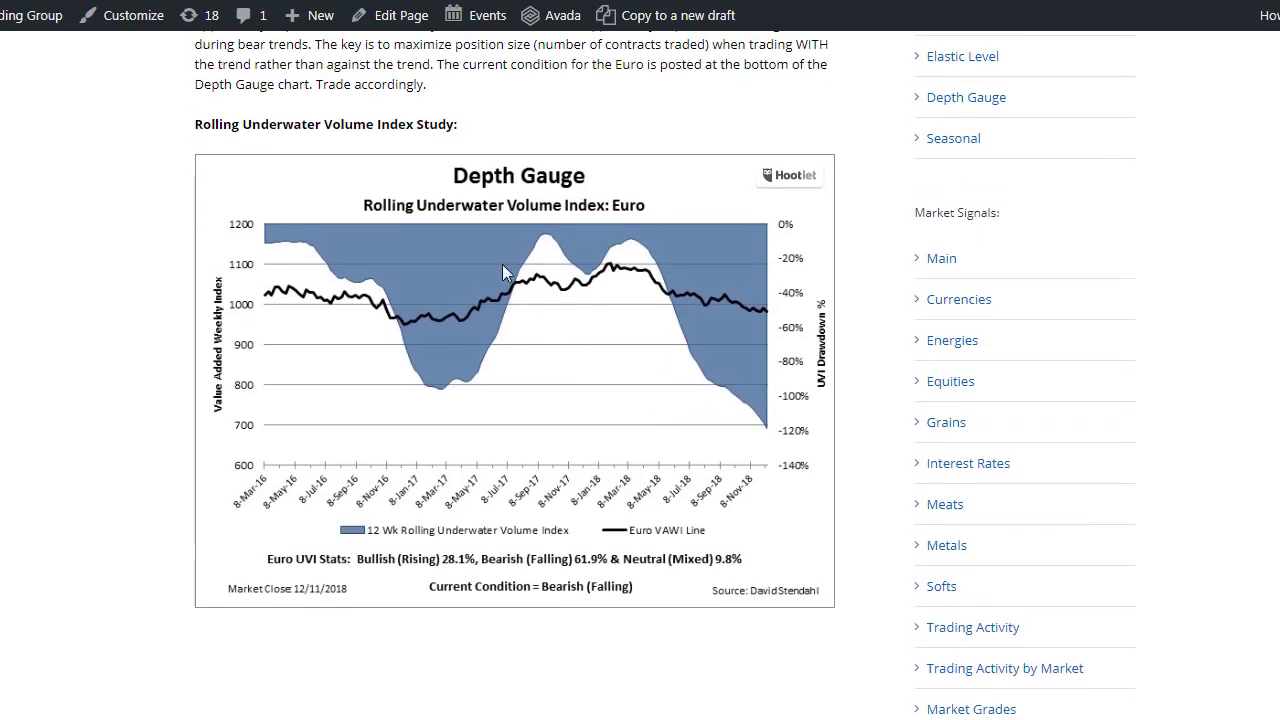
{"action": "mouse_move", "coordinate": [650, 263]}
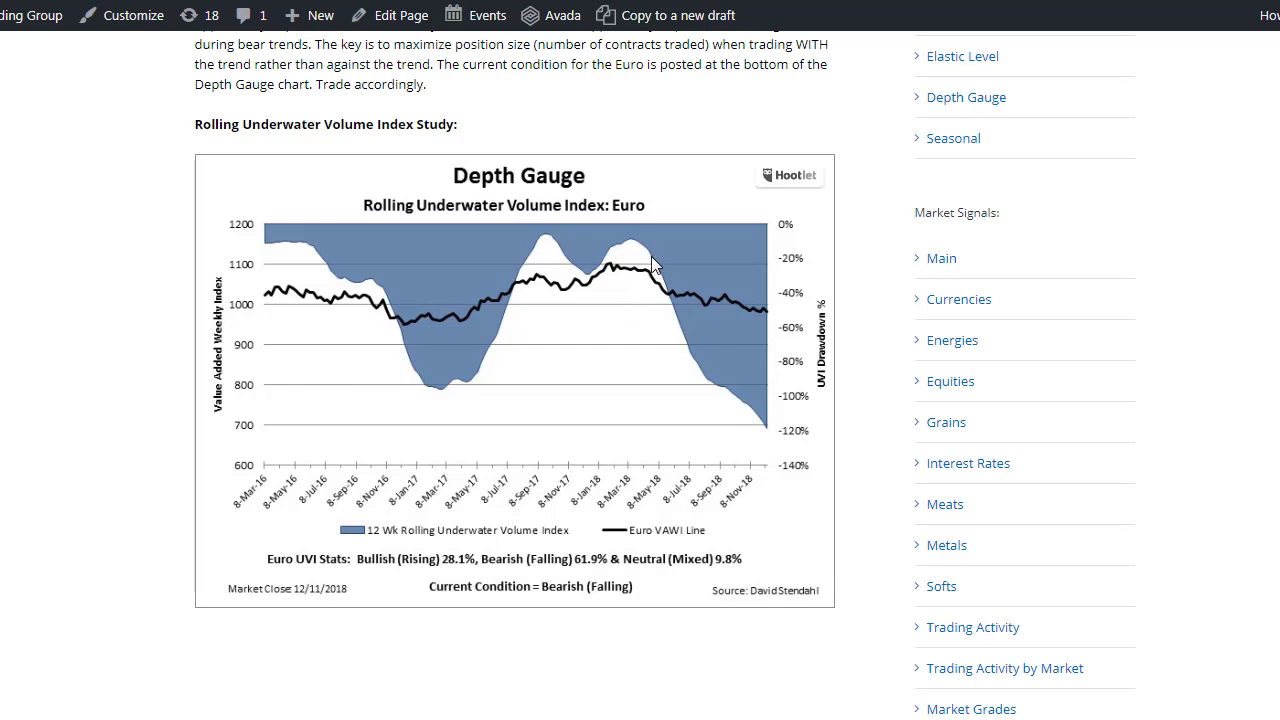
{"action": "mouse_move", "coordinate": [680, 283]}
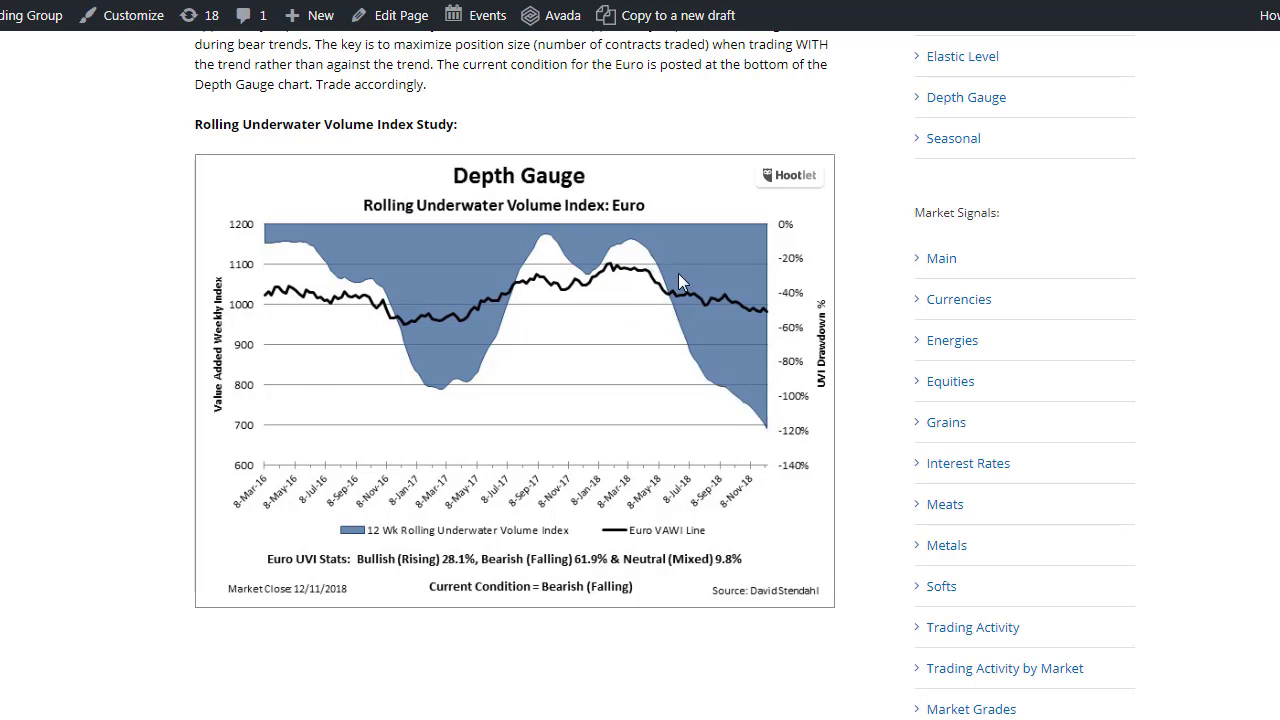
{"action": "mouse_move", "coordinate": [550, 432]}
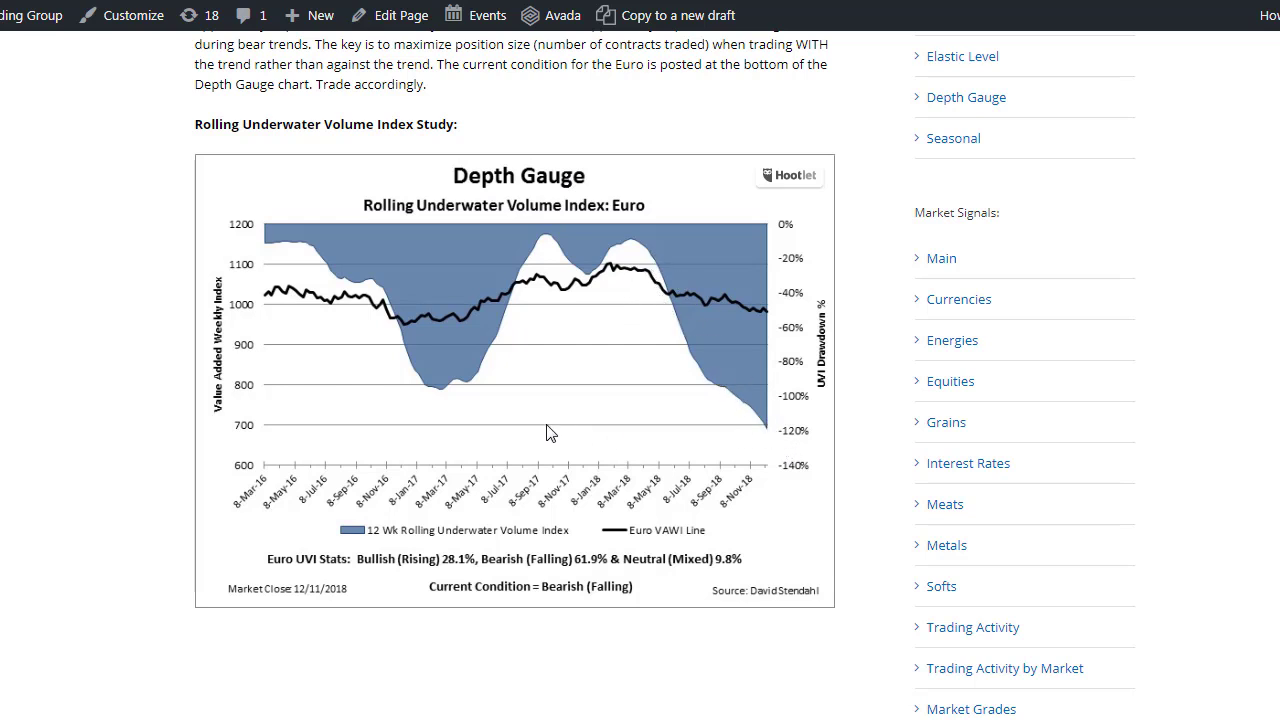
{"action": "mouse_move", "coordinate": [605, 482]}
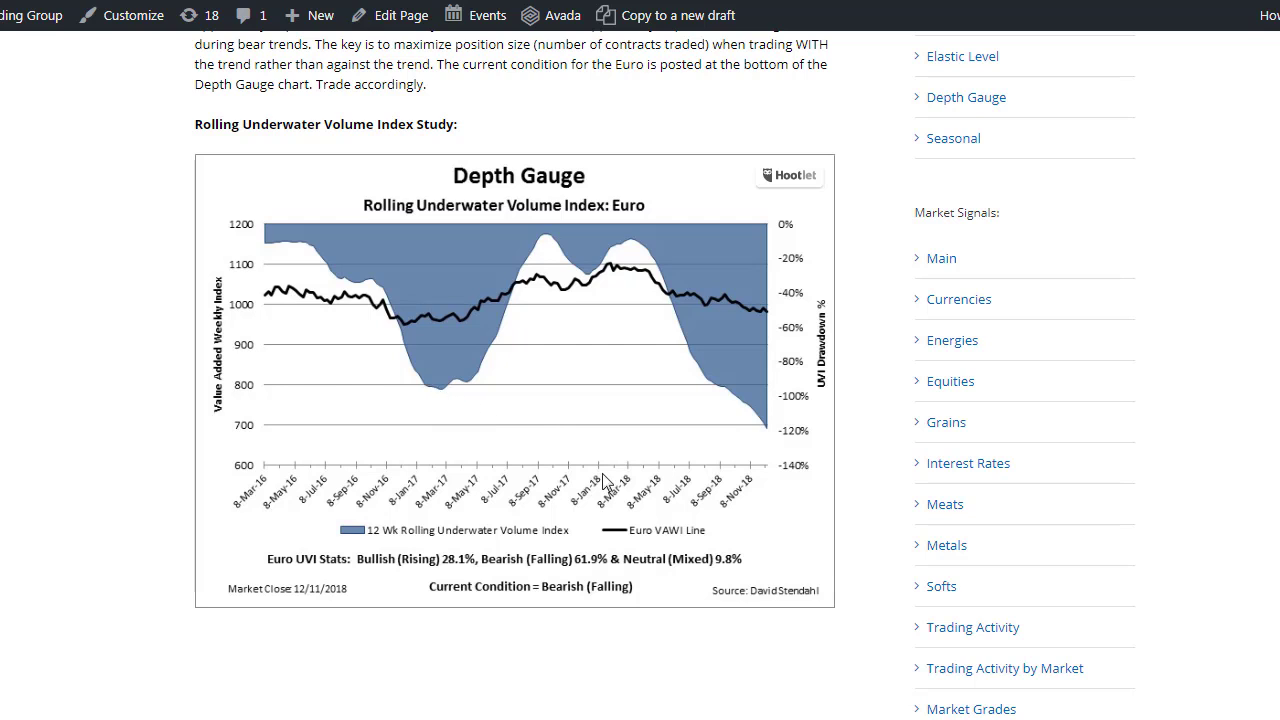
{"action": "mouse_move", "coordinate": [745, 442]}
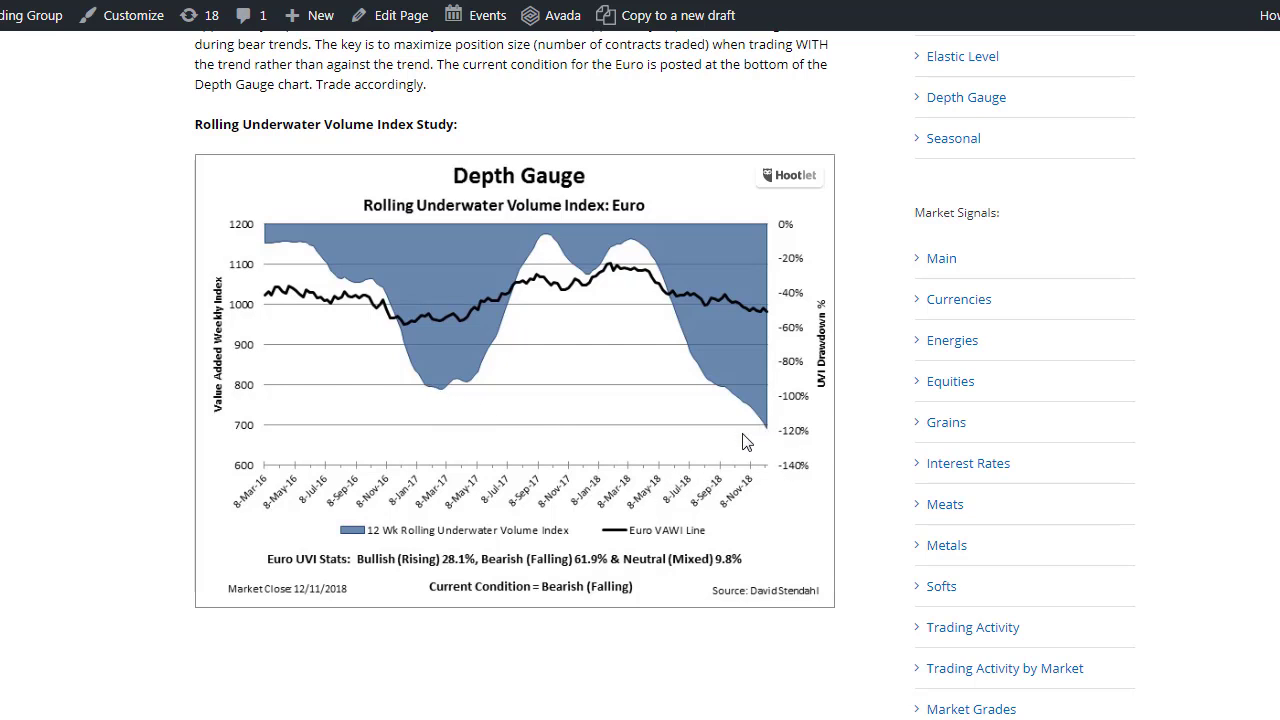
{"action": "mouse_move", "coordinate": [558, 602]}
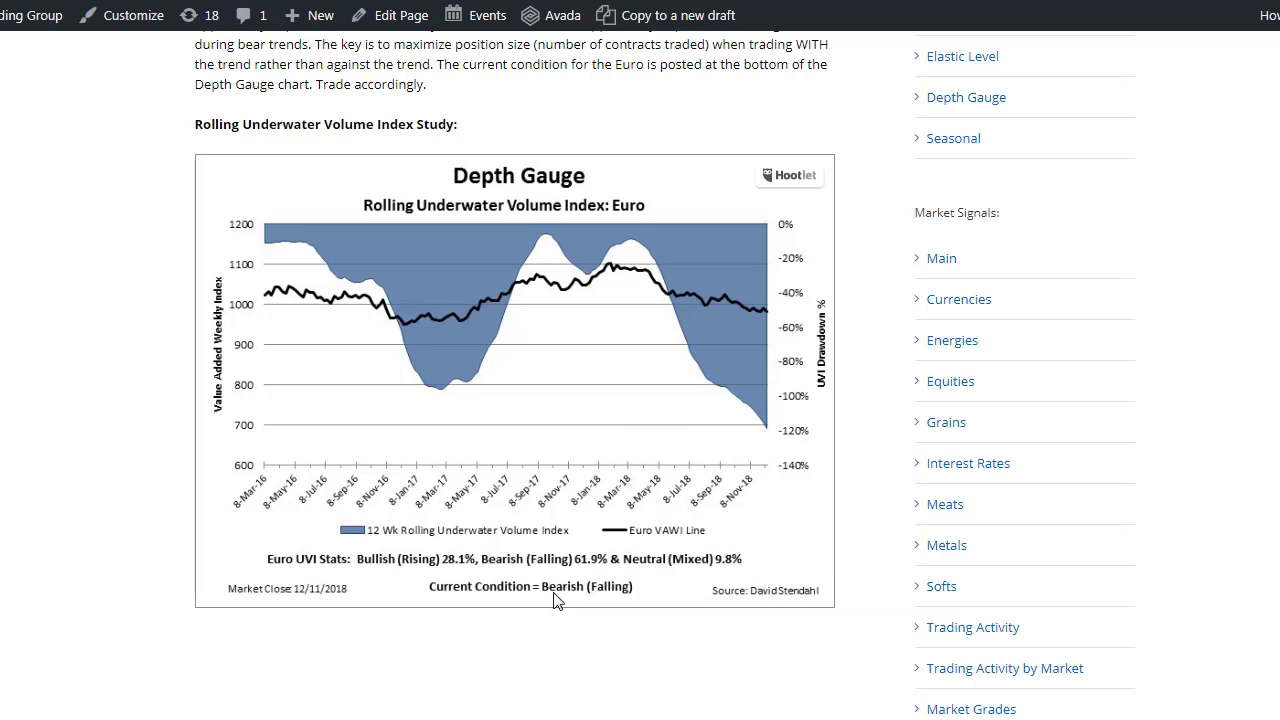
{"action": "mouse_move", "coordinate": [781, 458]}
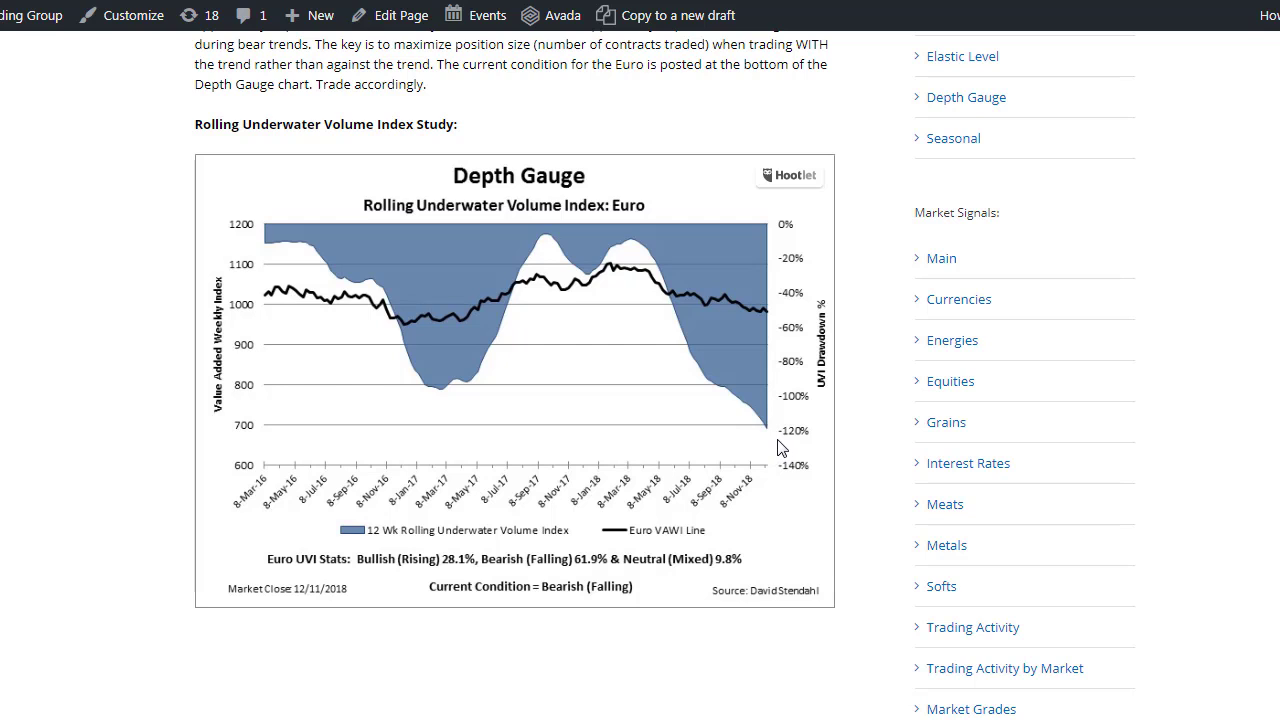
{"action": "mouse_move", "coordinate": [782, 448]}
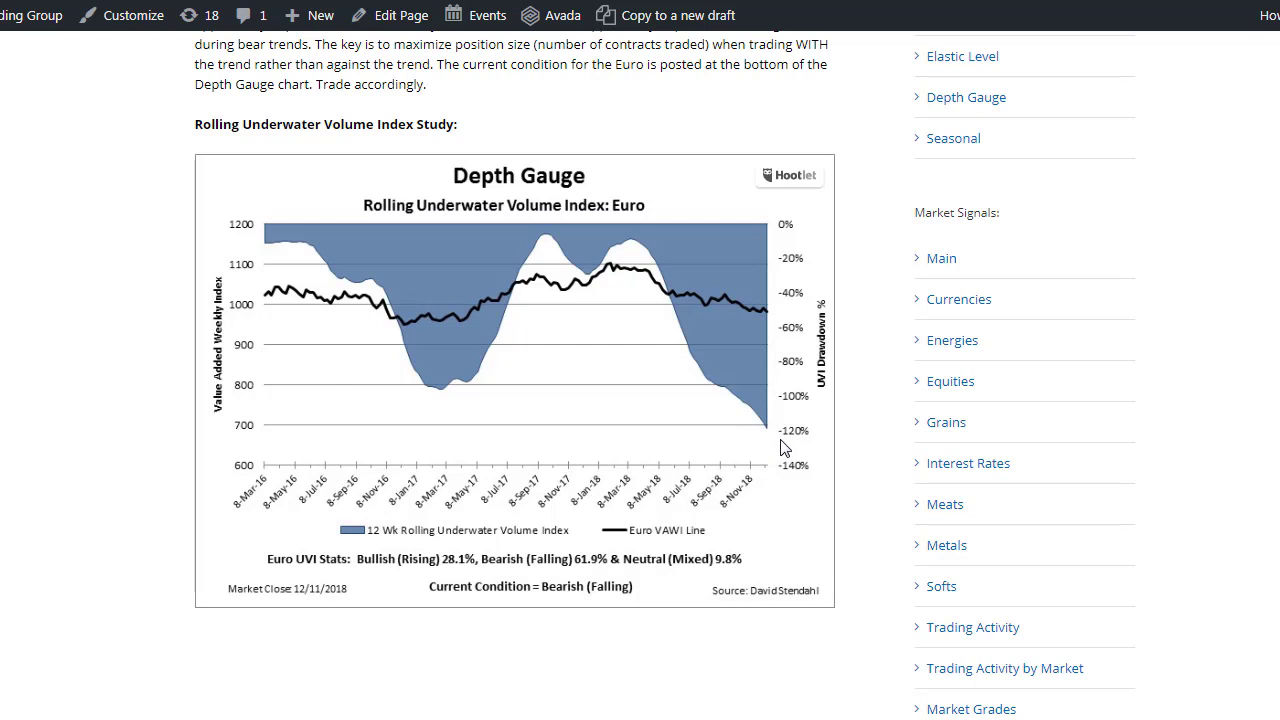
{"action": "mouse_move", "coordinate": [779, 432]}
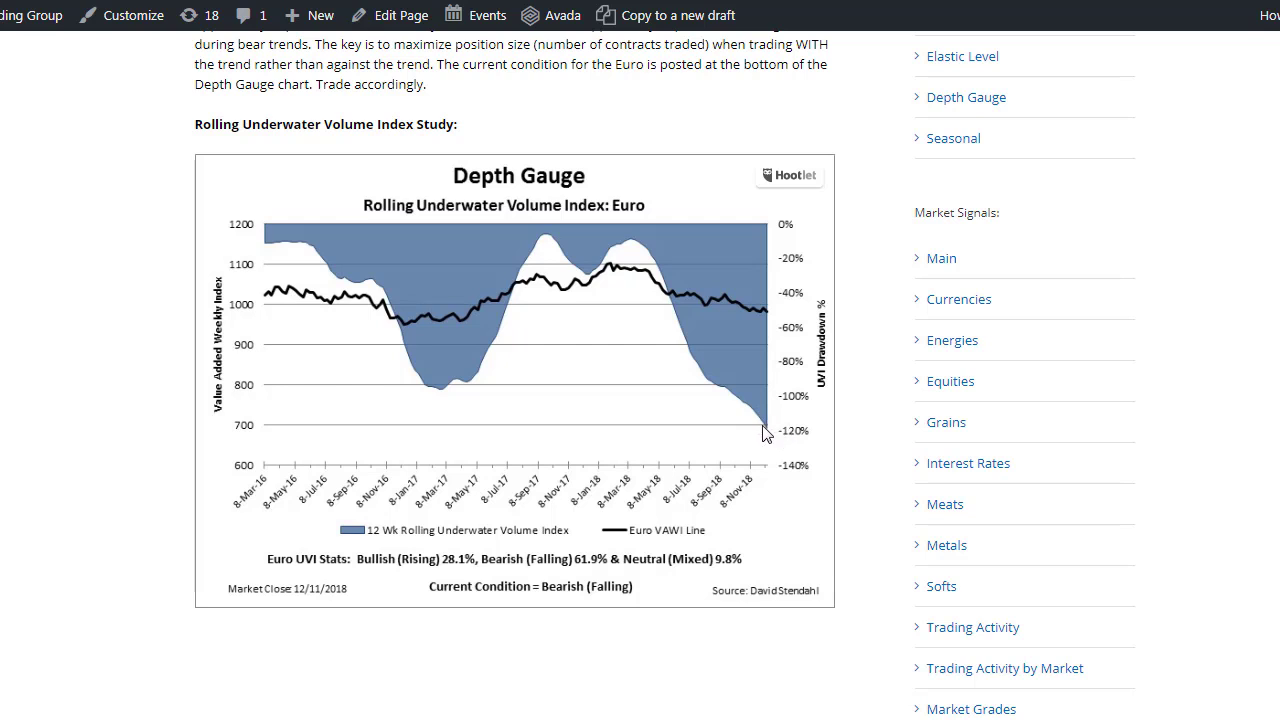
{"action": "mouse_move", "coordinate": [775, 313]}
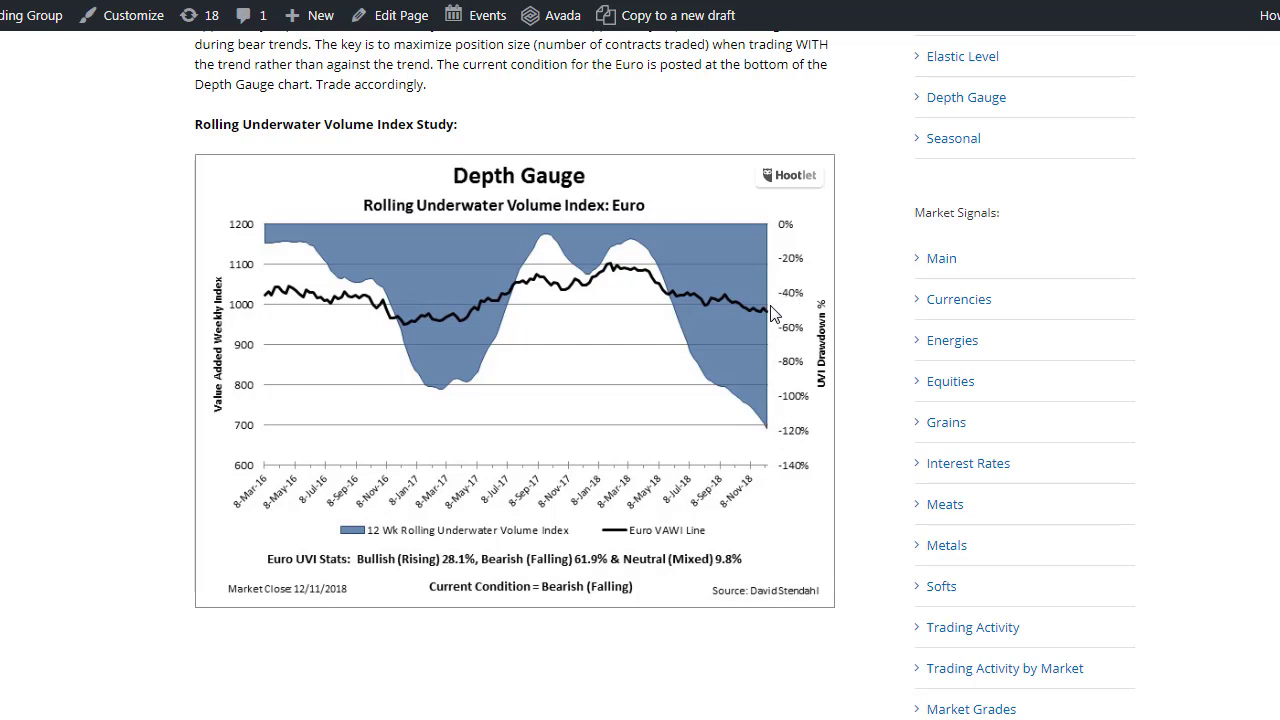
{"action": "mouse_move", "coordinate": [773, 437]}
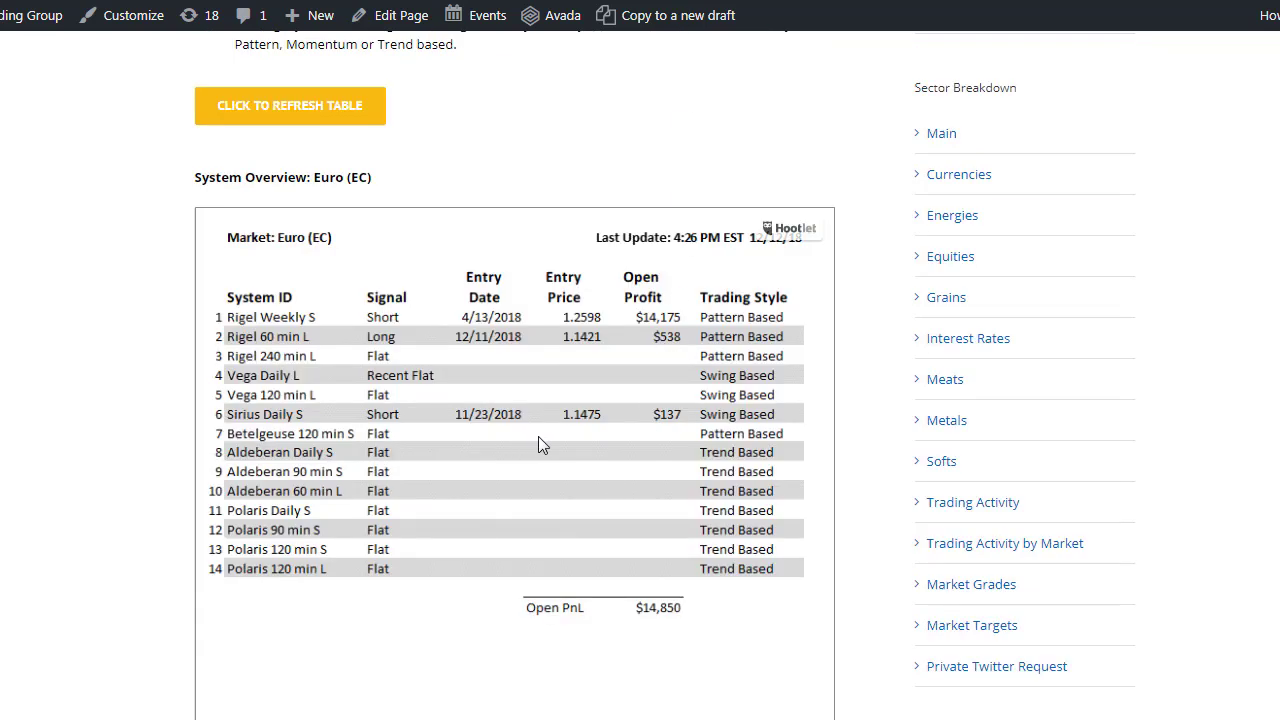
{"action": "scroll", "scroll_direction": "down", "scroll_amount": 3}
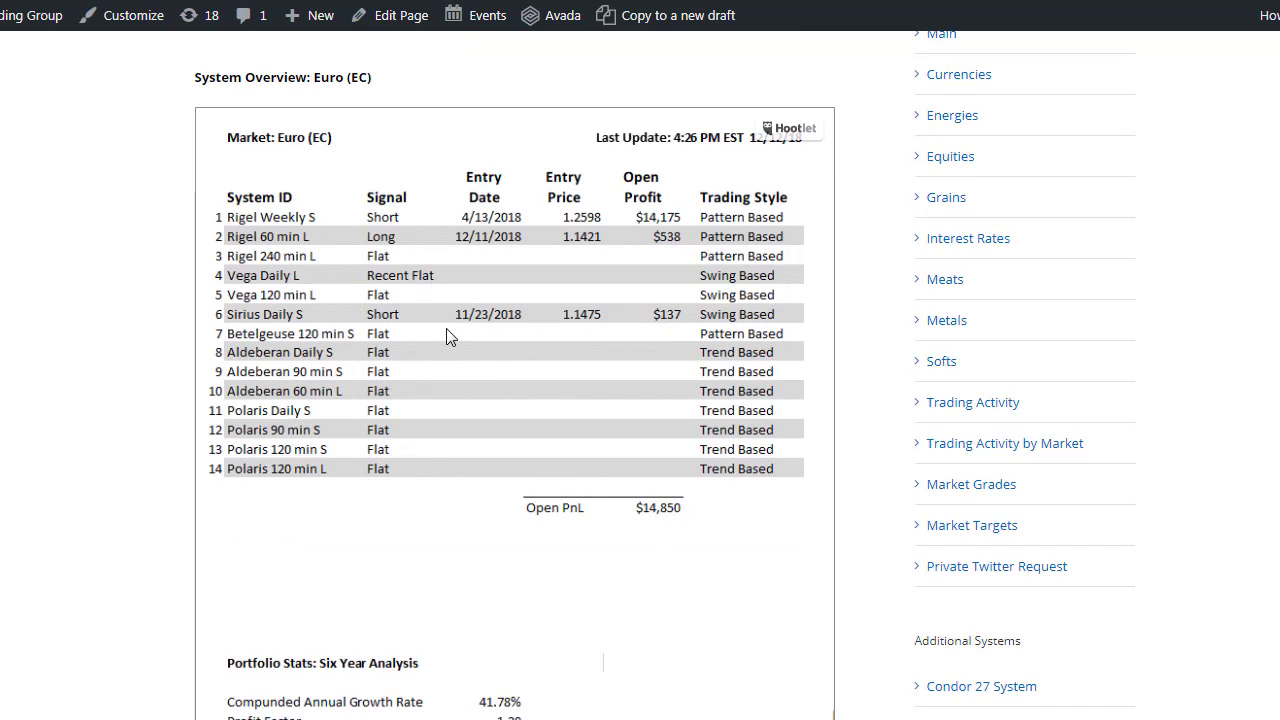
{"action": "mouse_move", "coordinate": [323, 336]}
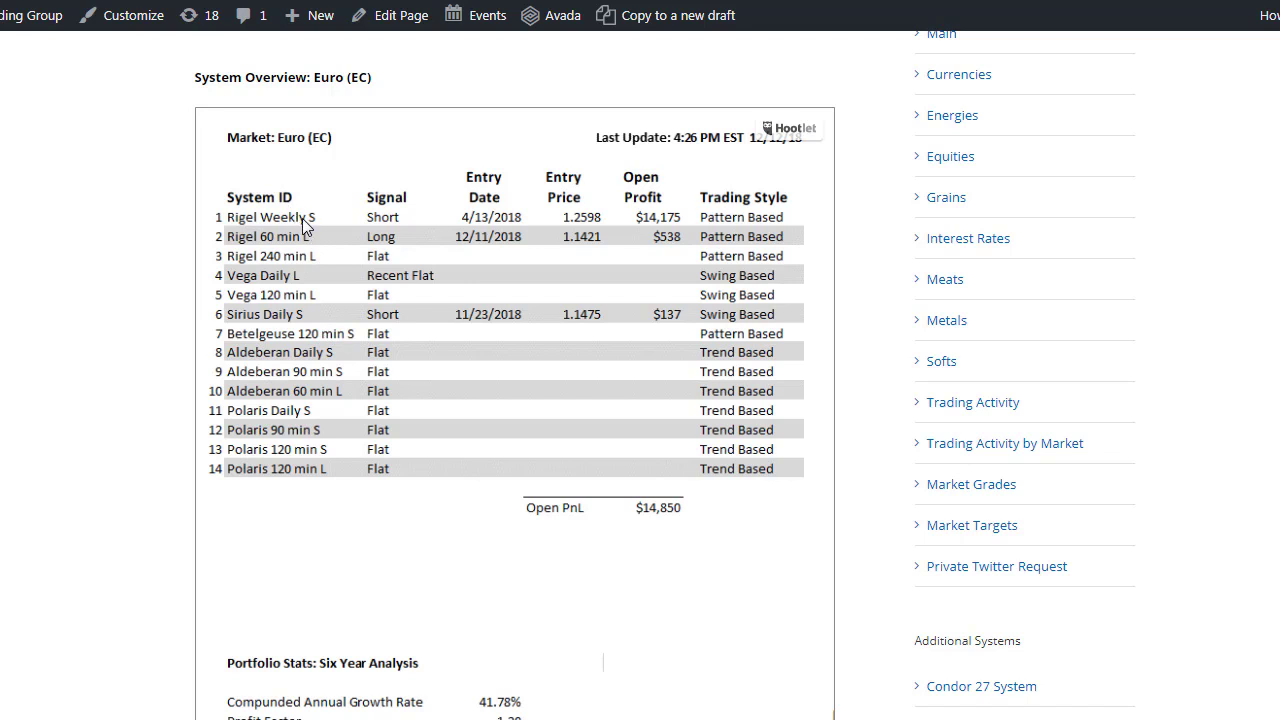
{"action": "mouse_move", "coordinate": [305, 332]}
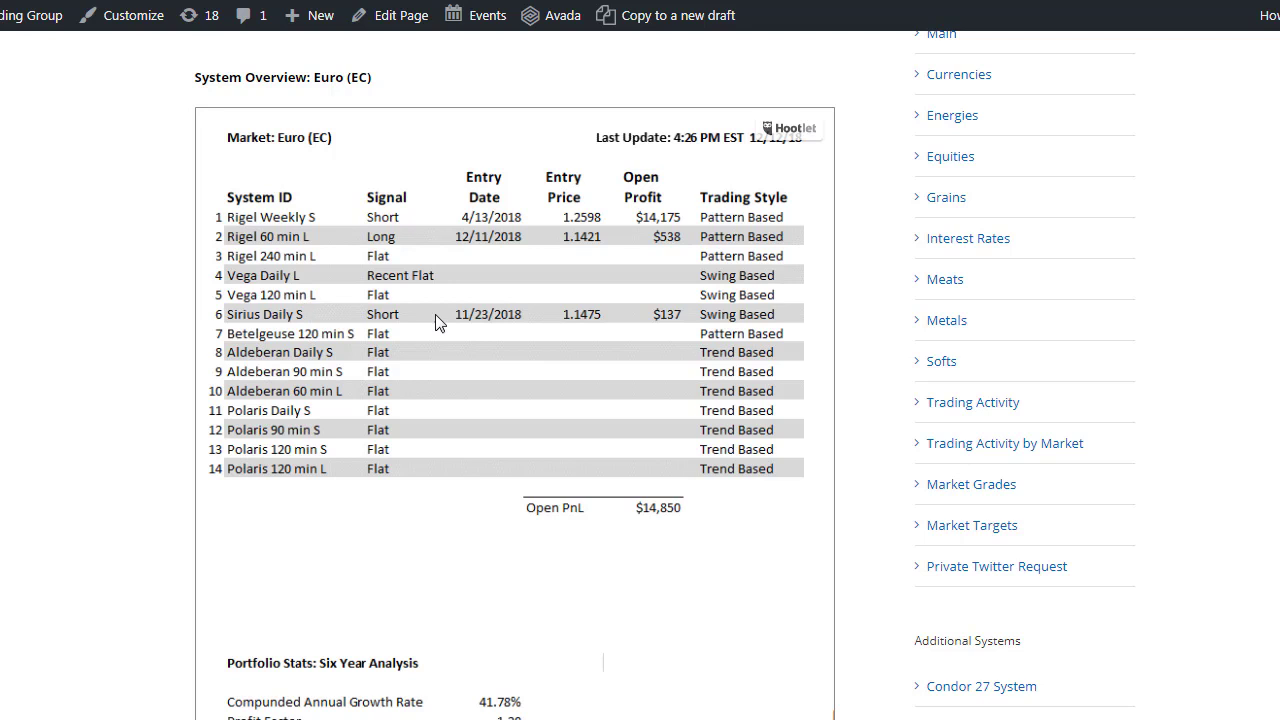
{"action": "mouse_move", "coordinate": [673, 318]}
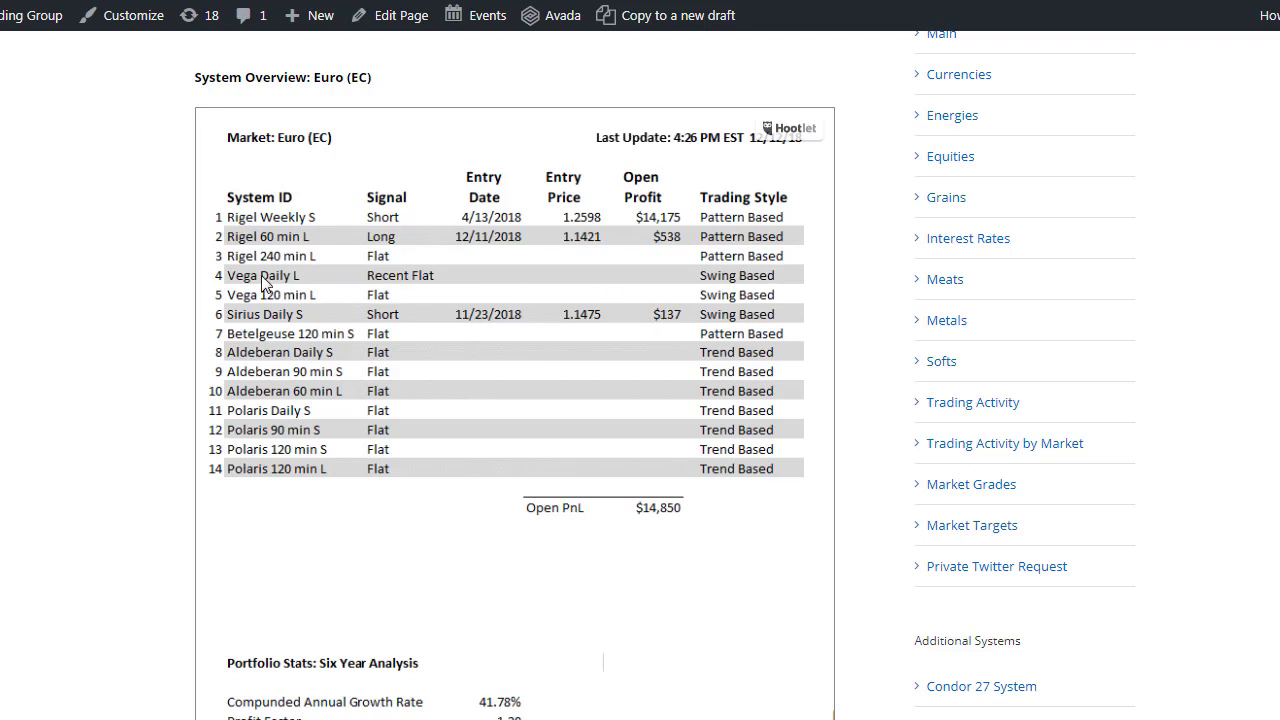
{"action": "mouse_move", "coordinate": [413, 282]}
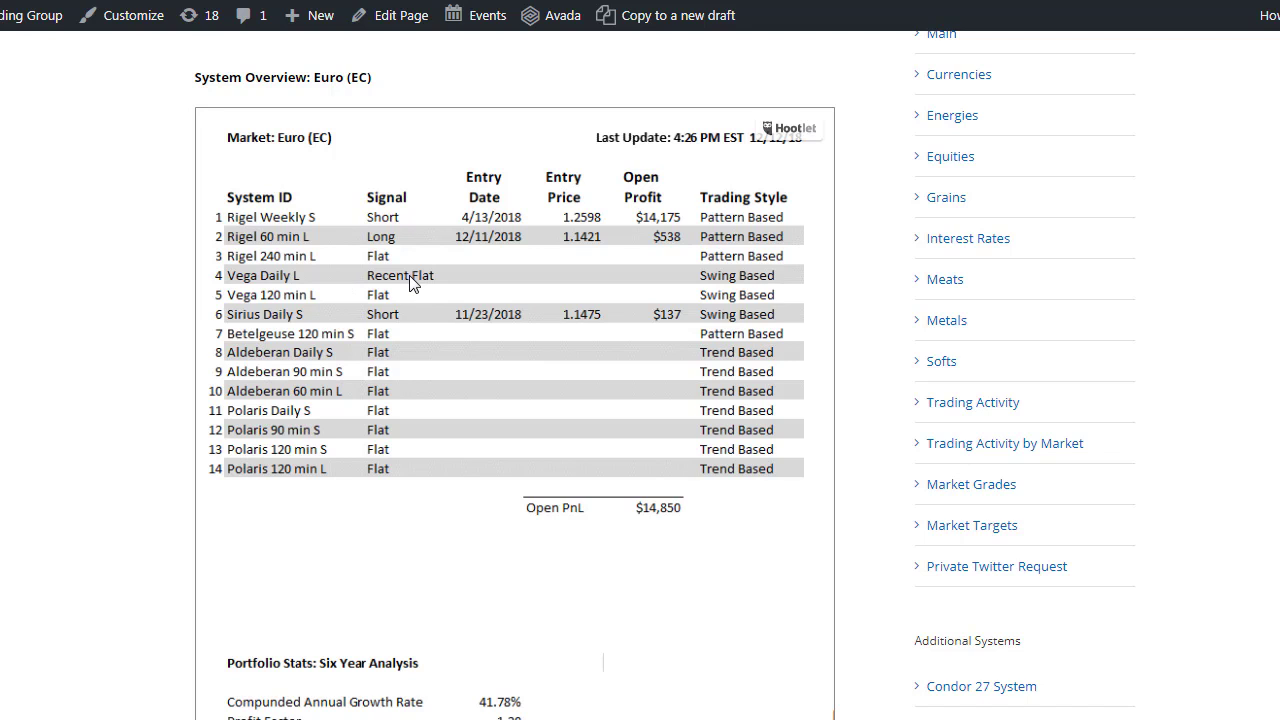
{"action": "mouse_move", "coordinate": [447, 247]}
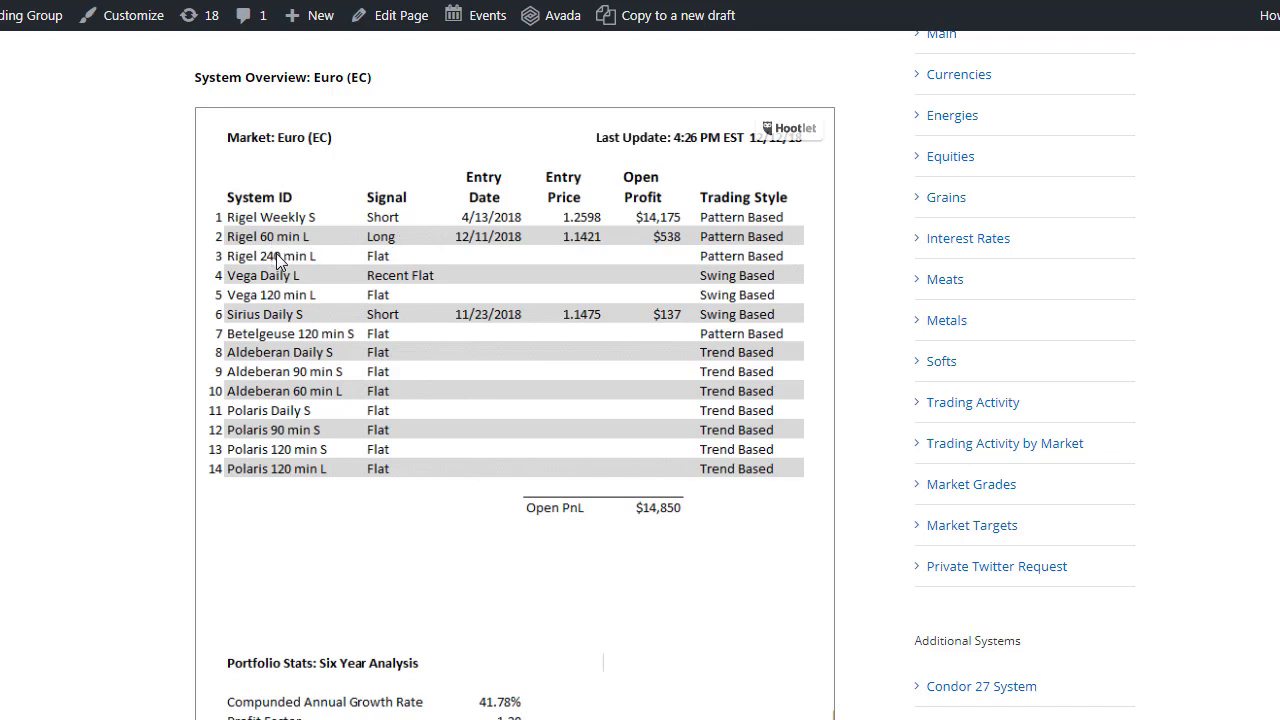
{"action": "mouse_move", "coordinate": [289, 263]}
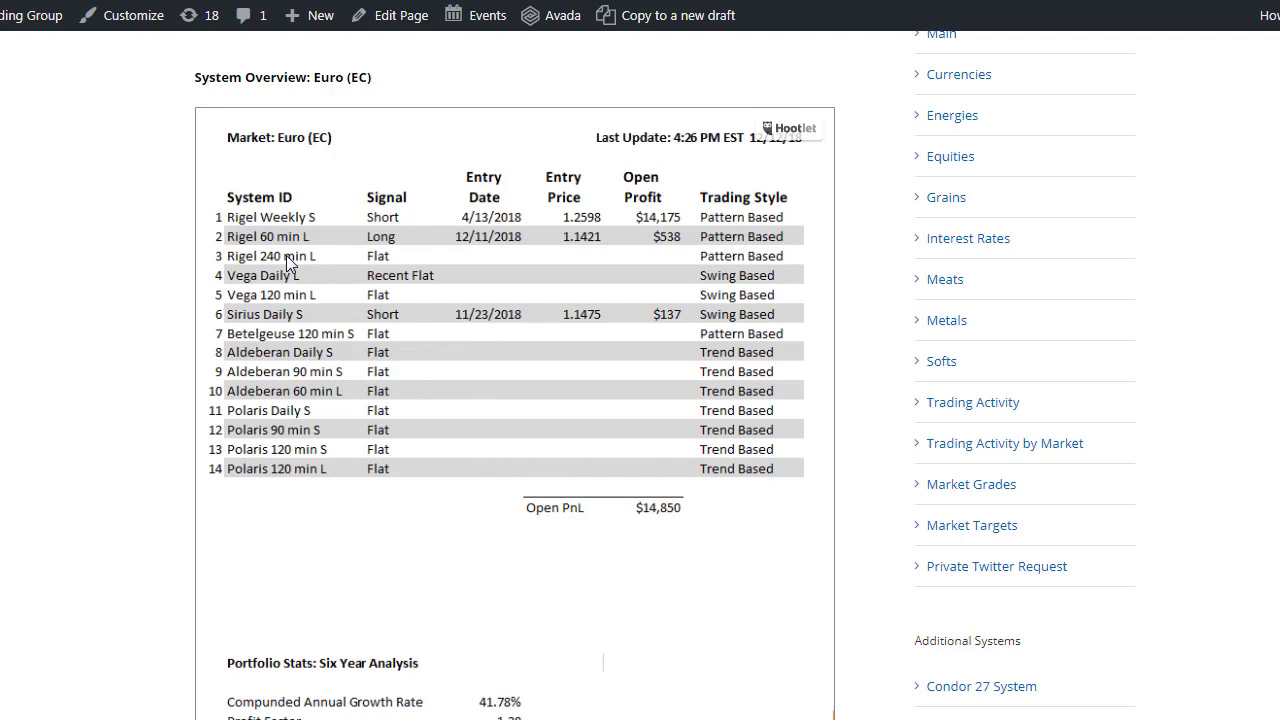
{"action": "mouse_move", "coordinate": [379, 225]}
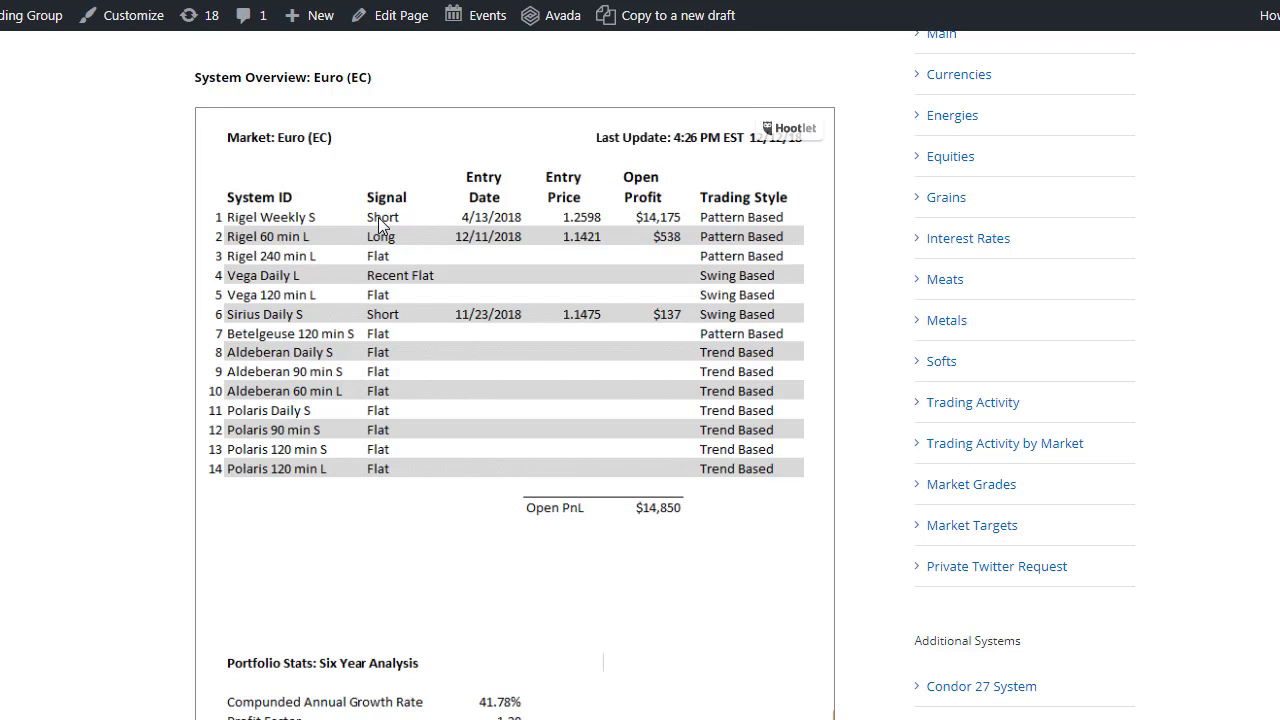
{"action": "mouse_move", "coordinate": [377, 250]}
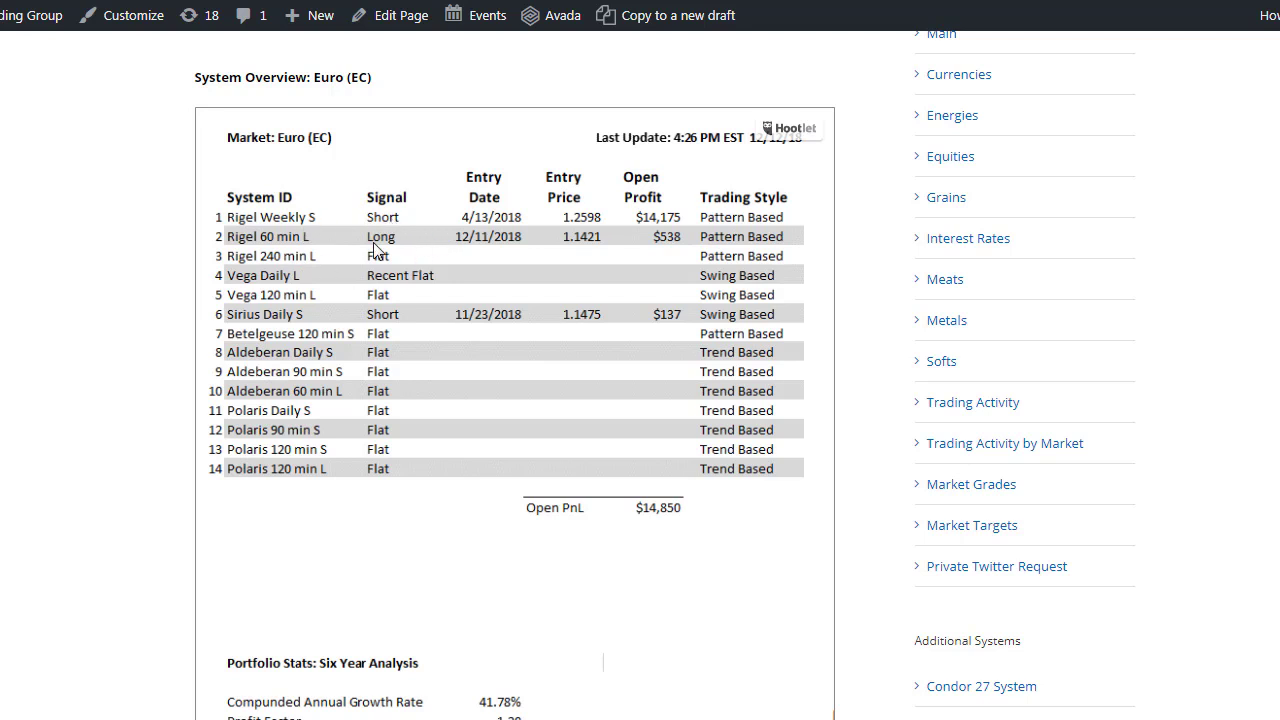
{"action": "mouse_move", "coordinate": [549, 305]}
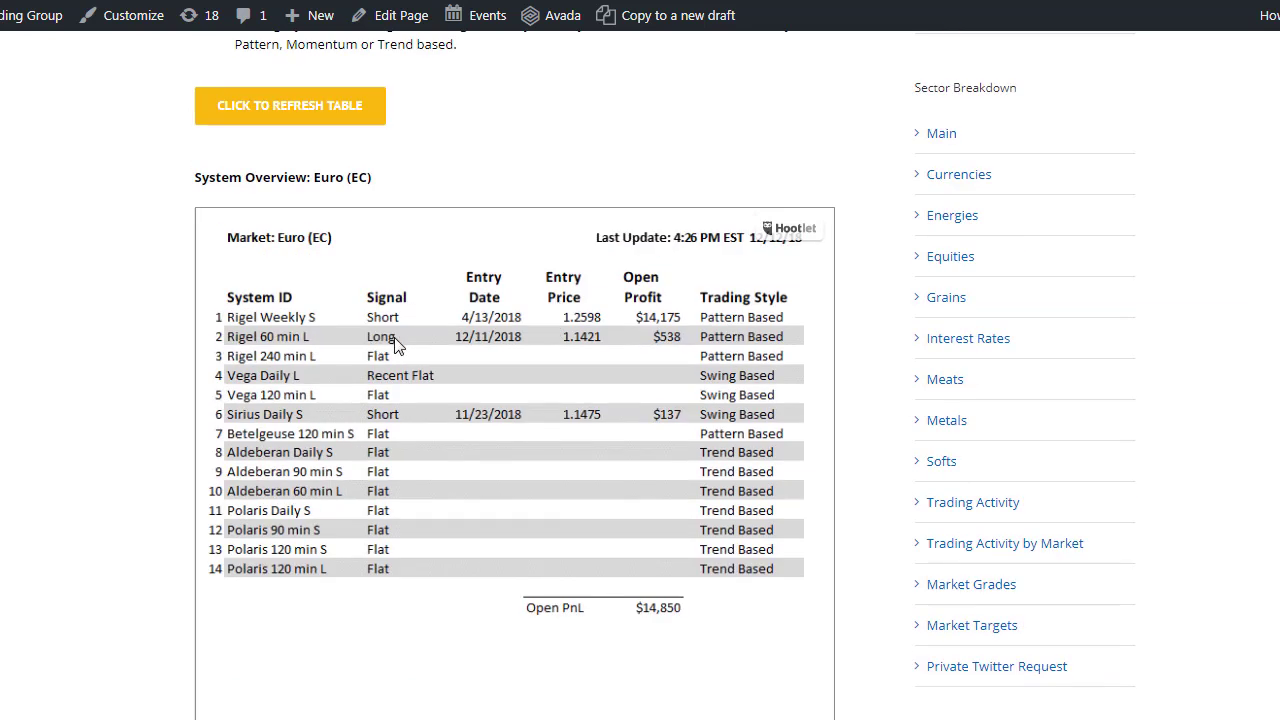
{"action": "mouse_move", "coordinate": [668, 343]}
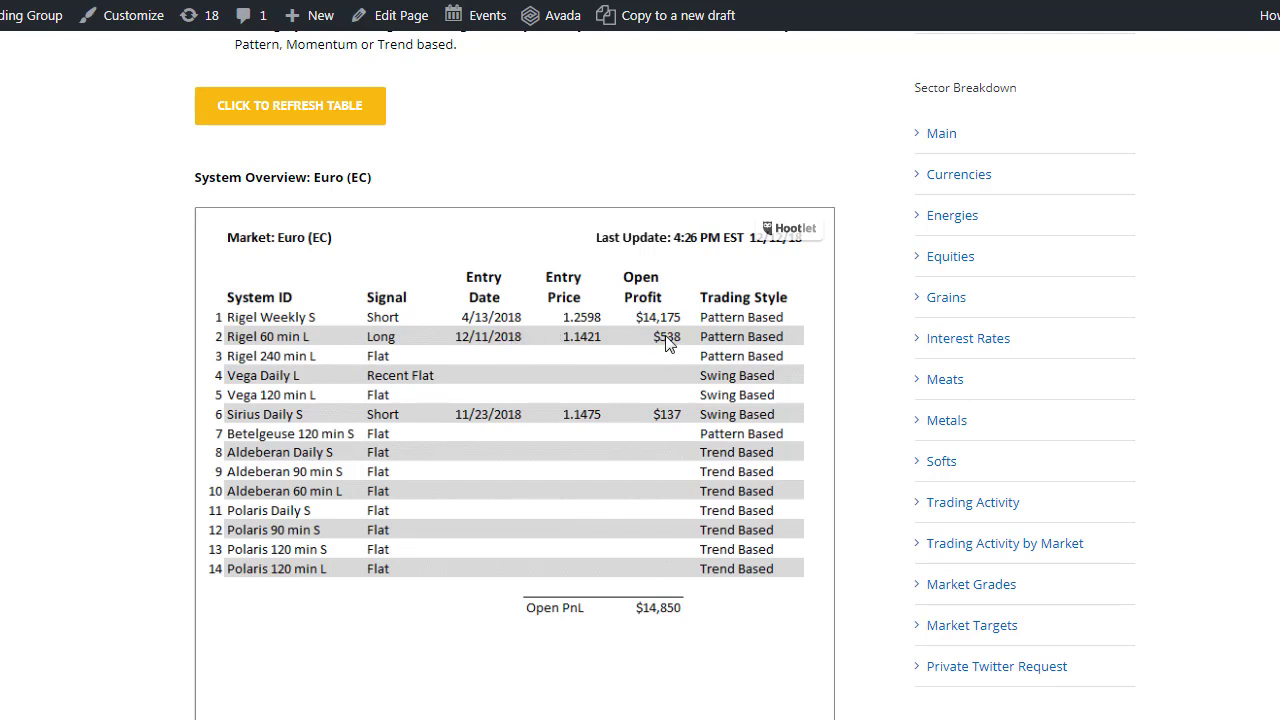
{"action": "mouse_move", "coordinate": [708, 357]}
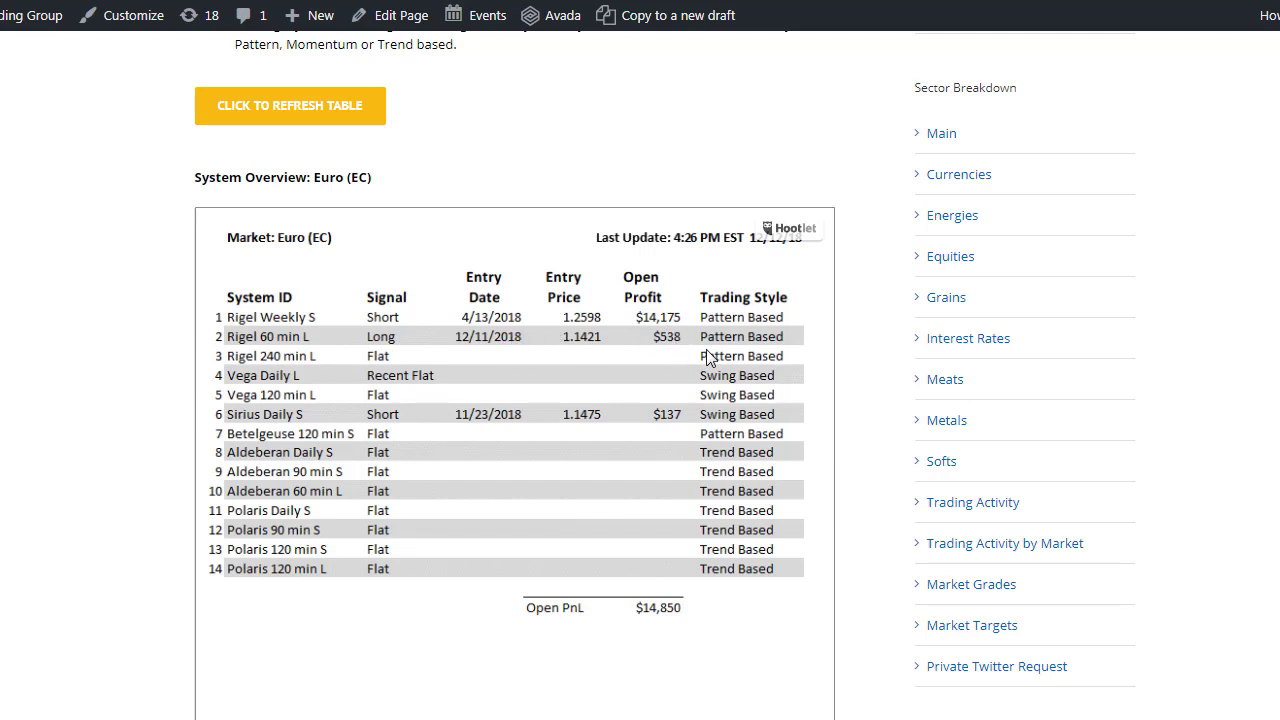
{"action": "mouse_move", "coordinate": [753, 345]}
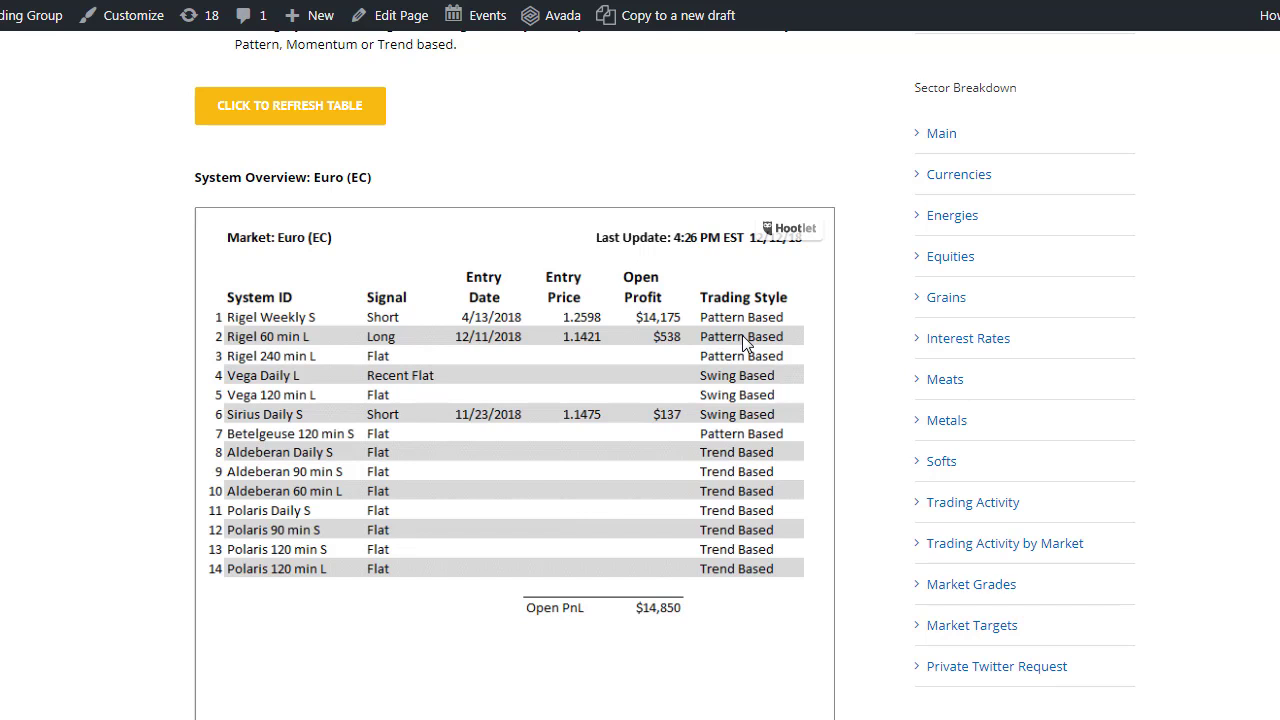
{"action": "mouse_move", "coordinate": [648, 489]}
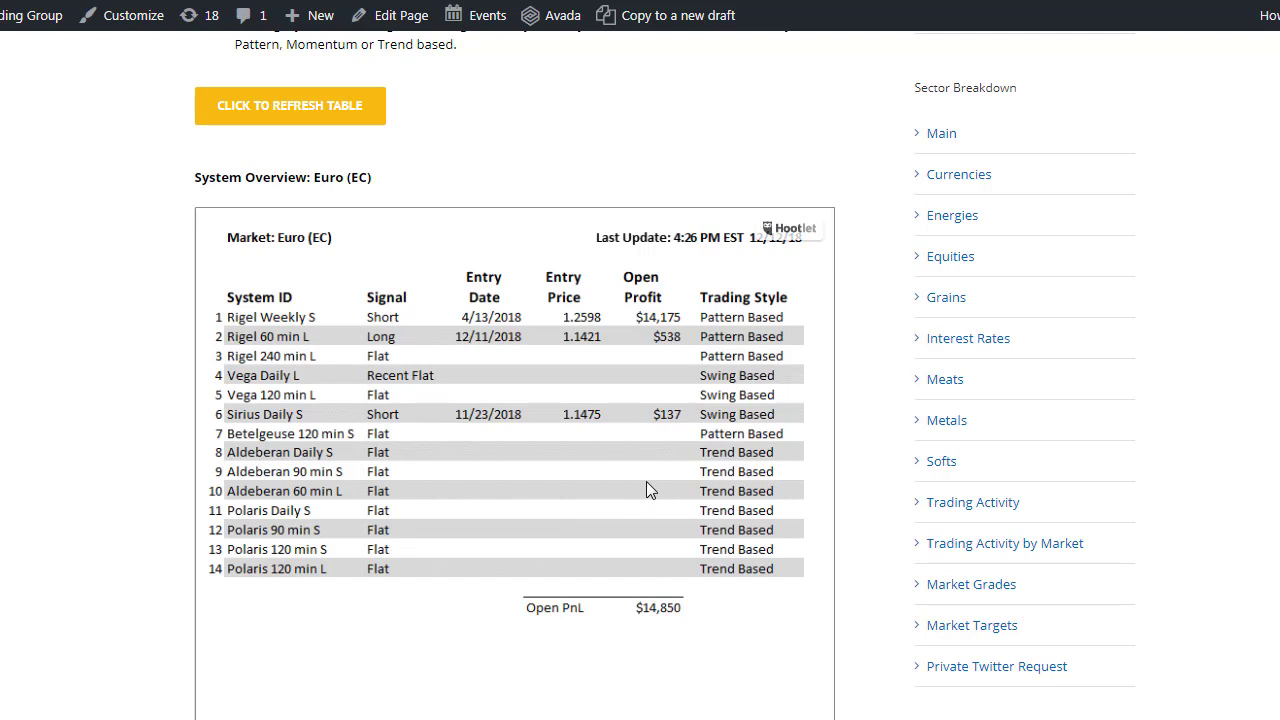
{"action": "mouse_move", "coordinate": [651, 414]}
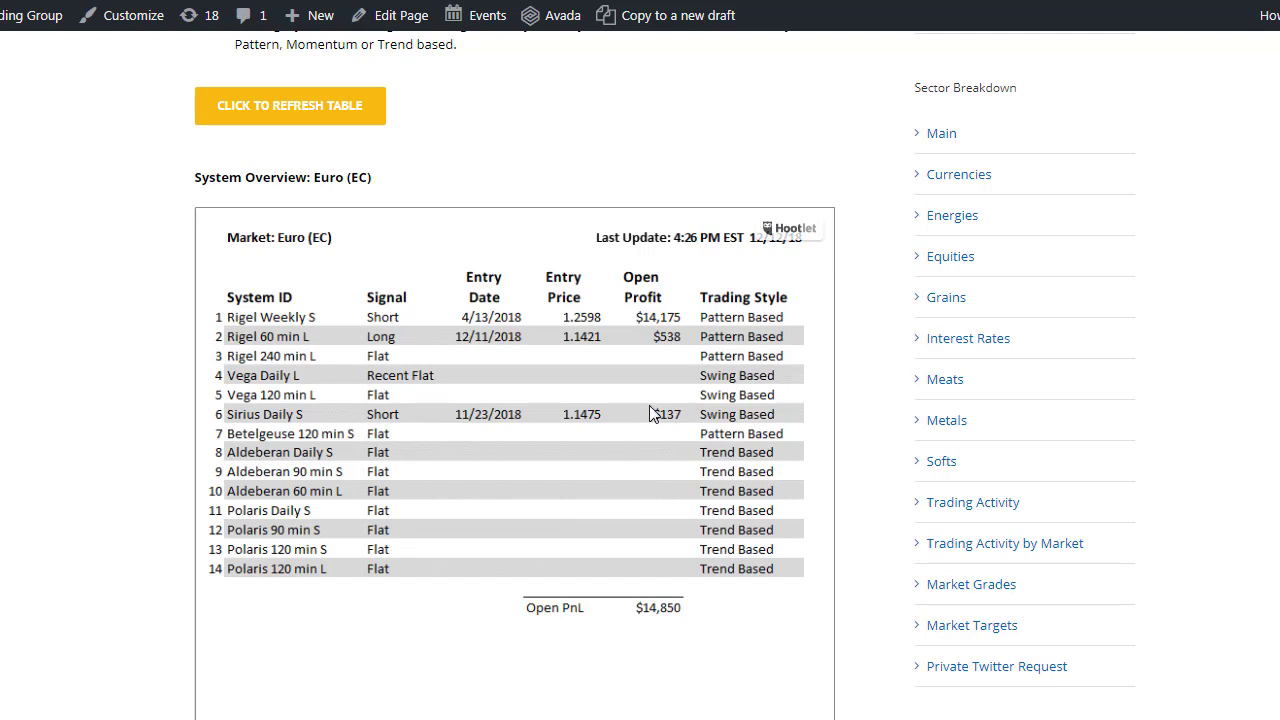
{"action": "mouse_move", "coordinate": [614, 402]}
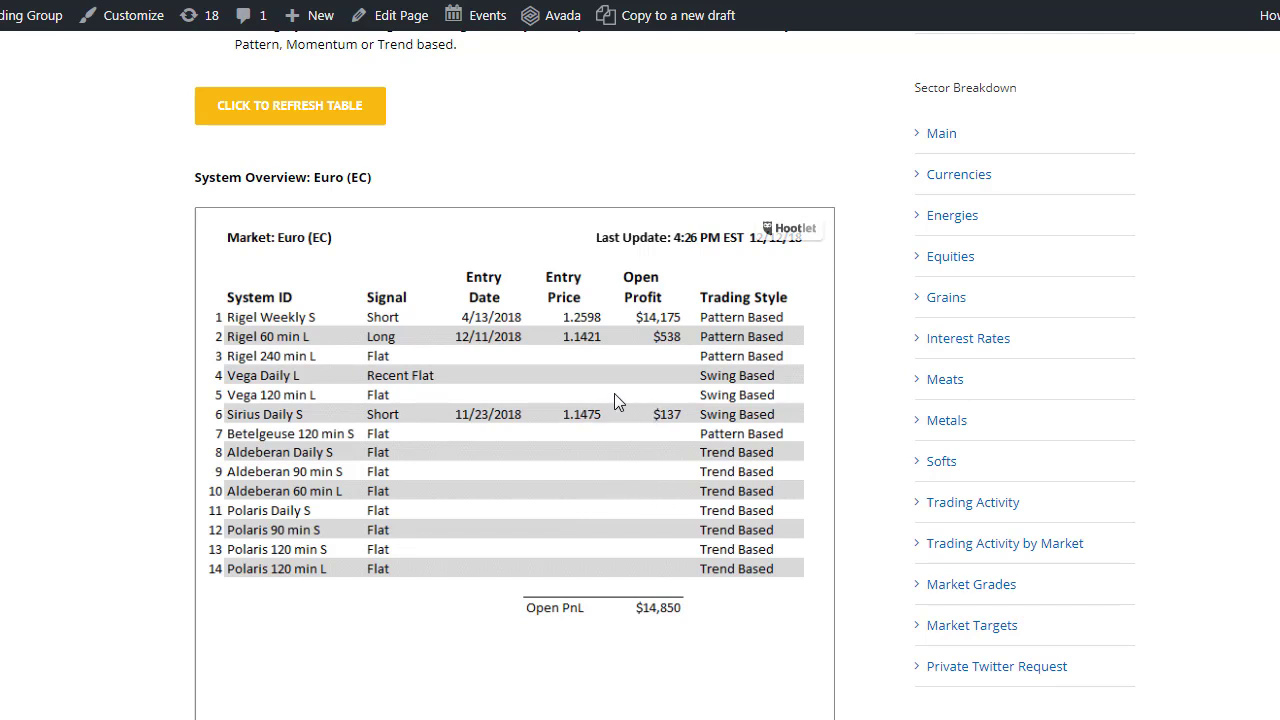
{"action": "mouse_move", "coordinate": [745, 370]}
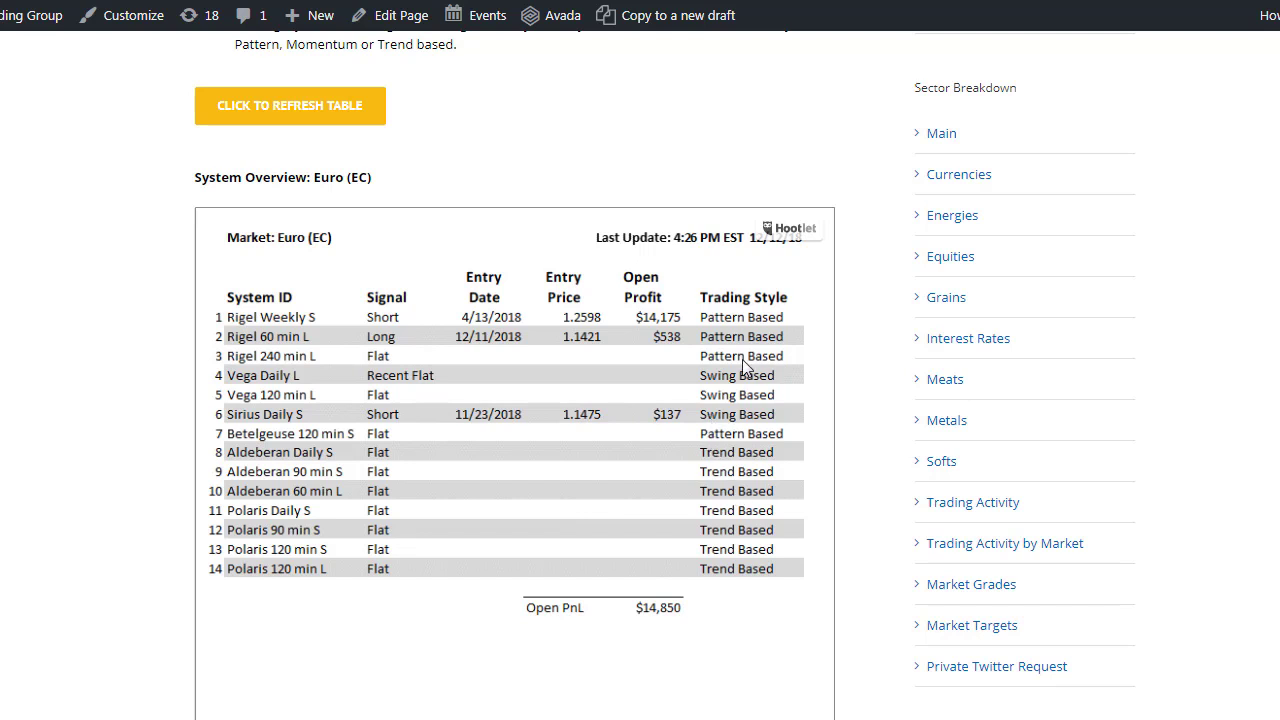
{"action": "mouse_move", "coordinate": [750, 425]}
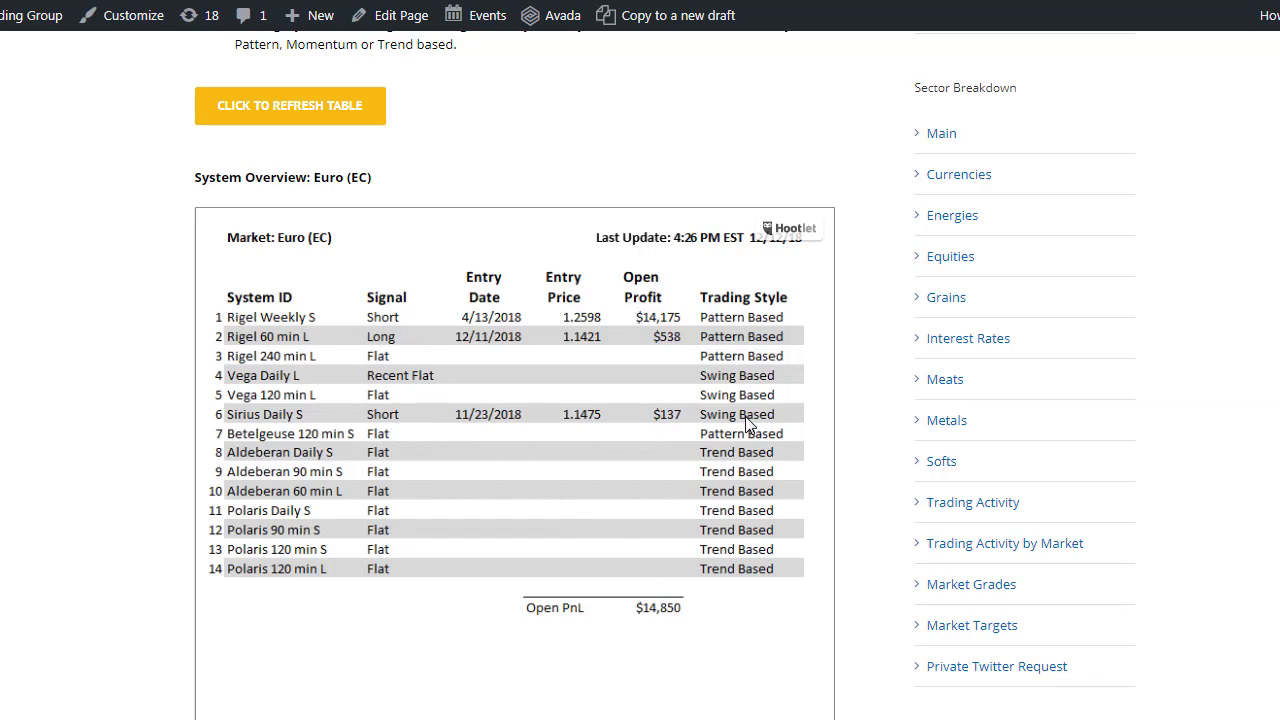
{"action": "mouse_move", "coordinate": [670, 716]}
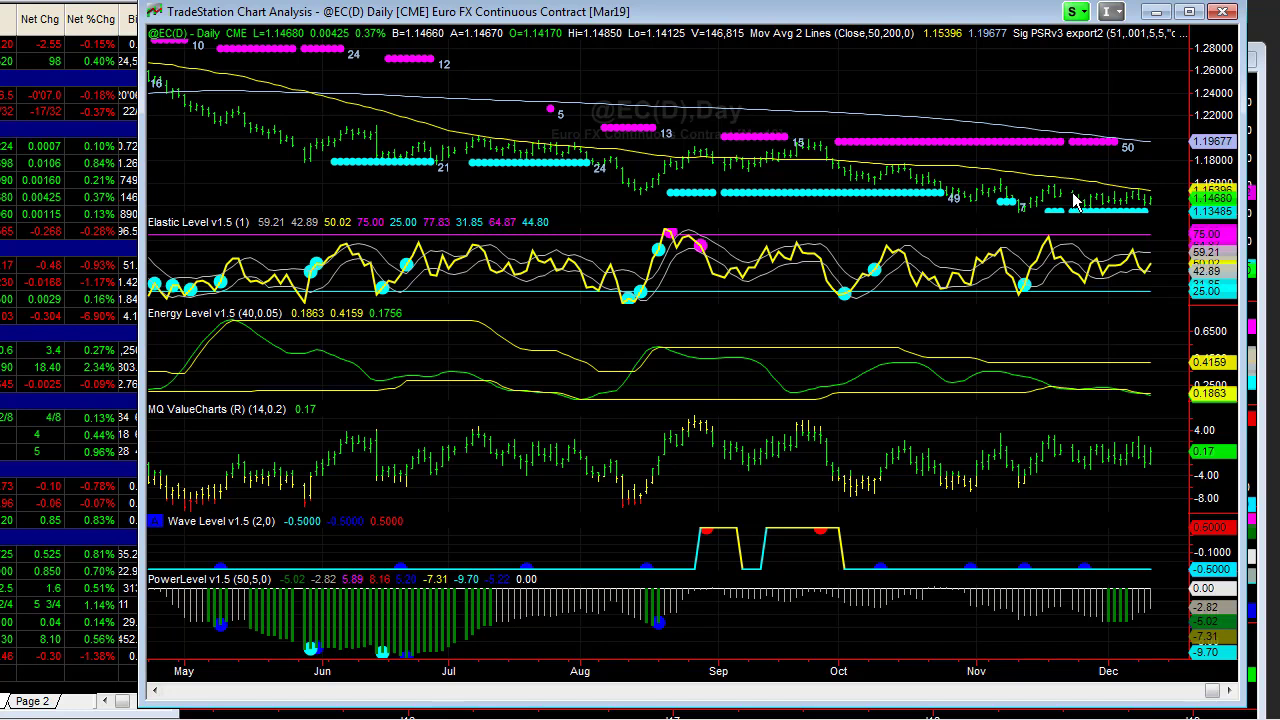
{"action": "mouse_move", "coordinate": [1012, 278]}
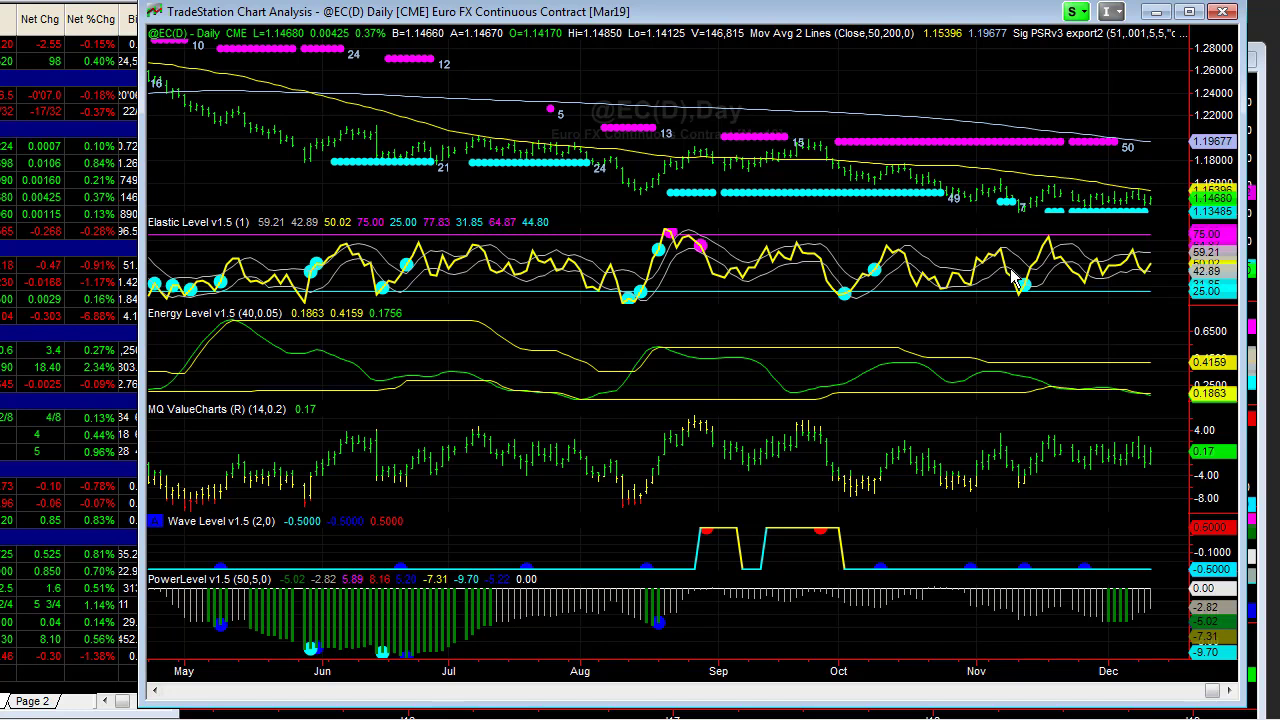
{"action": "mouse_move", "coordinate": [1087, 192]}
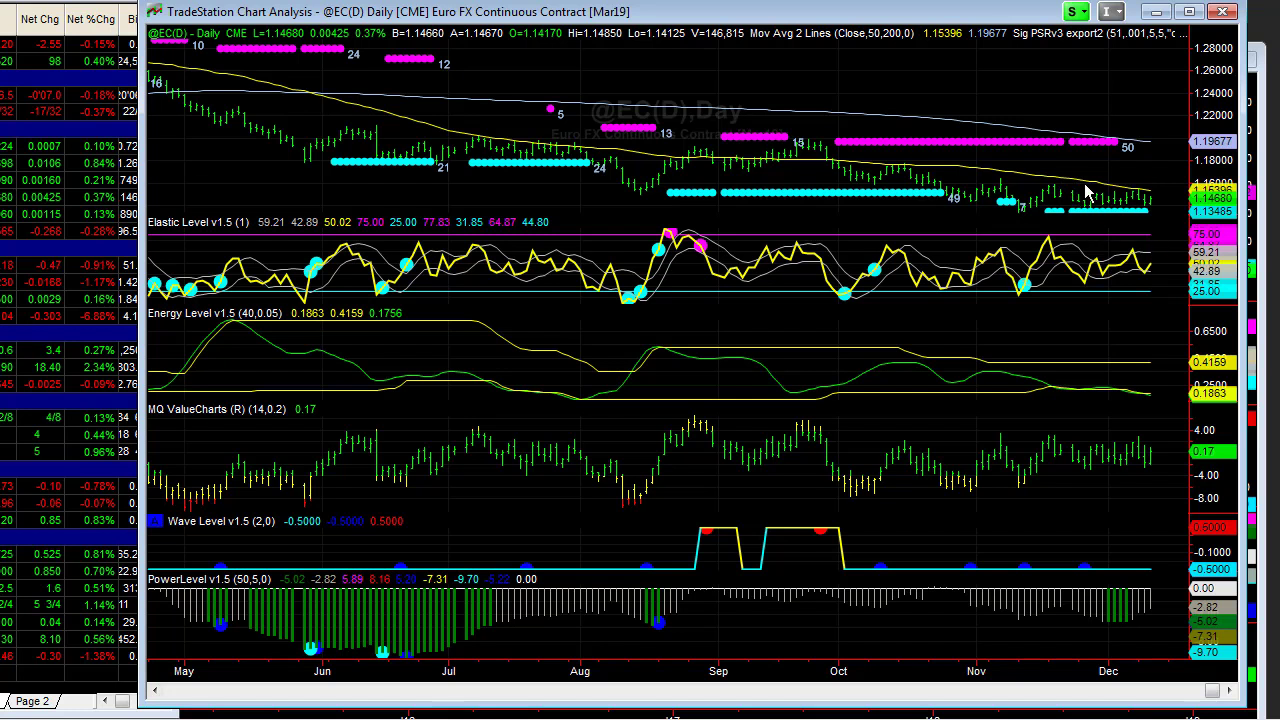
{"action": "mouse_move", "coordinate": [1162, 203]}
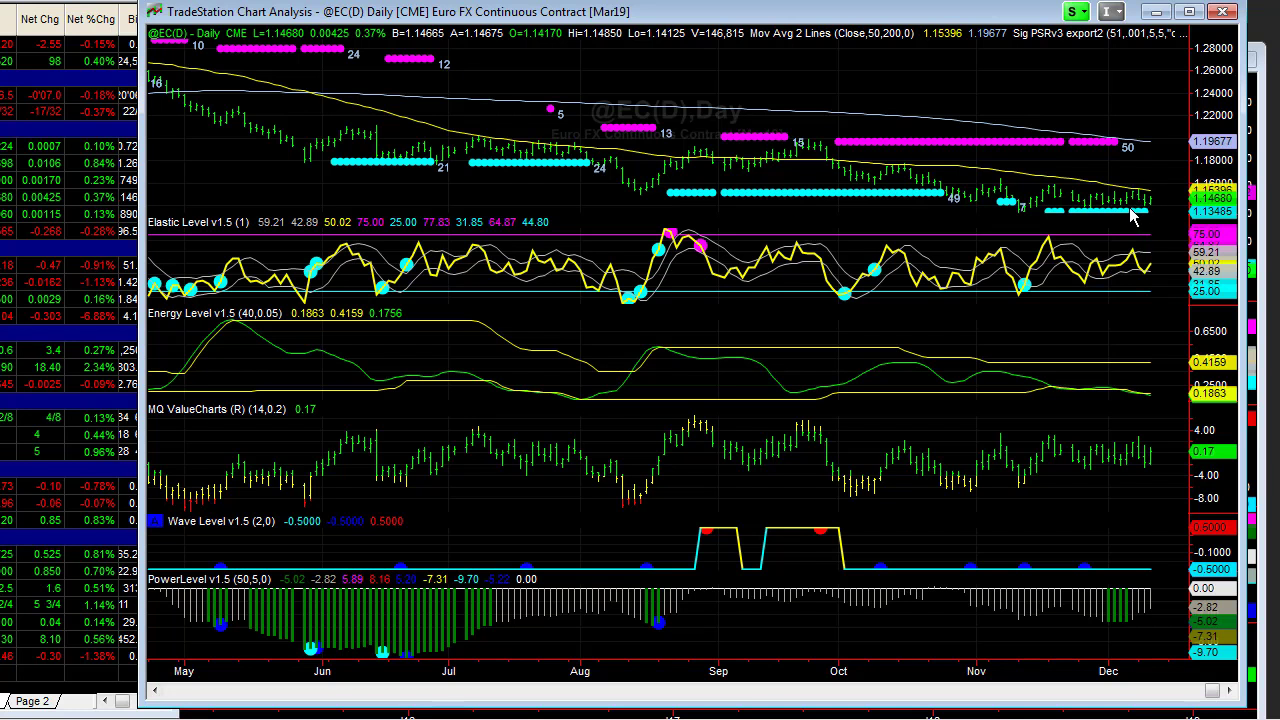
{"action": "mouse_move", "coordinate": [1152, 208]}
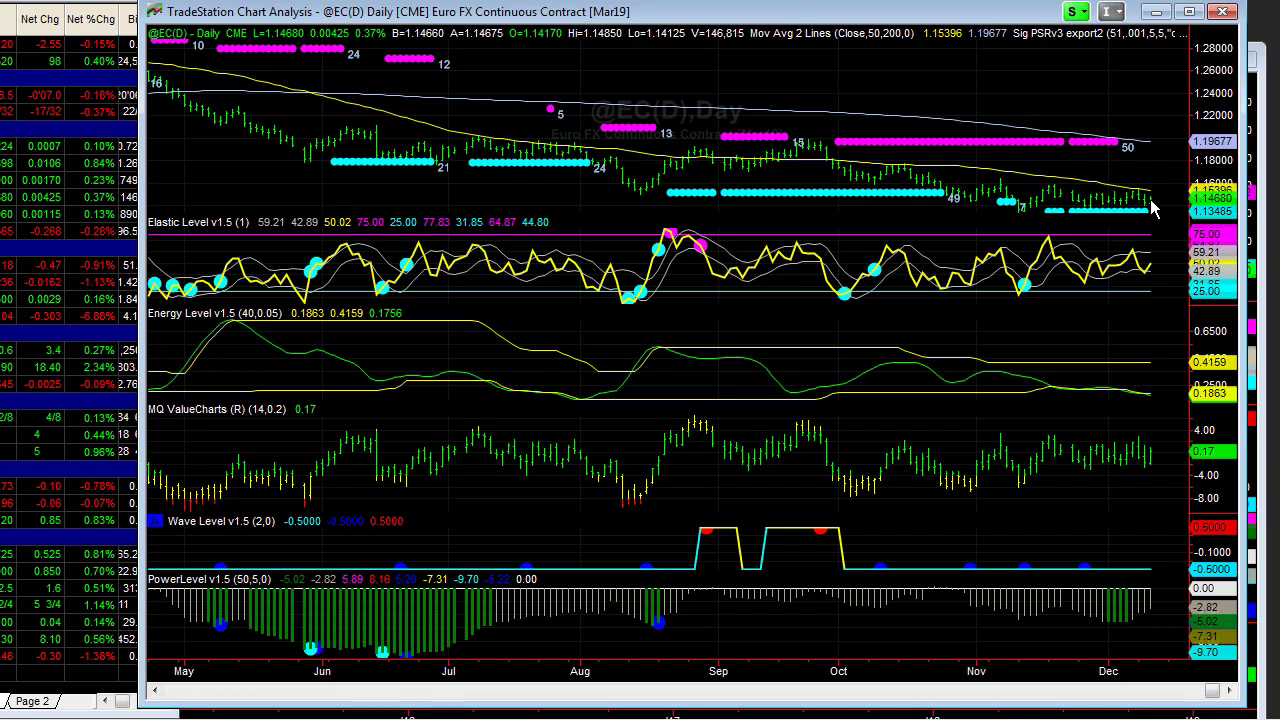
{"action": "mouse_move", "coordinate": [1157, 201]}
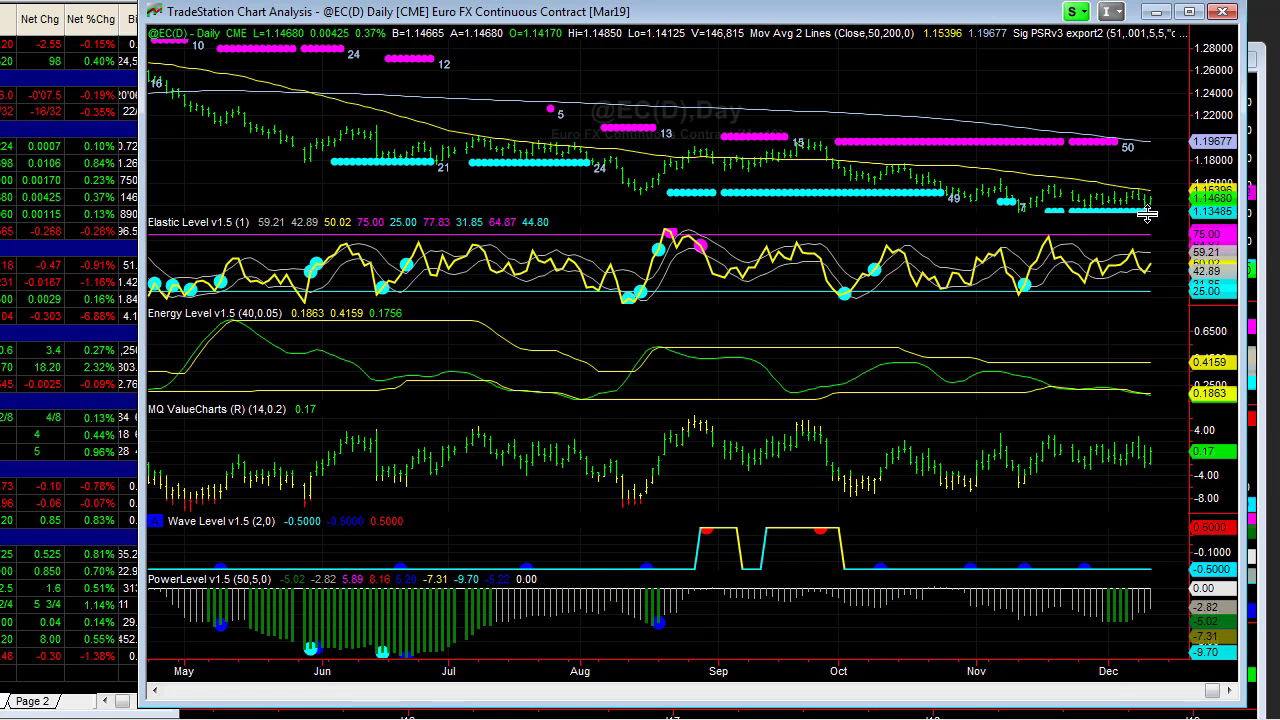
{"action": "mouse_move", "coordinate": [978, 207]}
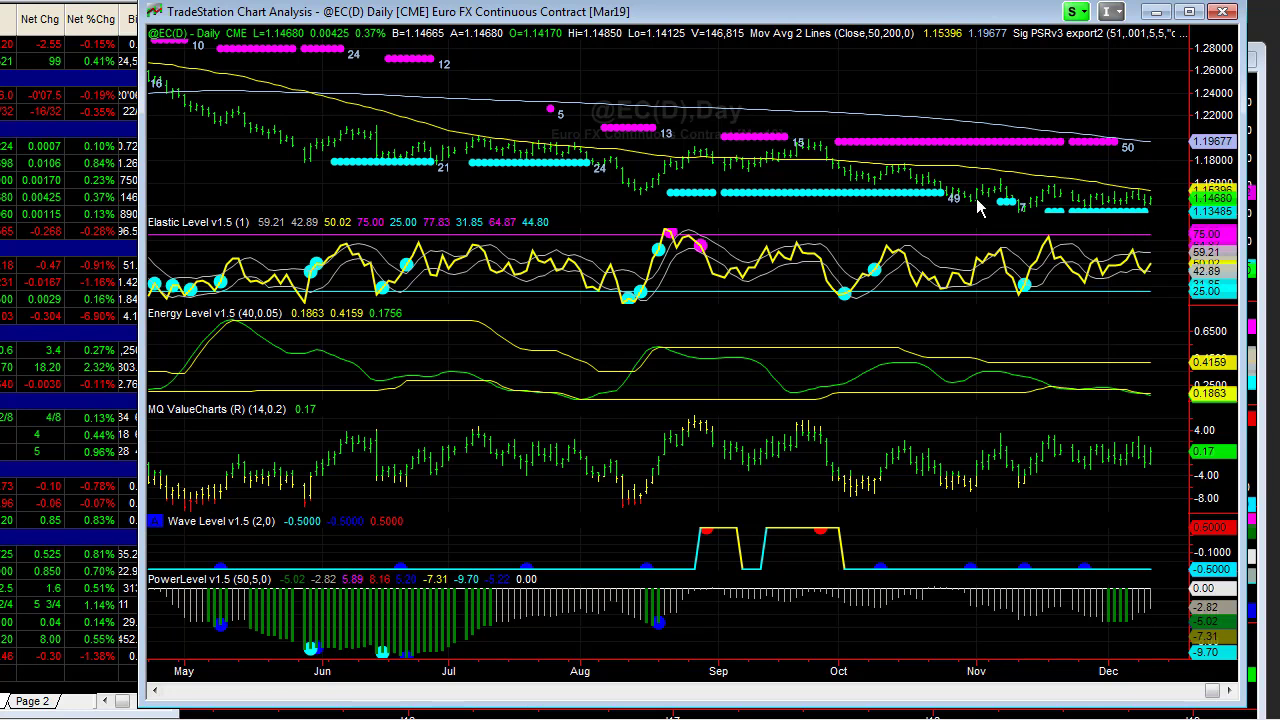
{"action": "mouse_move", "coordinate": [1033, 229]}
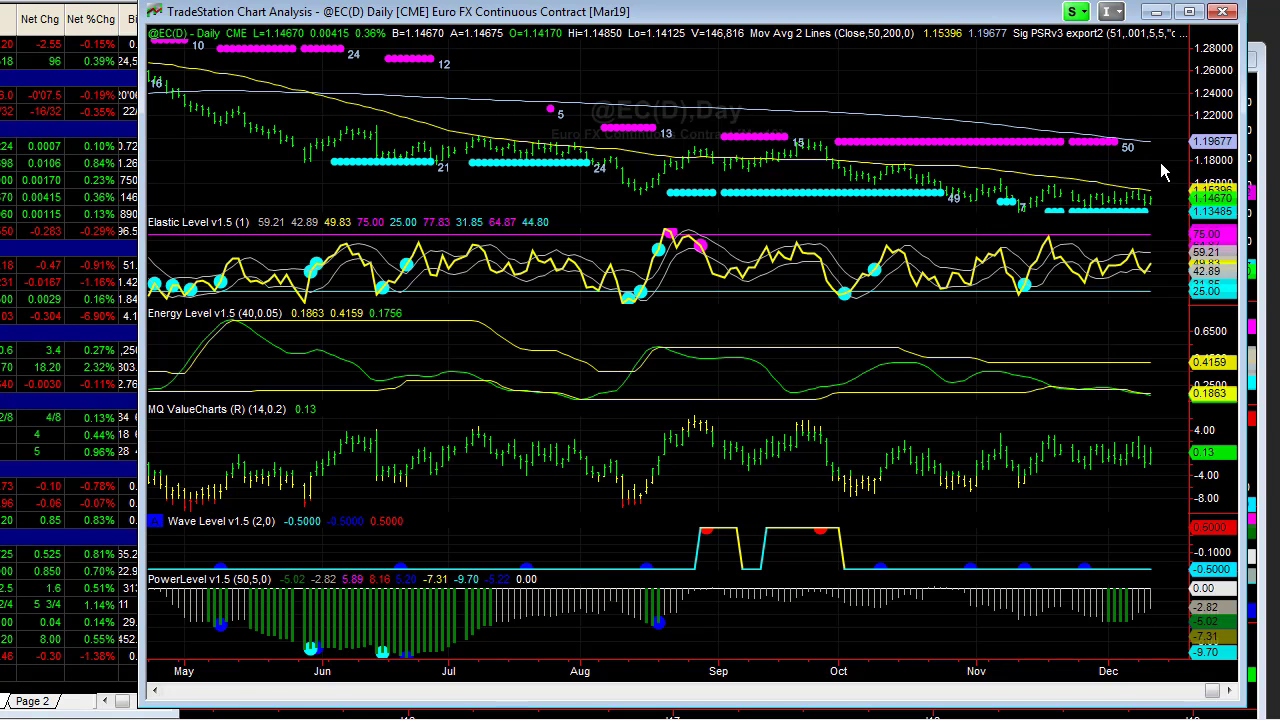
{"action": "mouse_move", "coordinate": [1143, 210]}
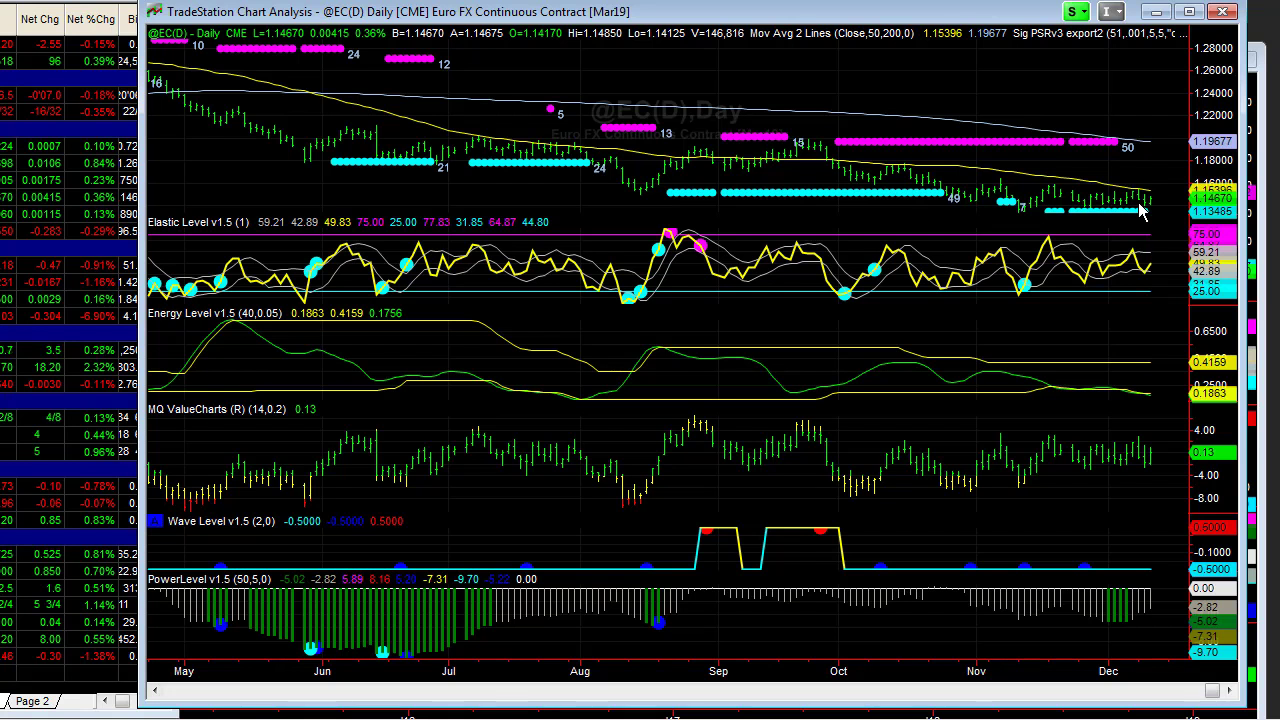
{"action": "mouse_move", "coordinate": [1215, 205]}
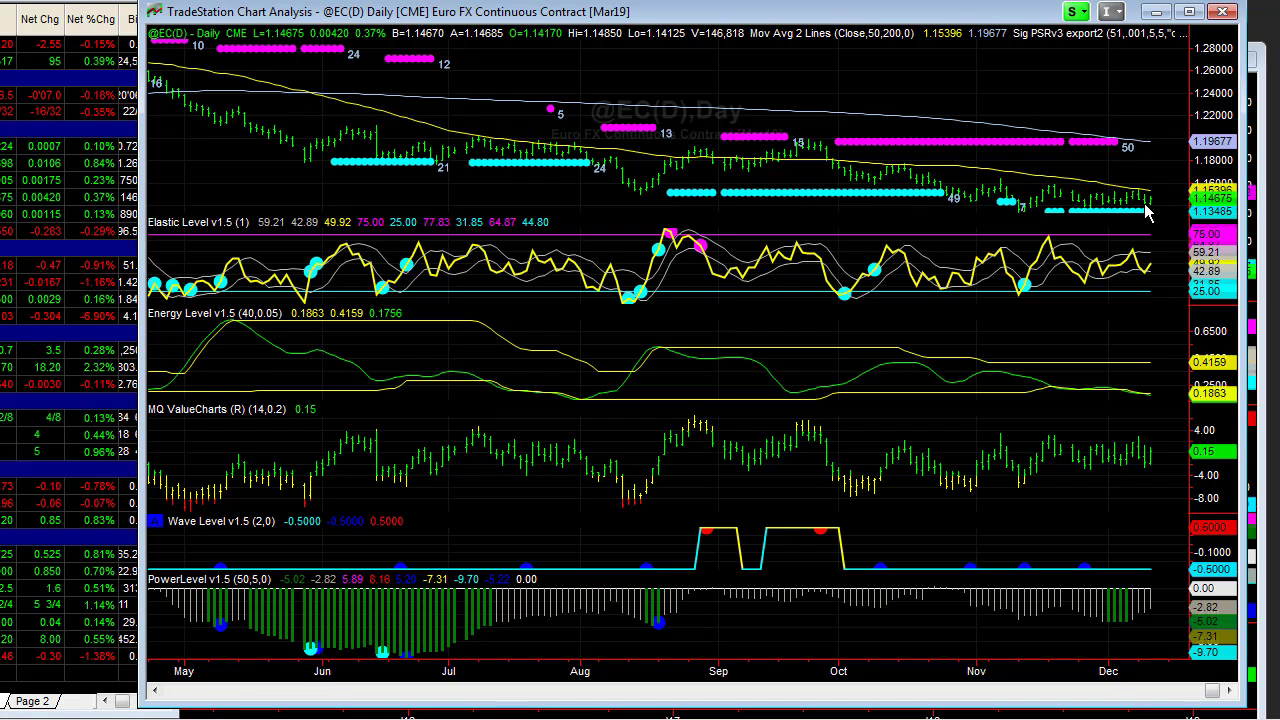
{"action": "mouse_move", "coordinate": [1155, 210]}
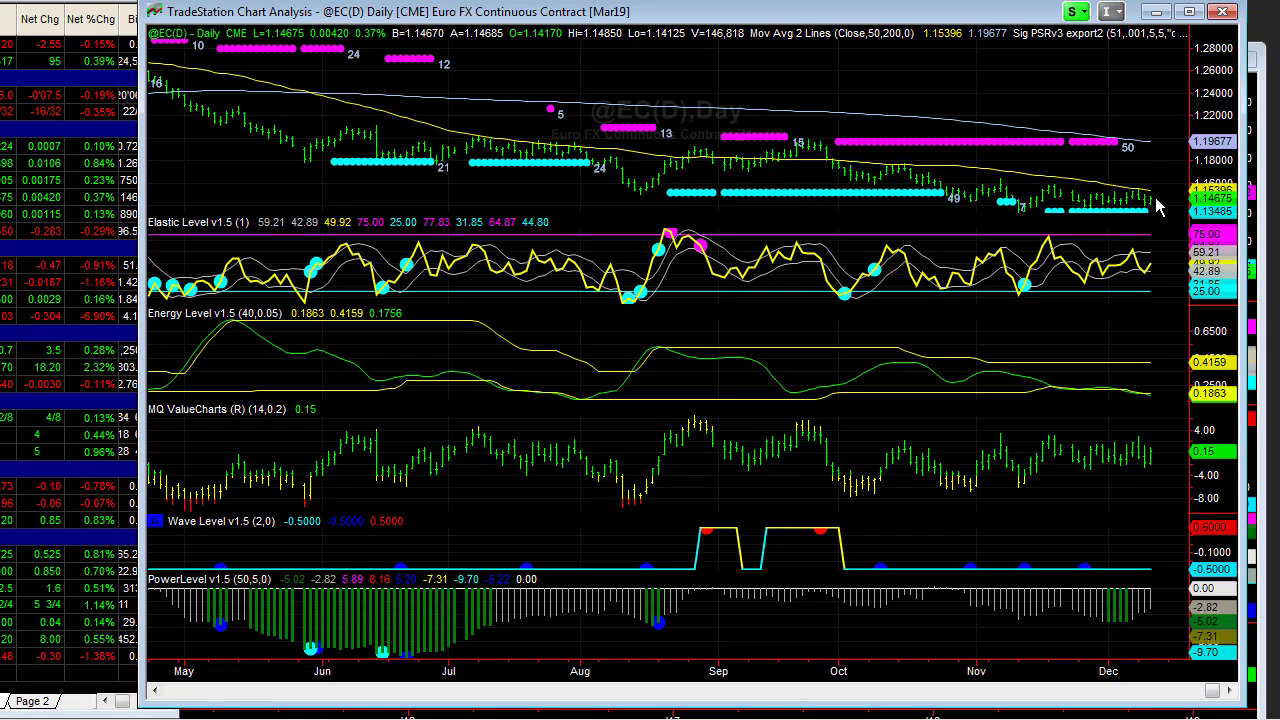
{"action": "mouse_move", "coordinate": [1143, 217]}
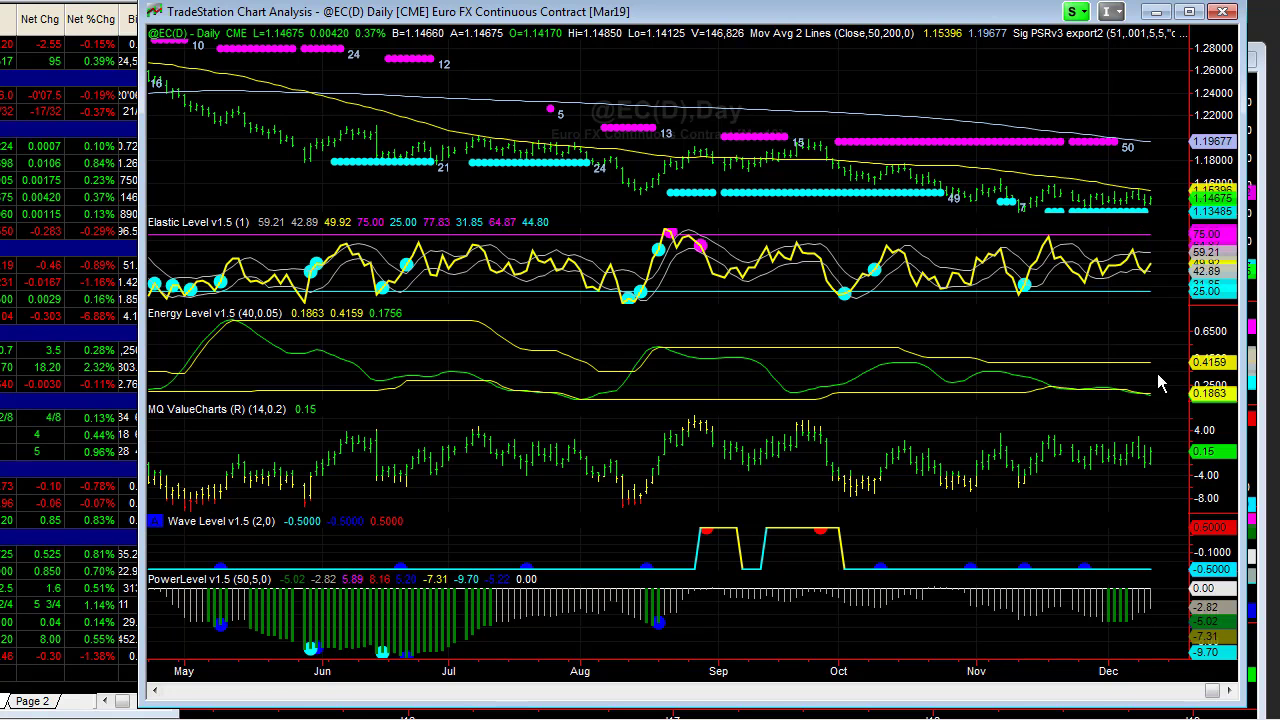
{"action": "mouse_move", "coordinate": [1120, 398]}
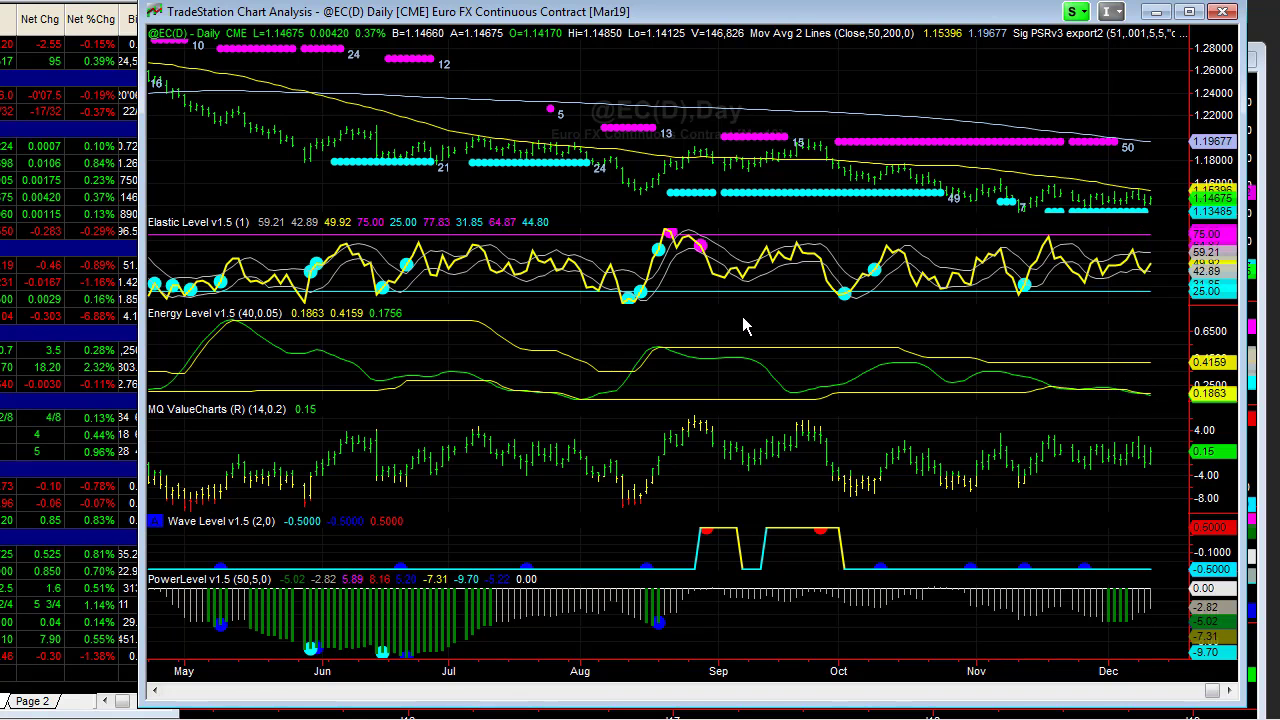
{"action": "mouse_move", "coordinate": [728, 303]}
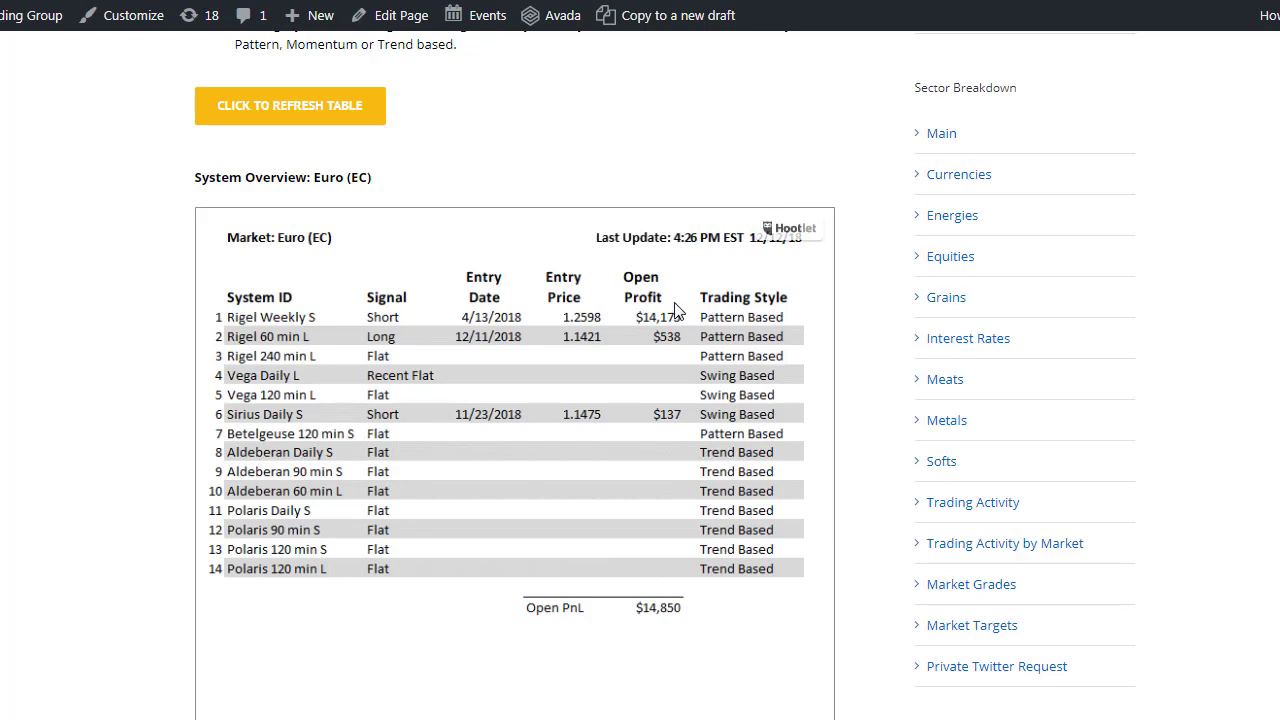
{"action": "mouse_move", "coordinate": [650, 328]}
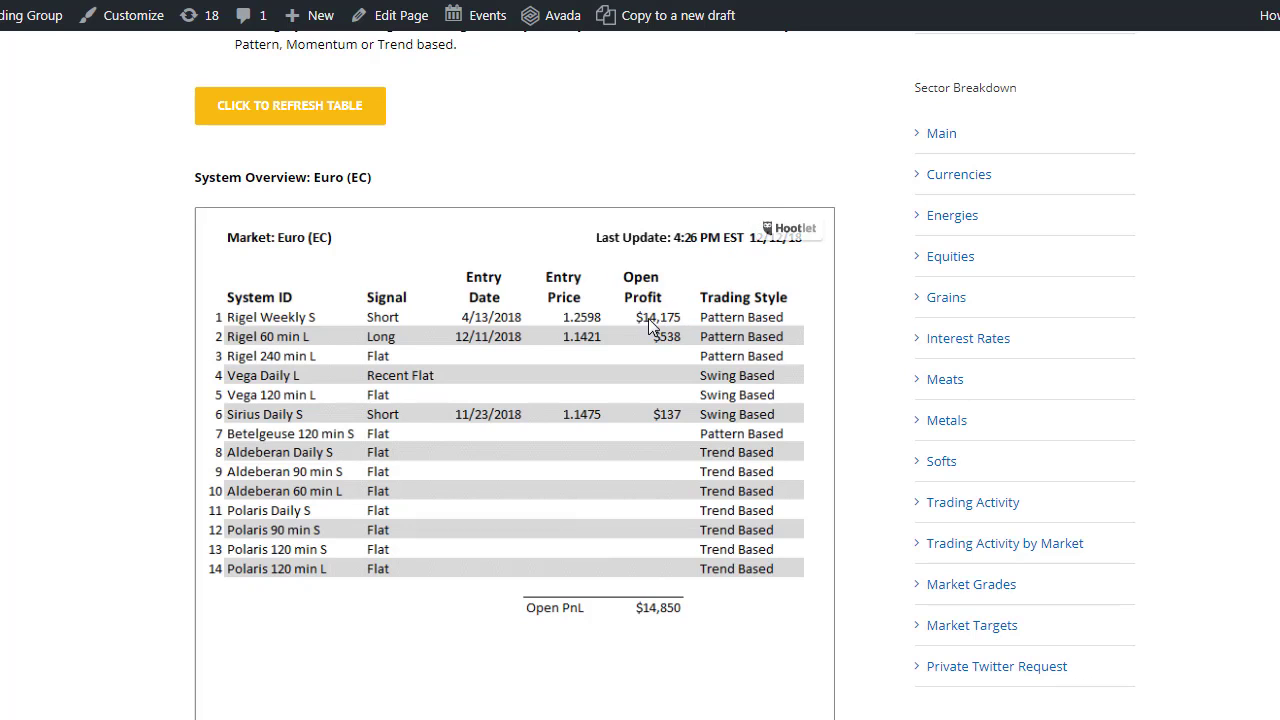
{"action": "mouse_move", "coordinate": [656, 325]}
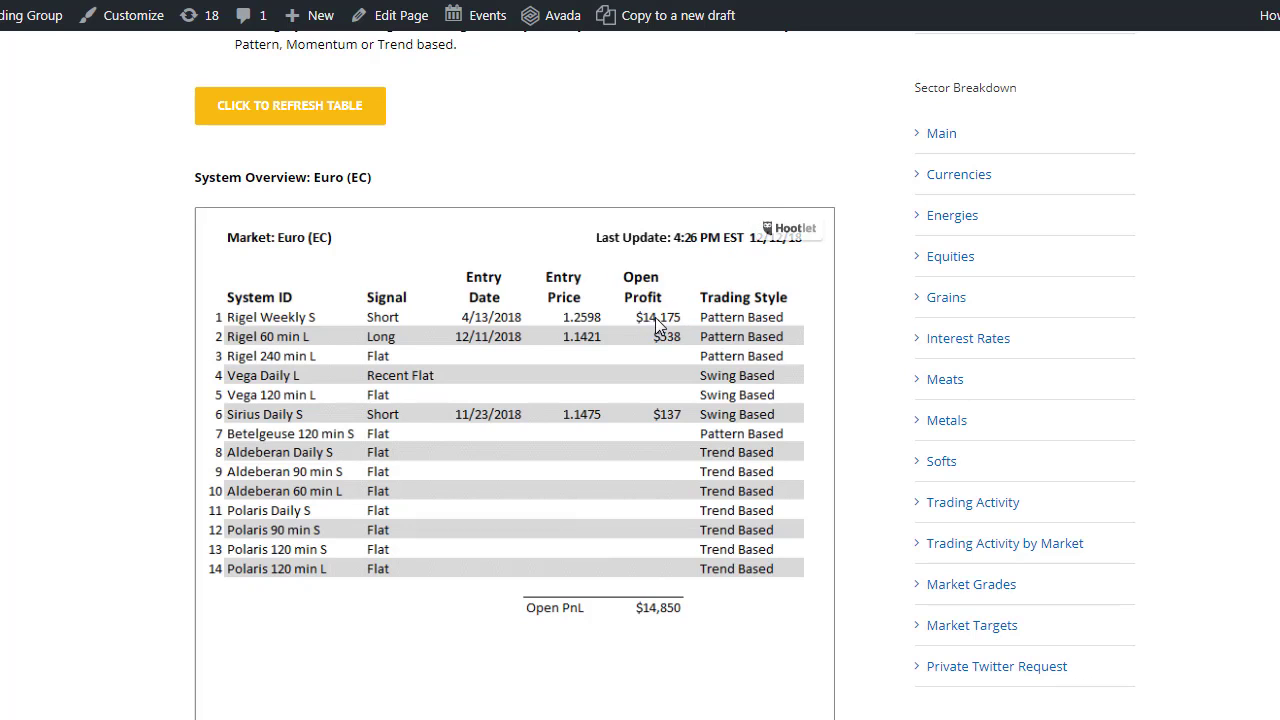
{"action": "mouse_move", "coordinate": [648, 412]}
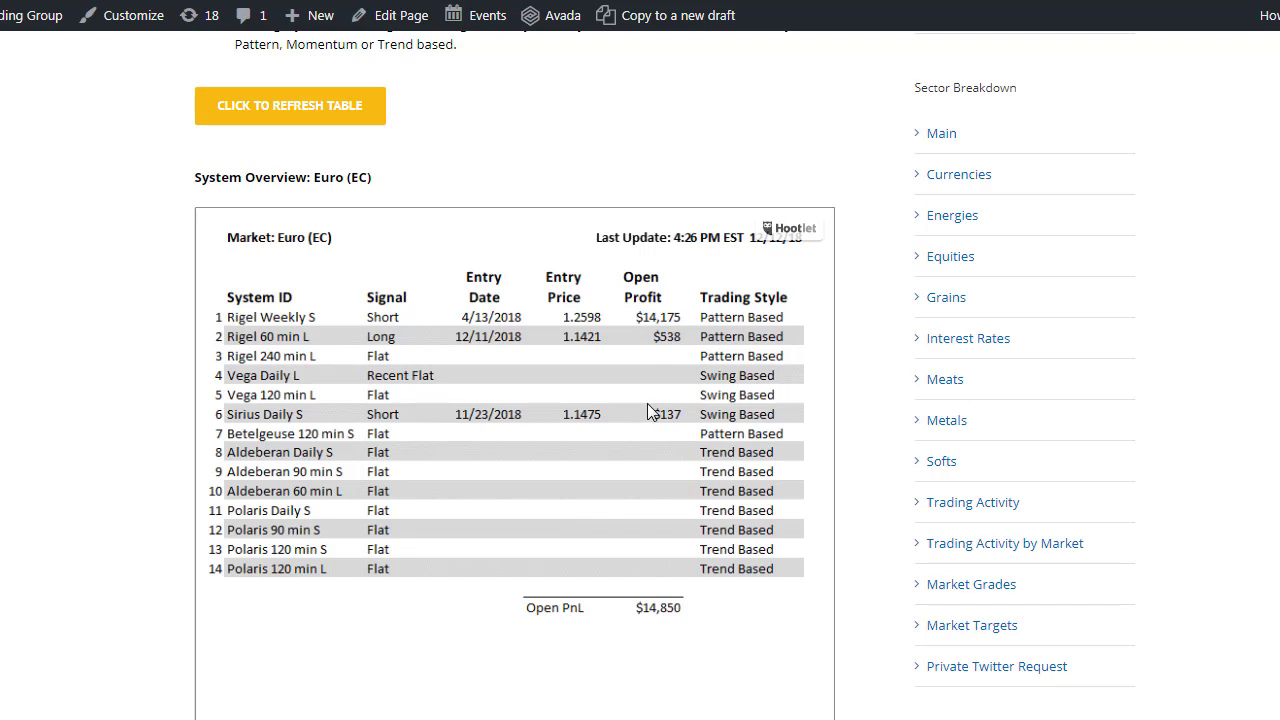
{"action": "mouse_move", "coordinate": [692, 426]}
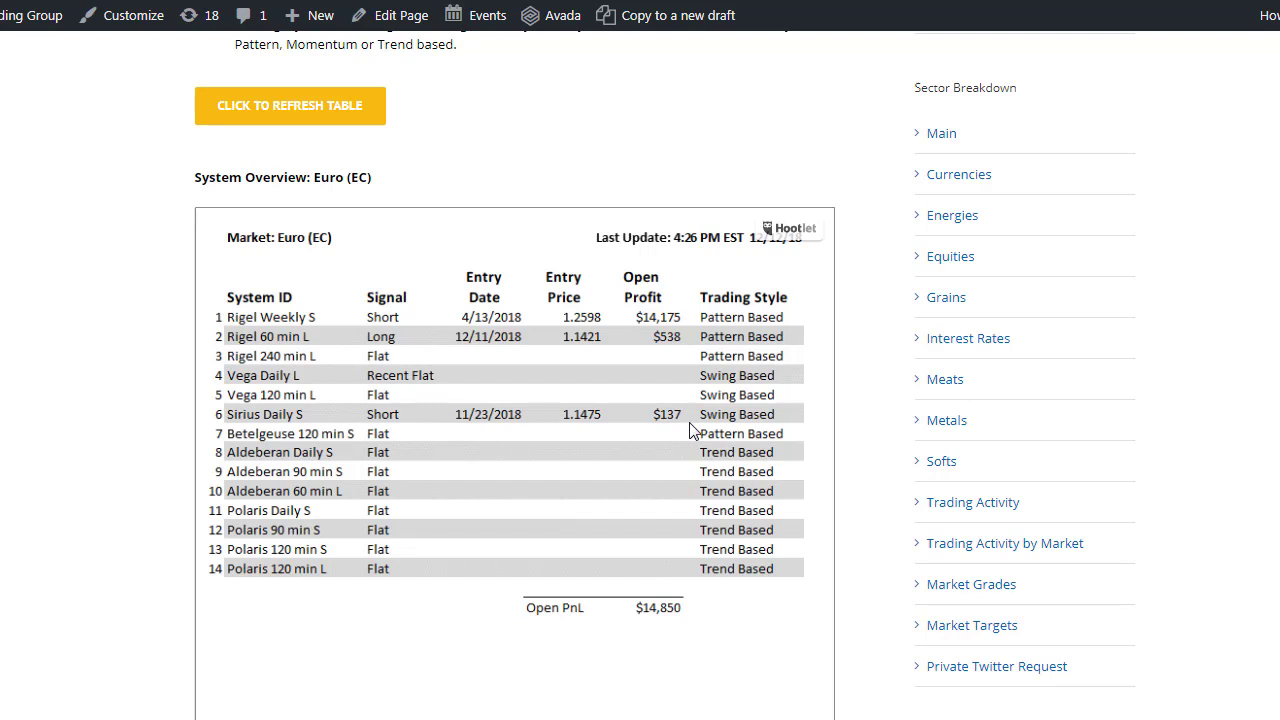
{"action": "mouse_move", "coordinate": [668, 462]}
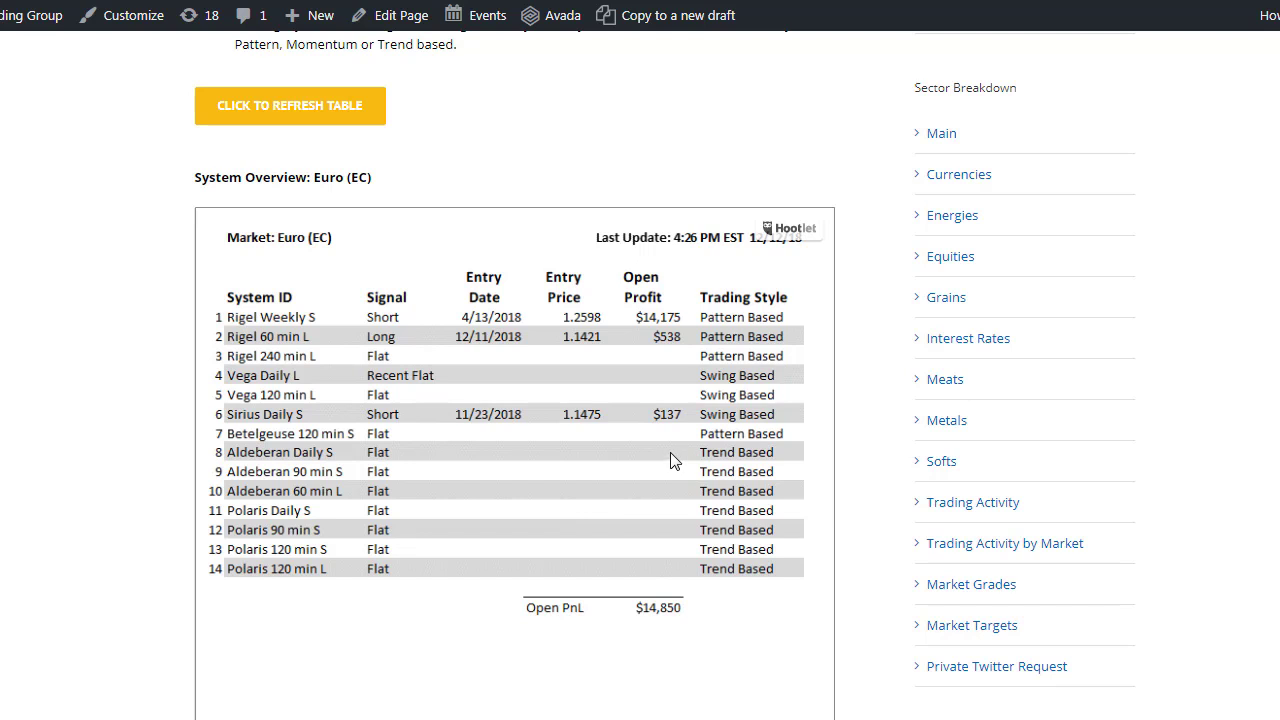
{"action": "mouse_move", "coordinate": [615, 489]}
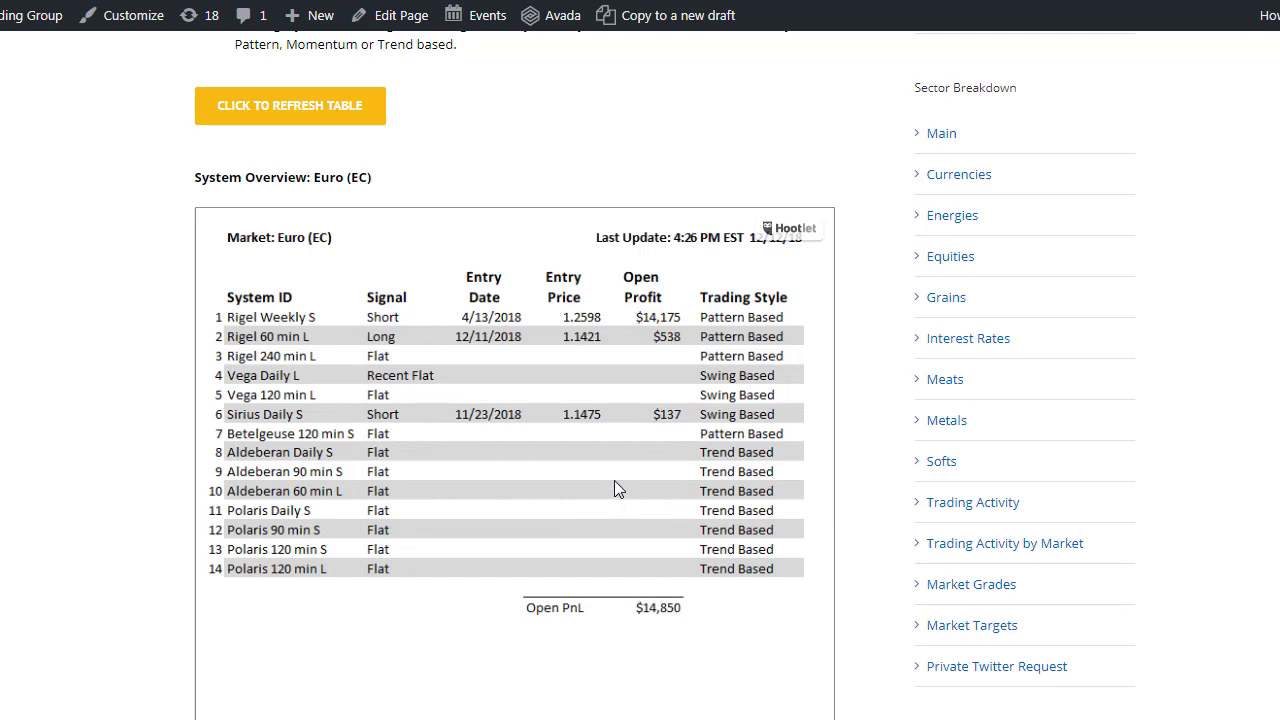
{"action": "mouse_move", "coordinate": [618, 489]}
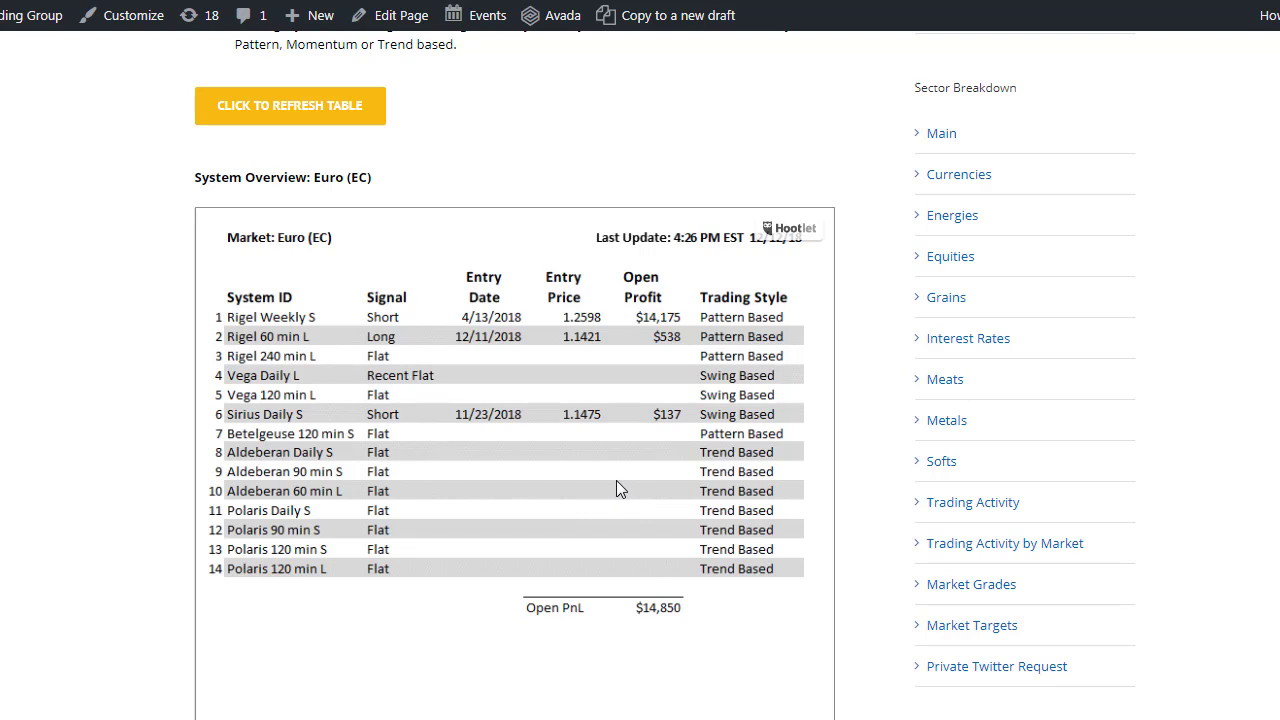